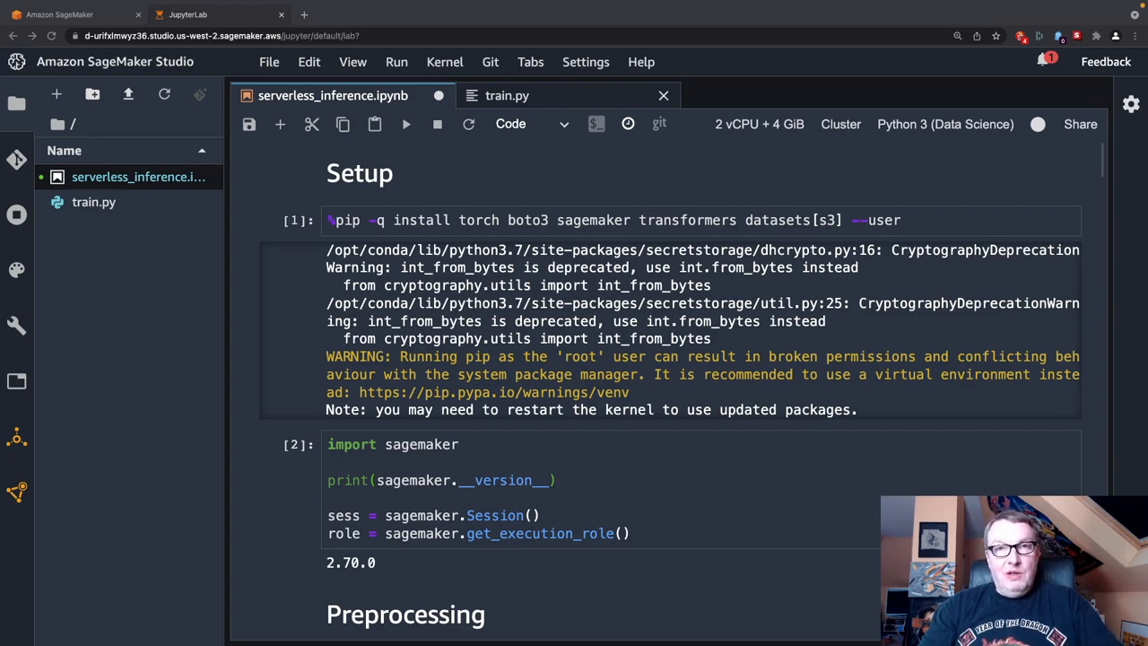
mouse_move(666, 366)
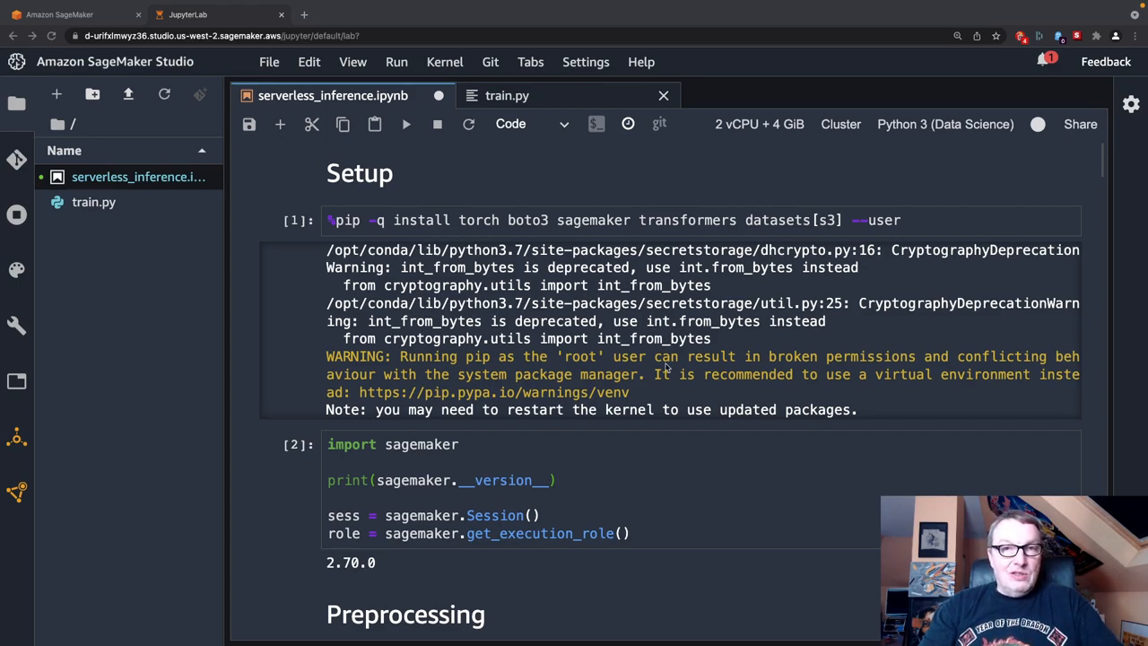
mouse_move(542, 218)
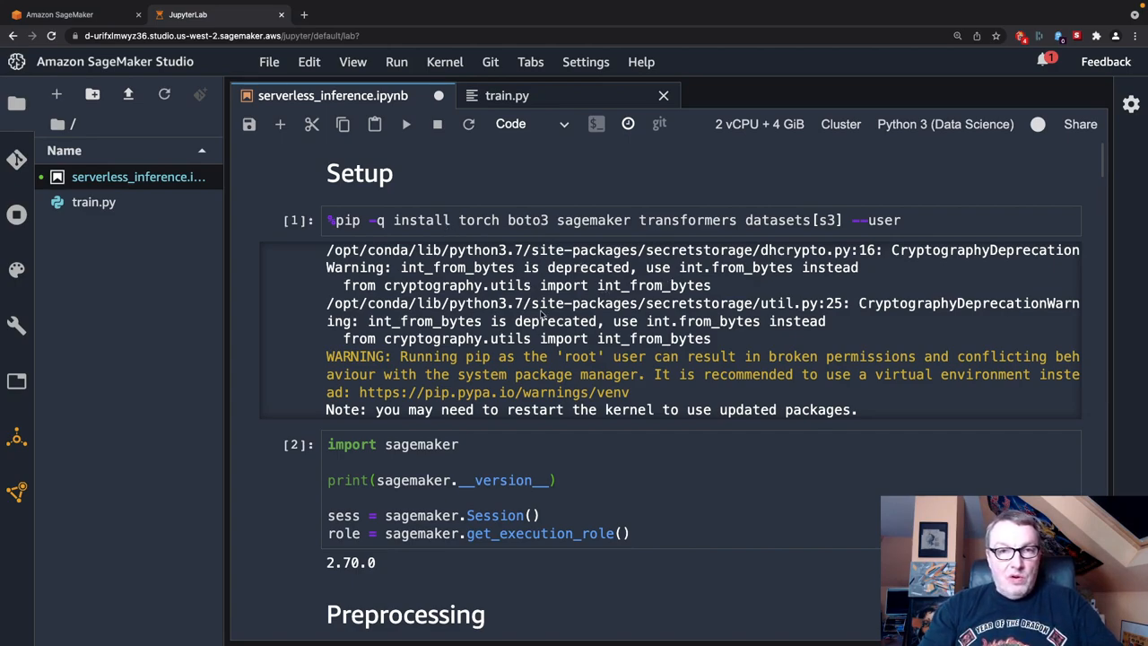
Scroll down through the notebook to the Hugging Face estimator cell
scroll(up, 3)
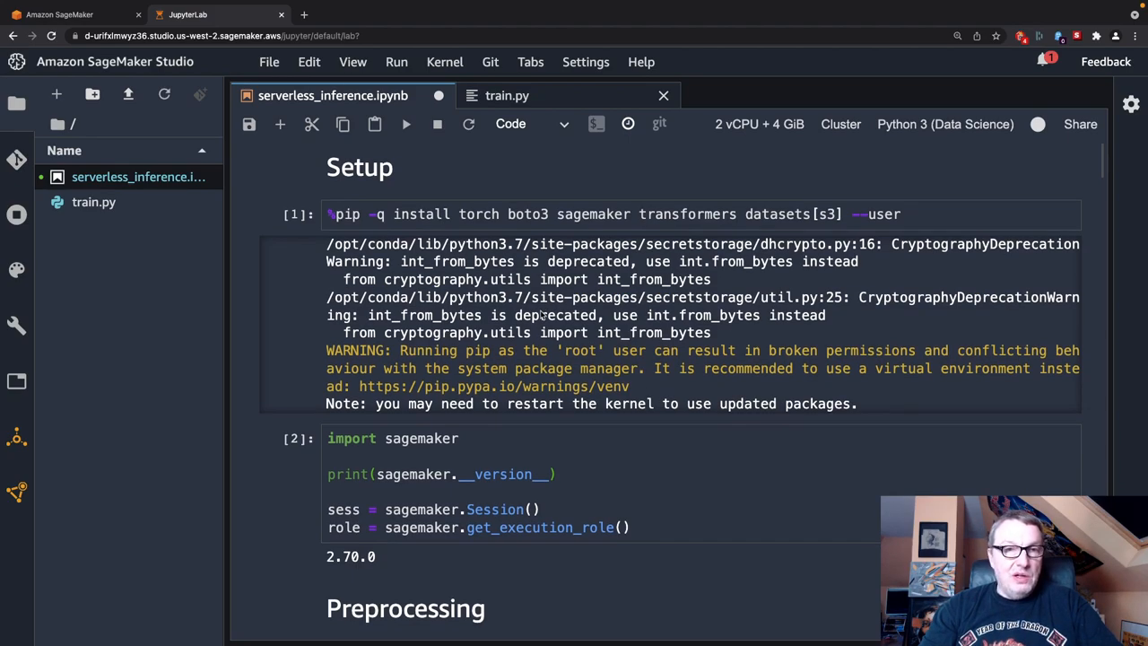
scroll(down, 3)
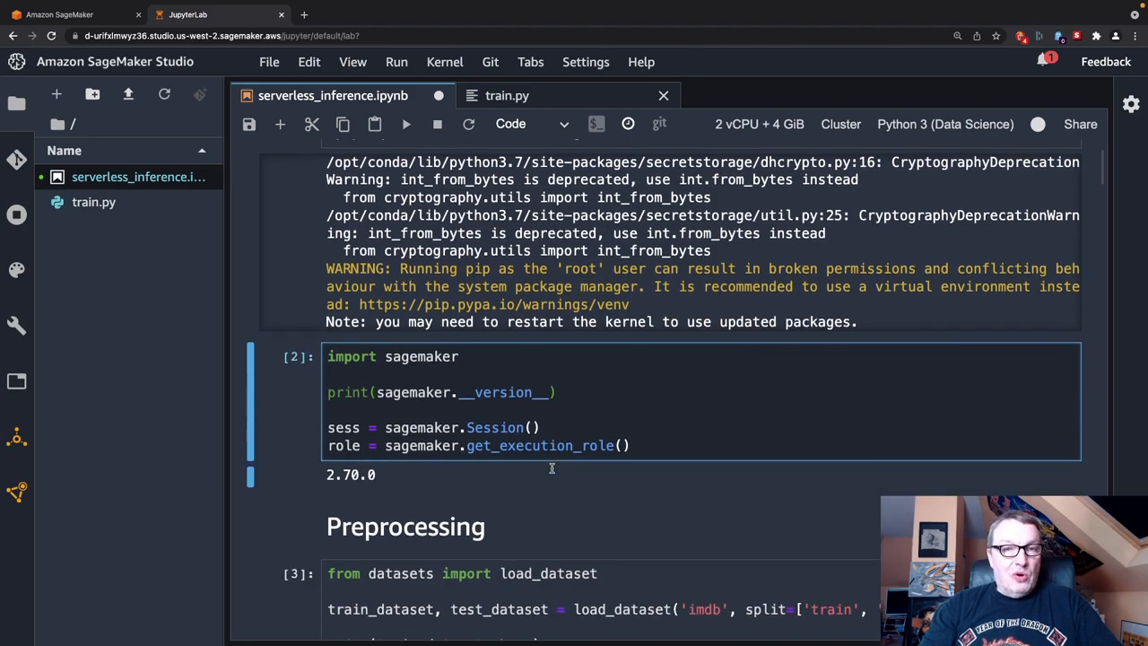
scroll(down, 3)
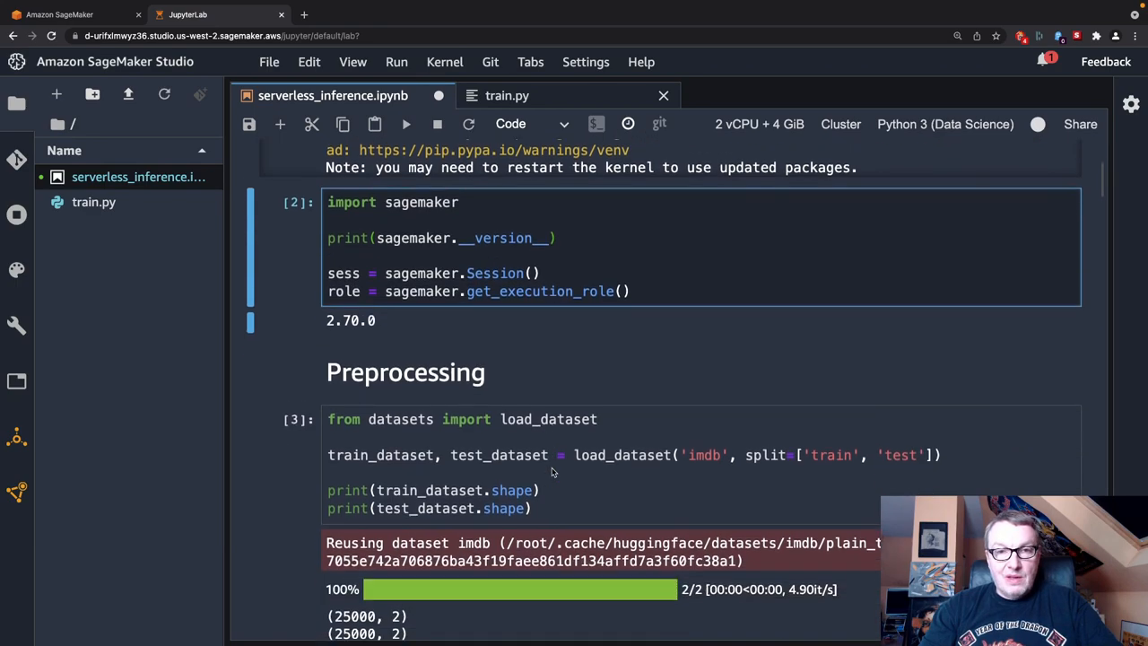
scroll(up, 3)
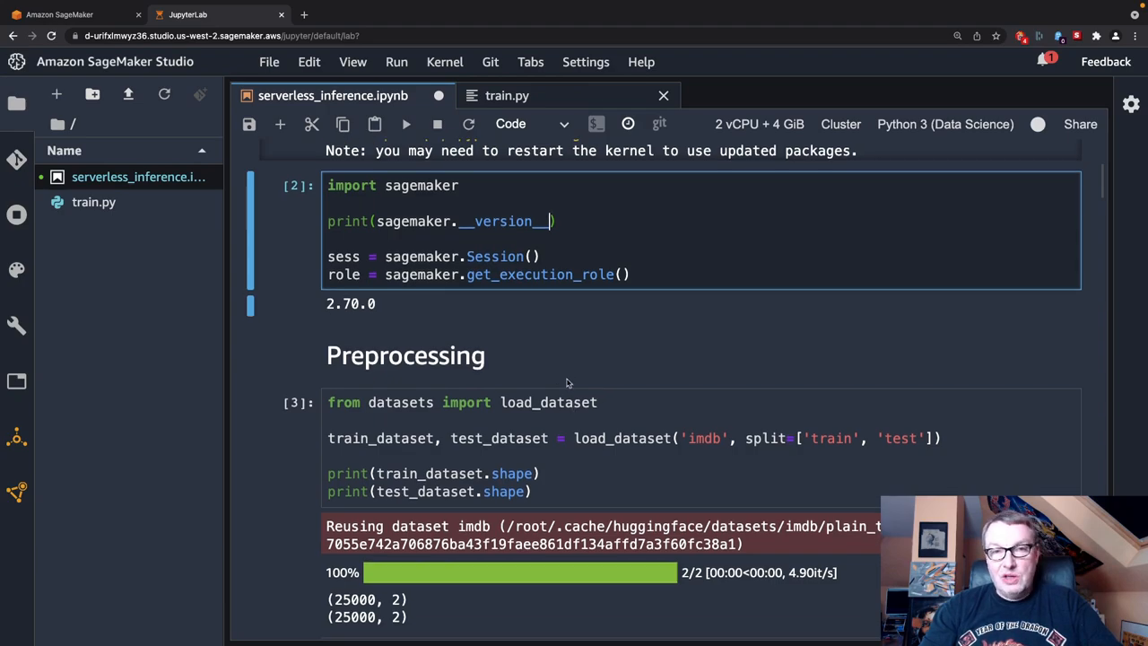
scroll(down, 3)
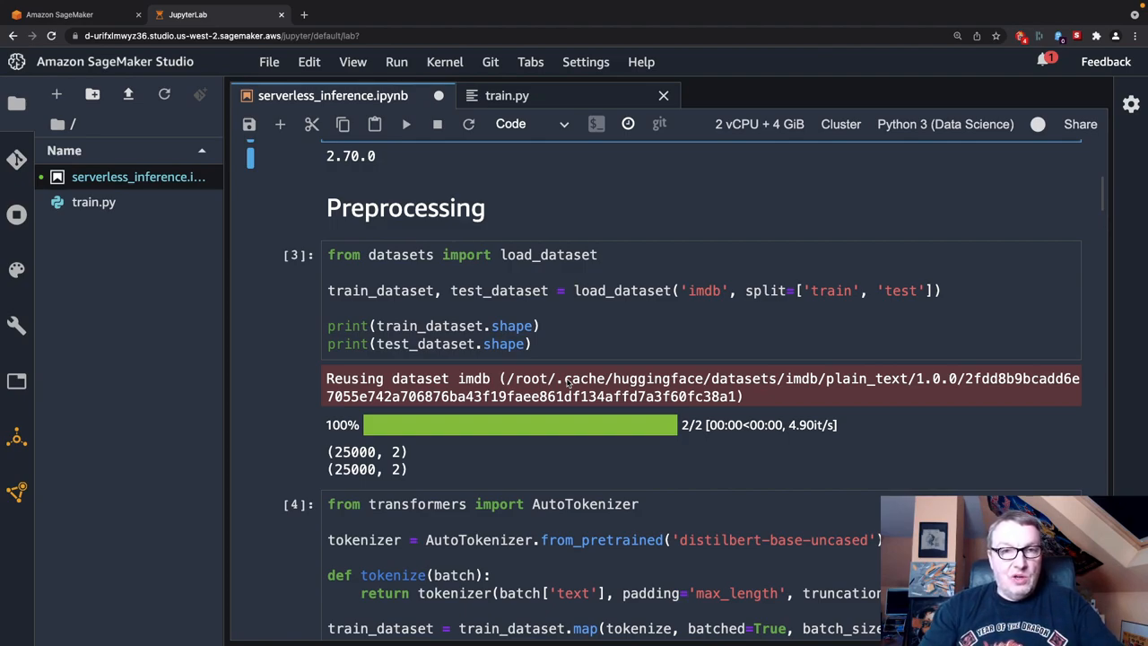
mouse_move(567, 384)
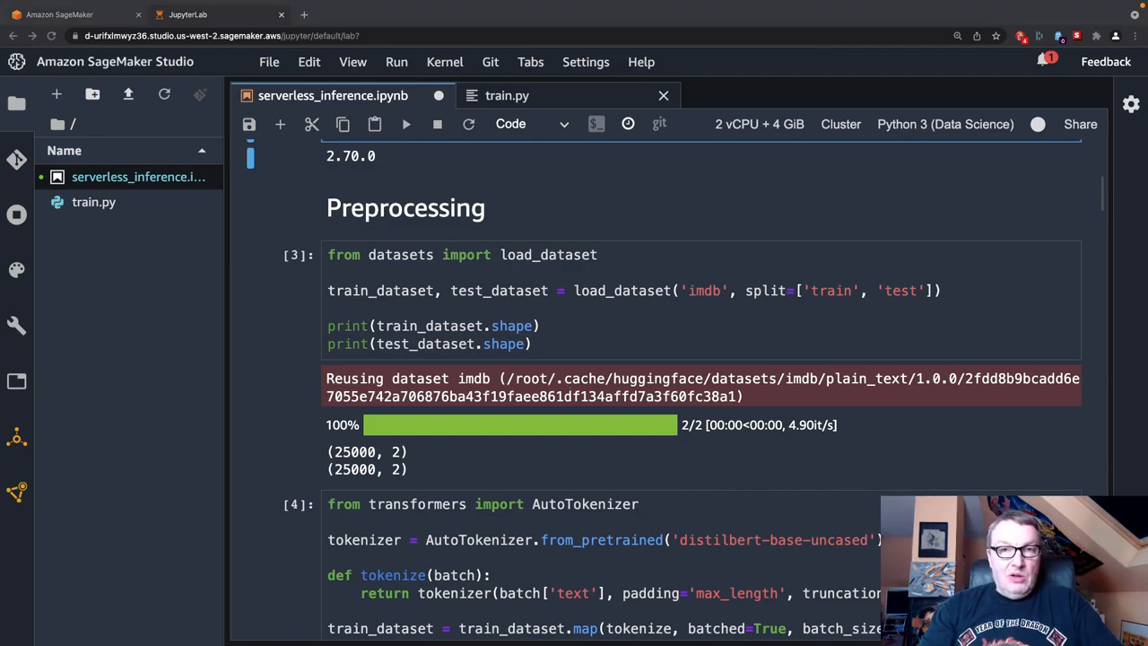
mouse_move(596, 299)
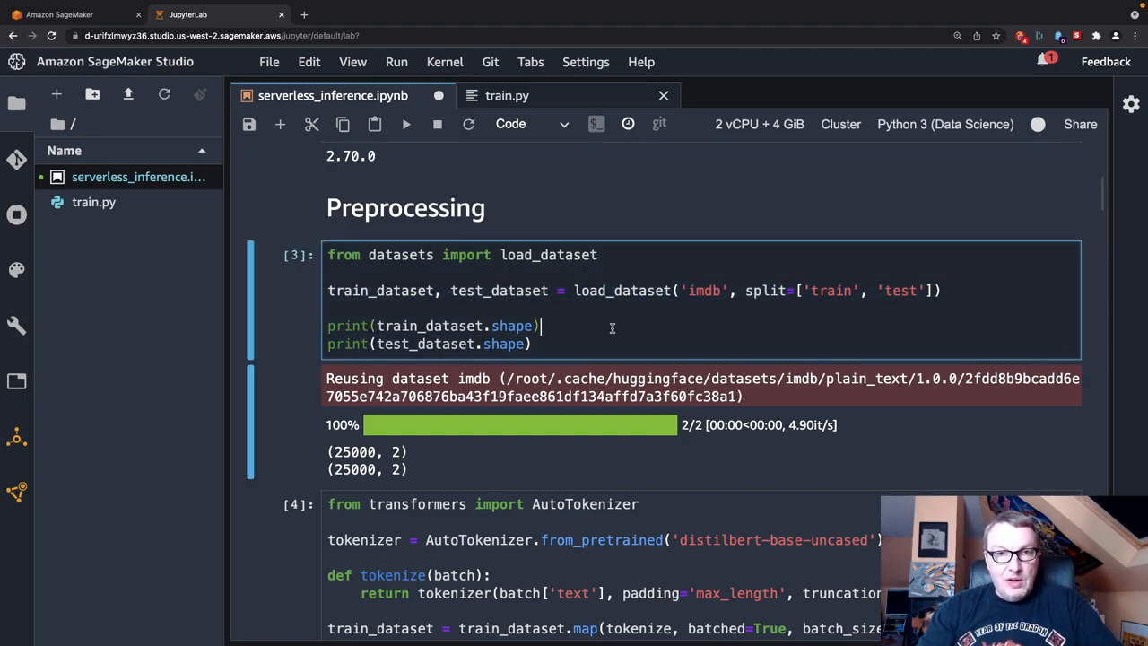
mouse_move(817, 312)
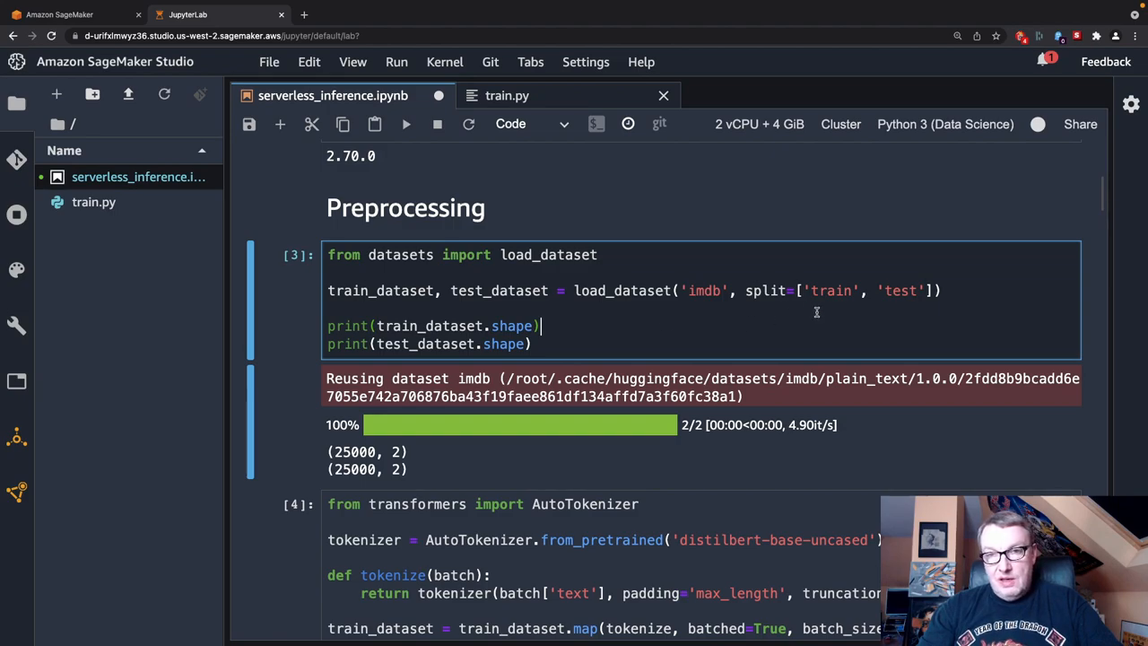
scroll(down, 3)
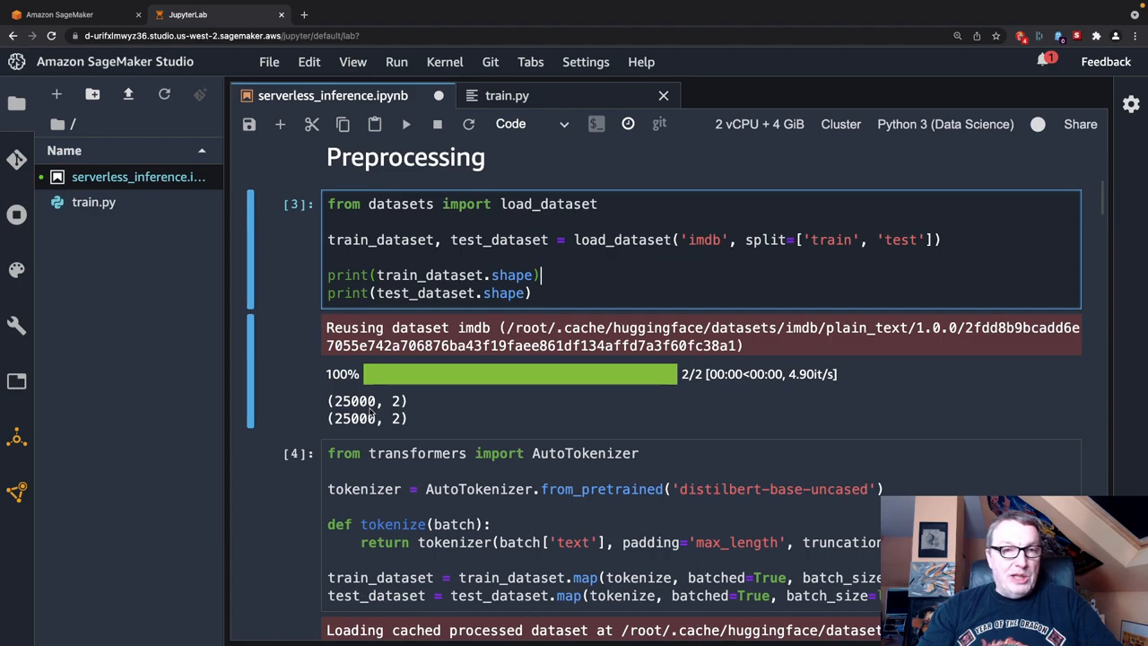
mouse_move(422, 430)
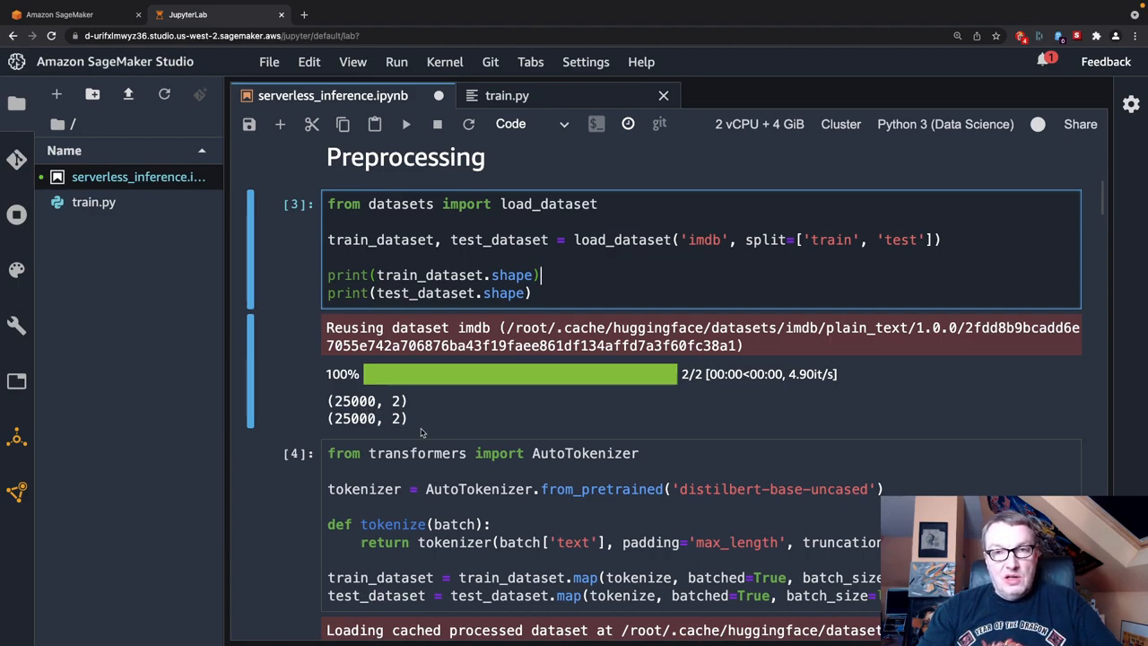
mouse_move(430, 429)
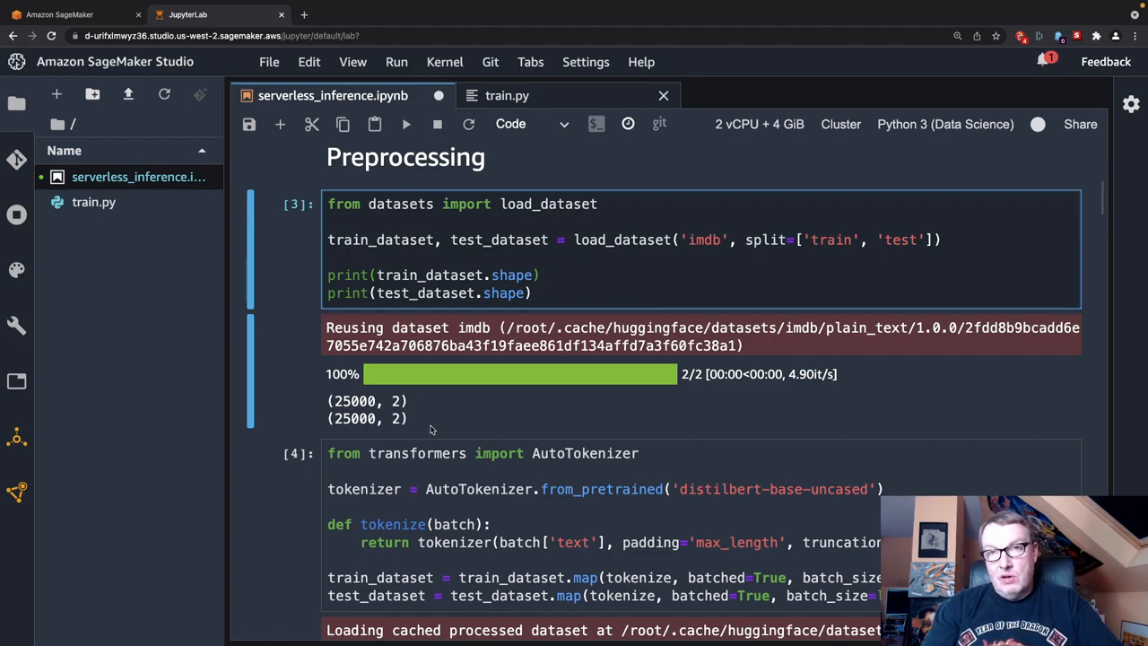
mouse_move(452, 459)
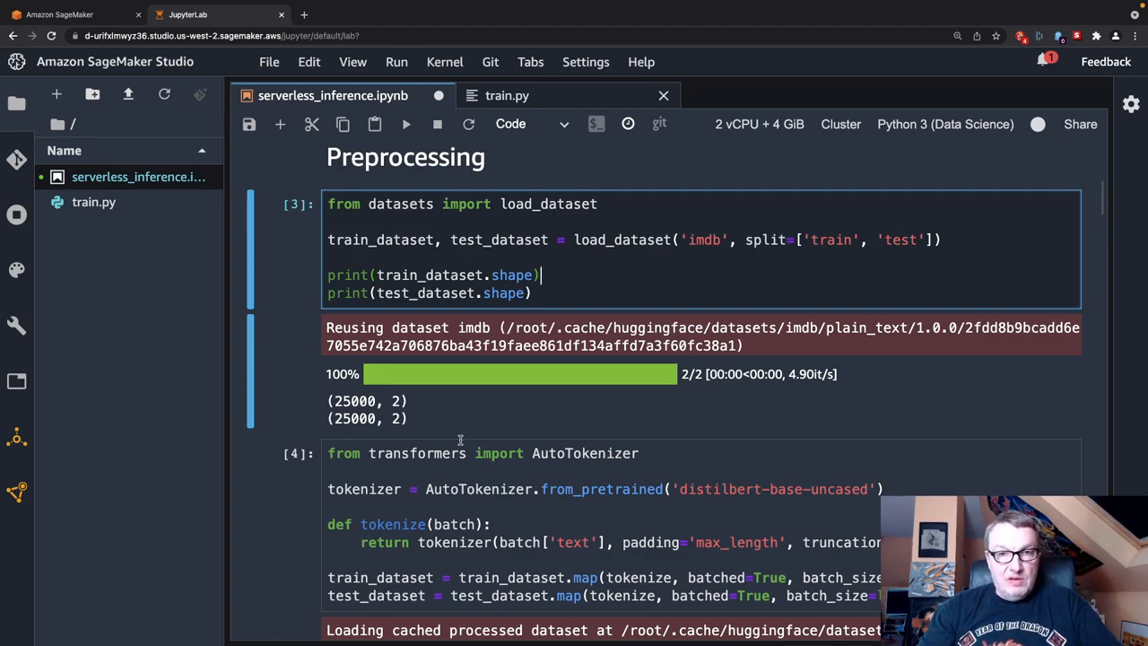
scroll(down, 3)
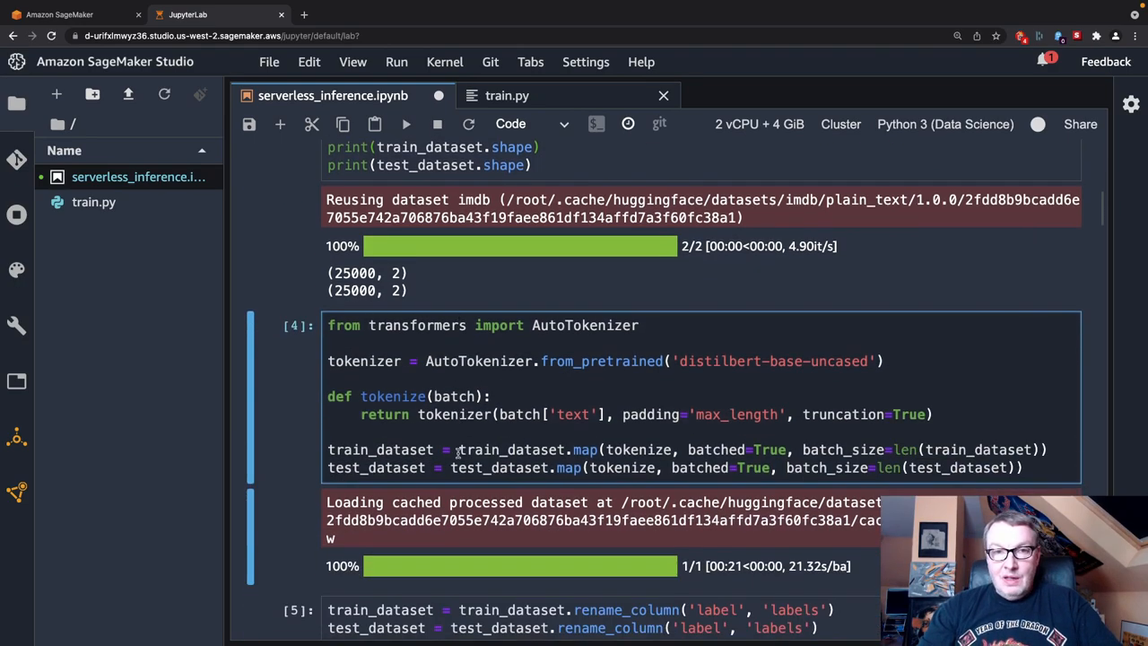
scroll(down, 3)
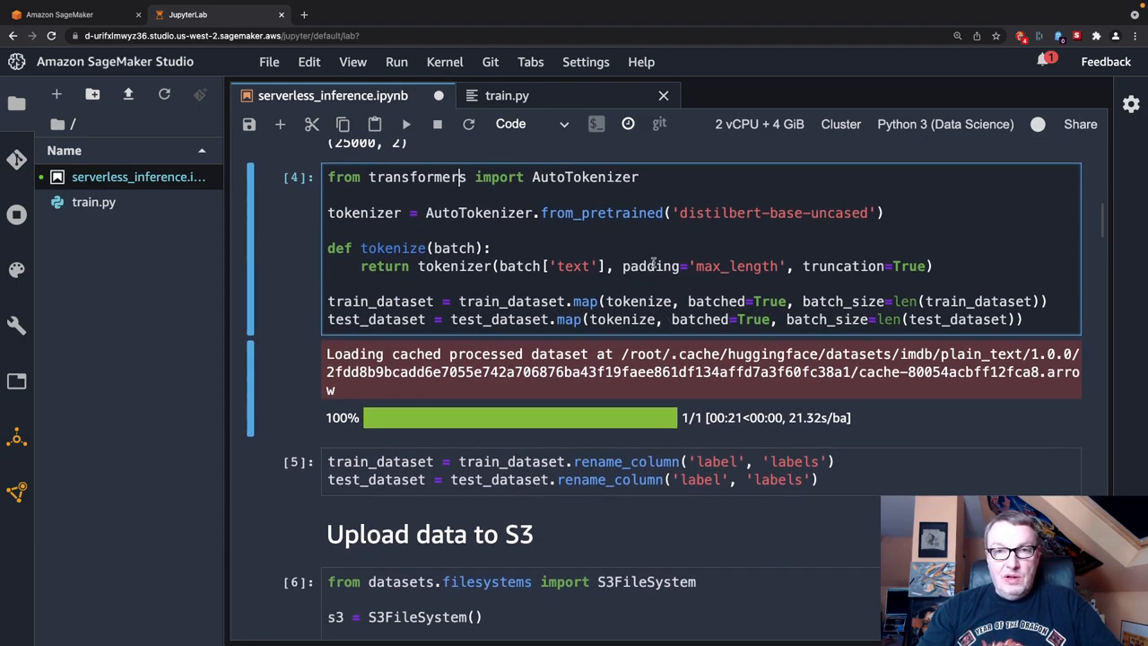
mouse_move(707, 236)
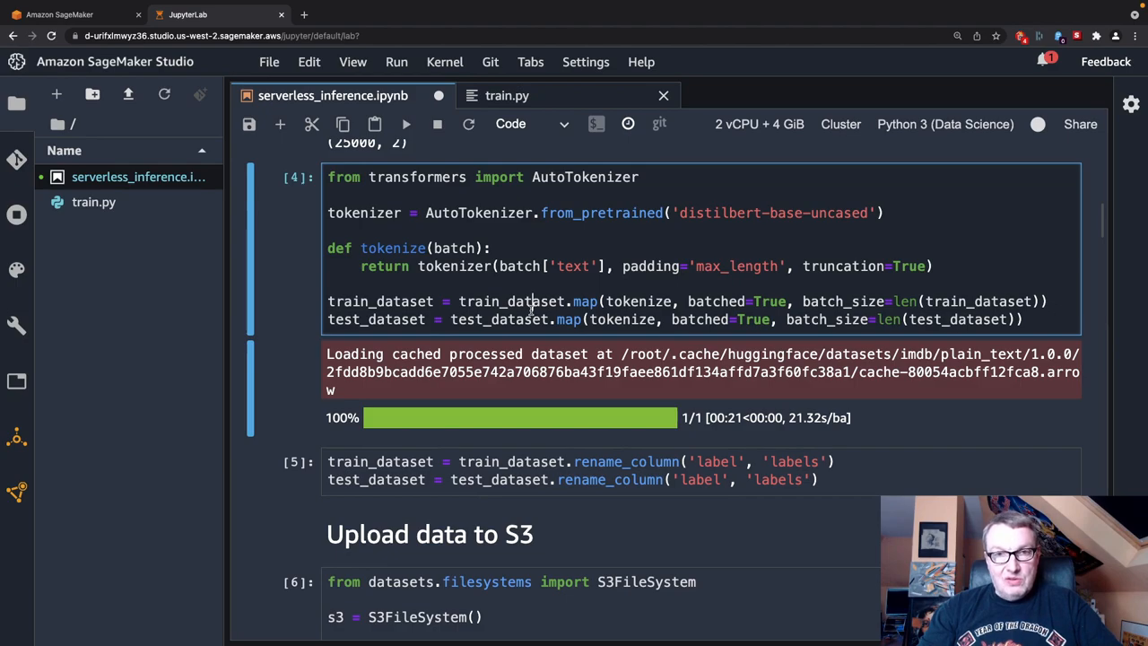
scroll(down, 3)
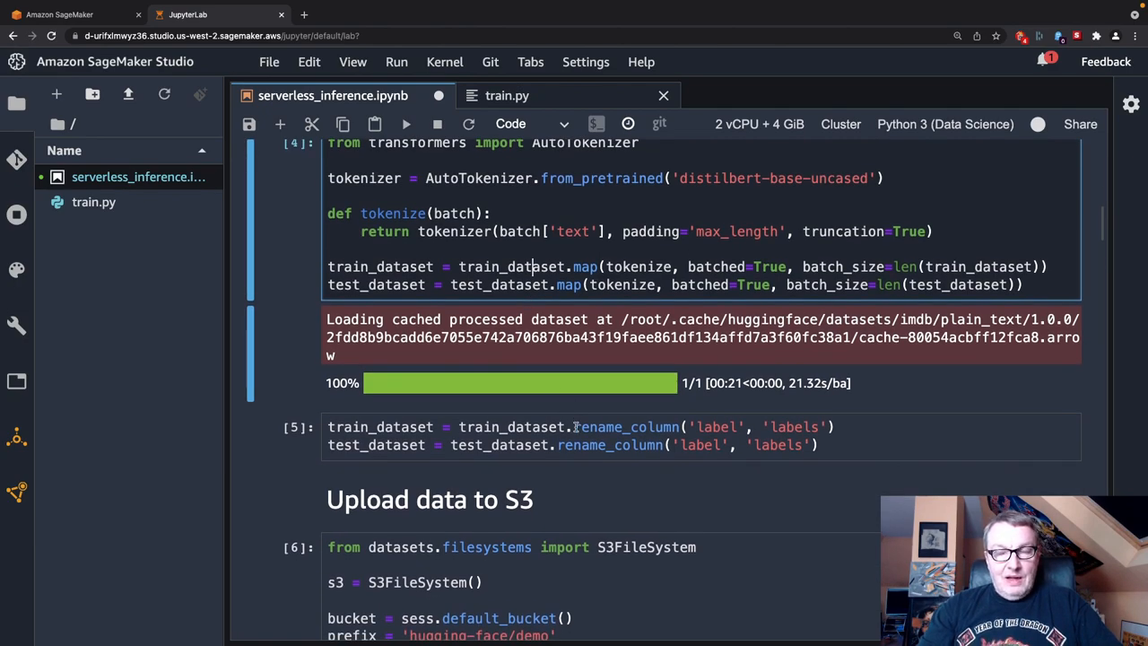
scroll(down, 3)
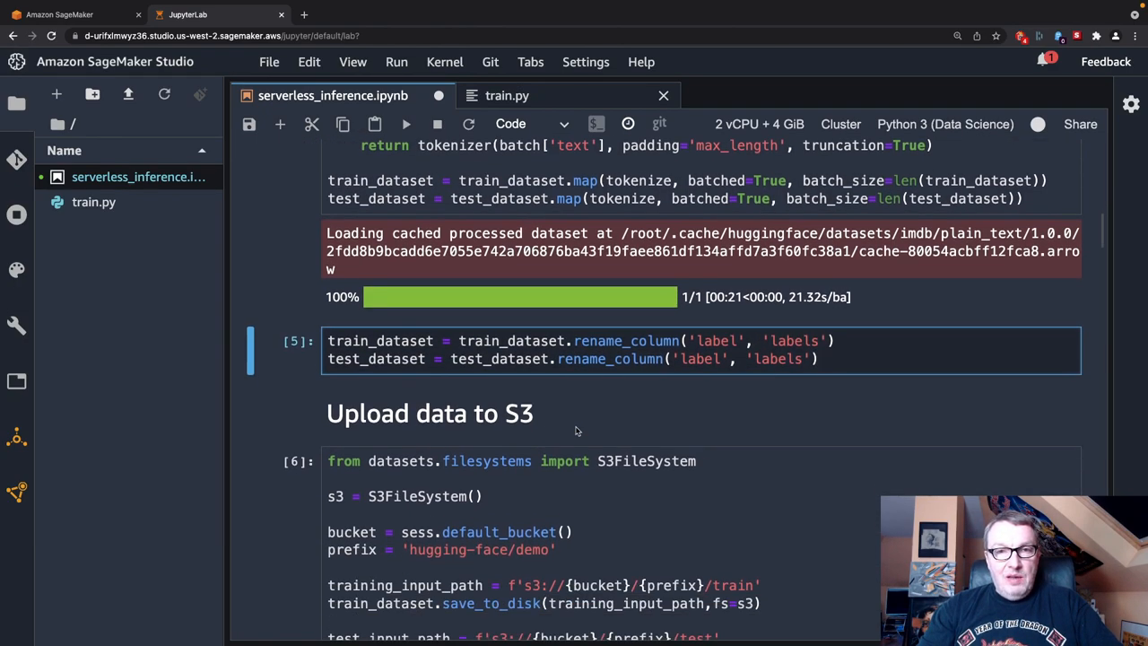
mouse_move(650, 366)
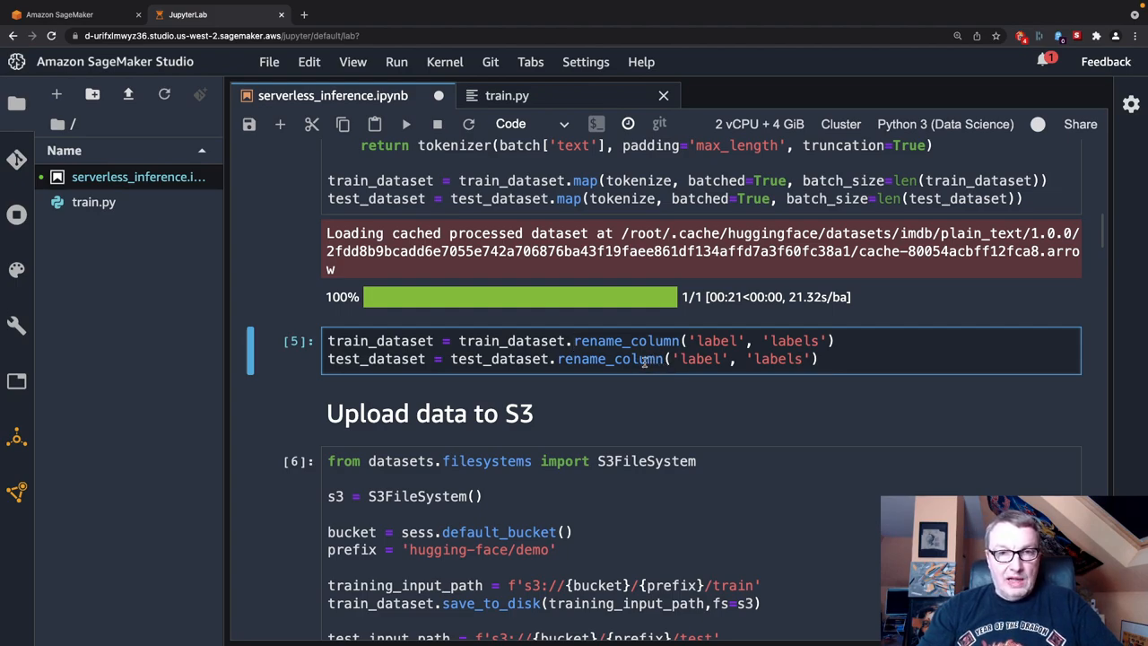
scroll(down, 3)
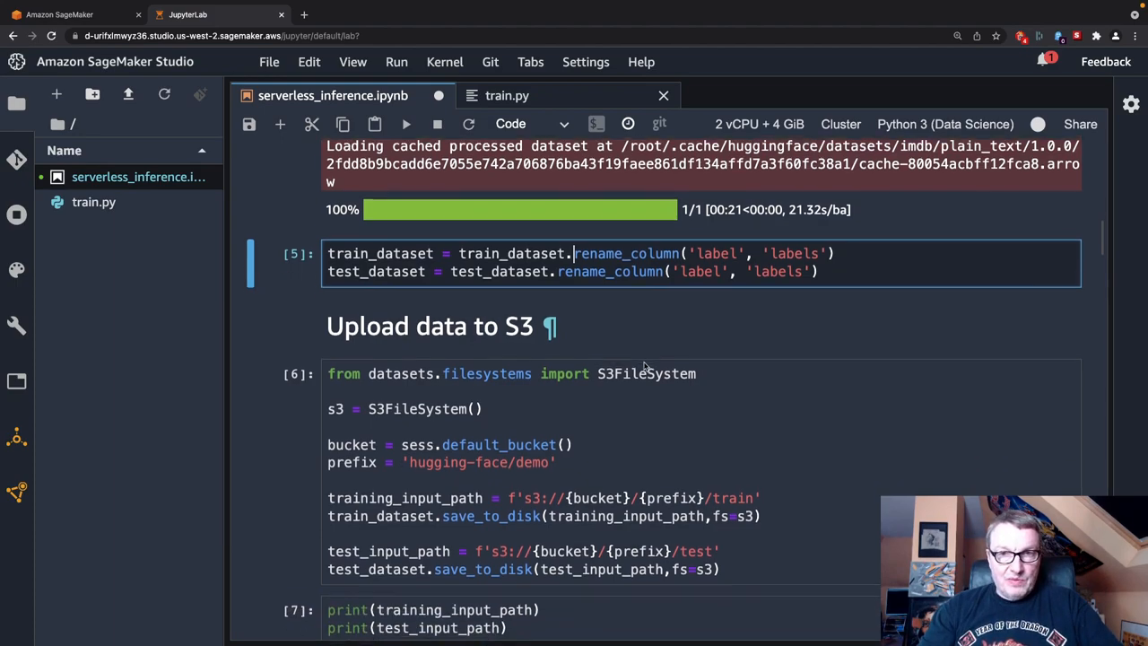
scroll(down, 3)
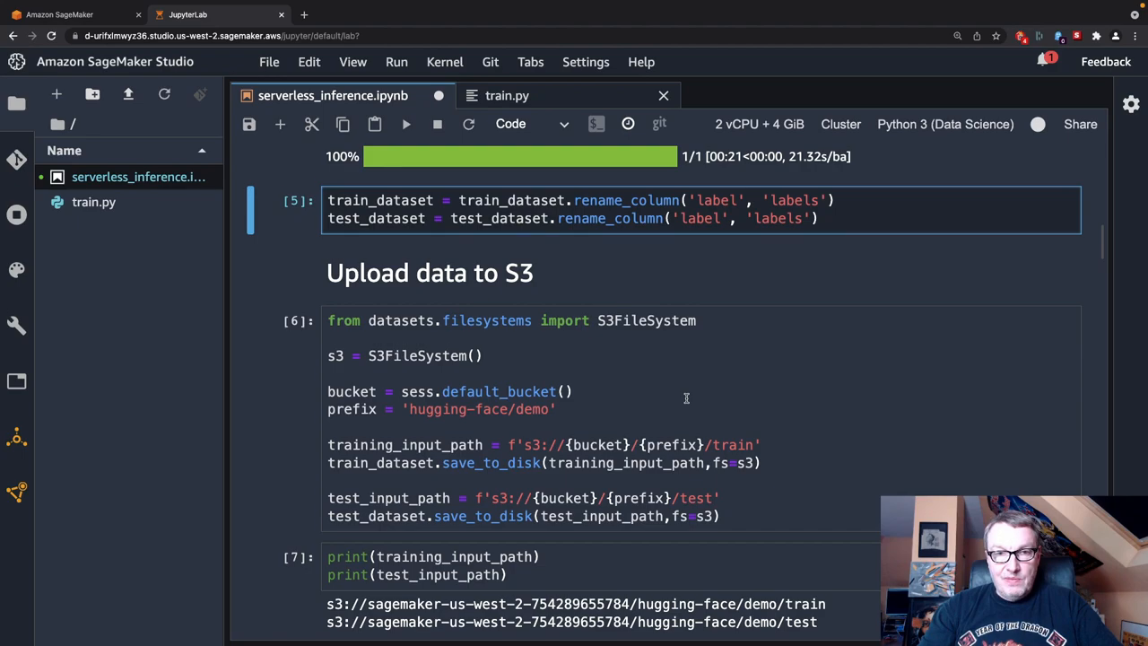
scroll(down, 3)
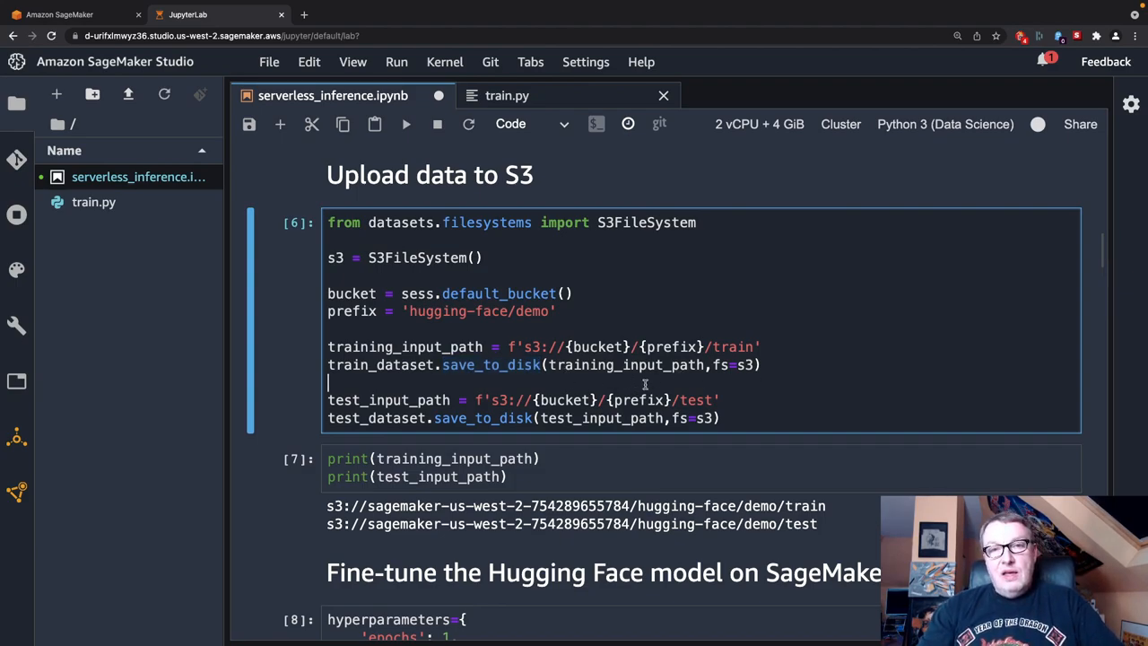
scroll(down, 3)
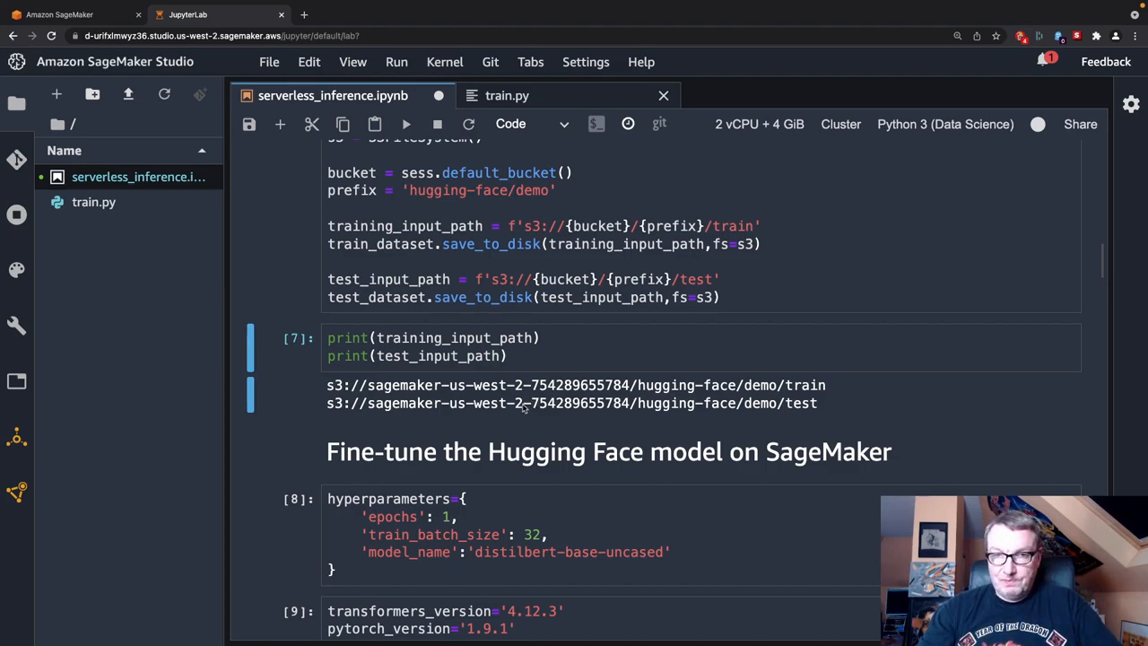
scroll(down, 3)
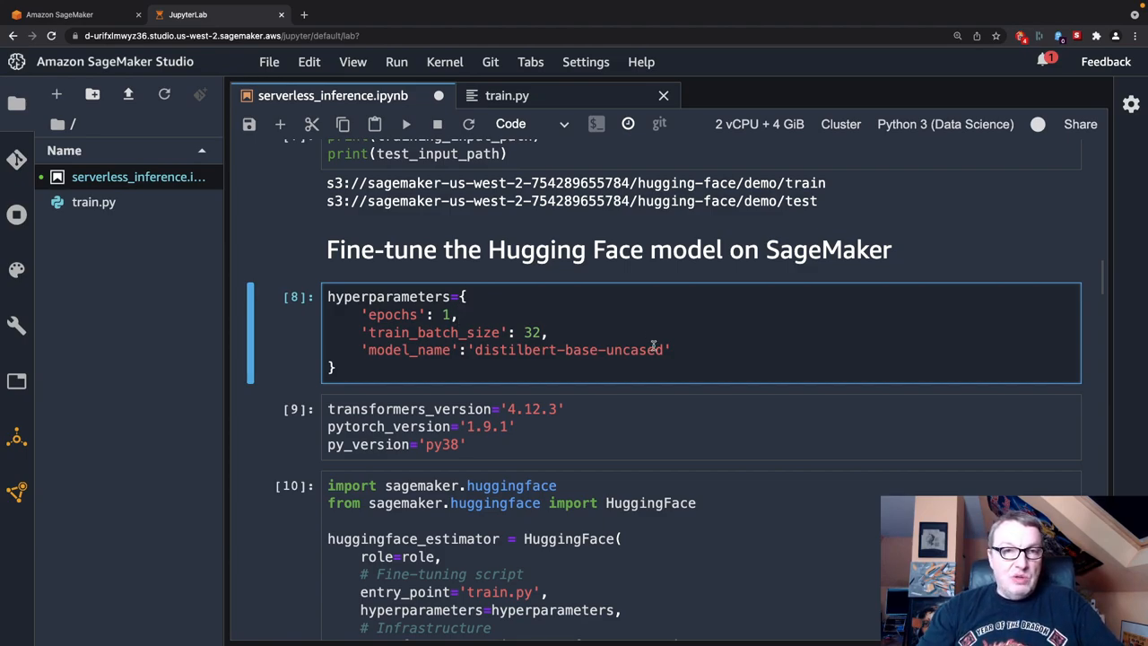
mouse_move(492, 319)
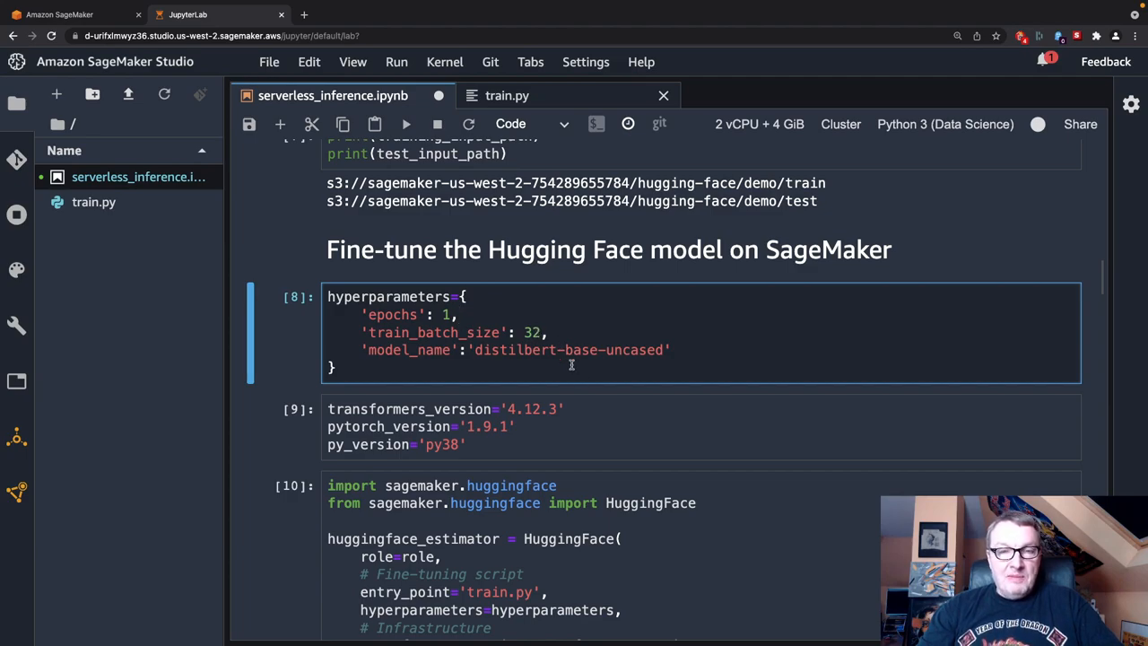
mouse_move(628, 359)
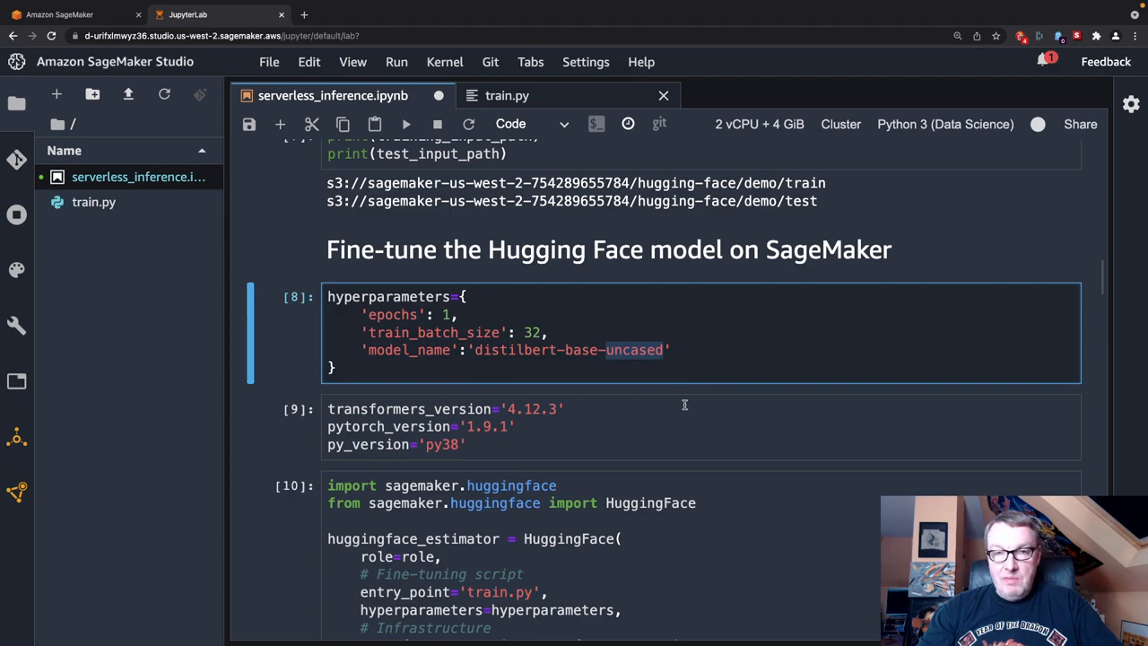
scroll(down, 3)
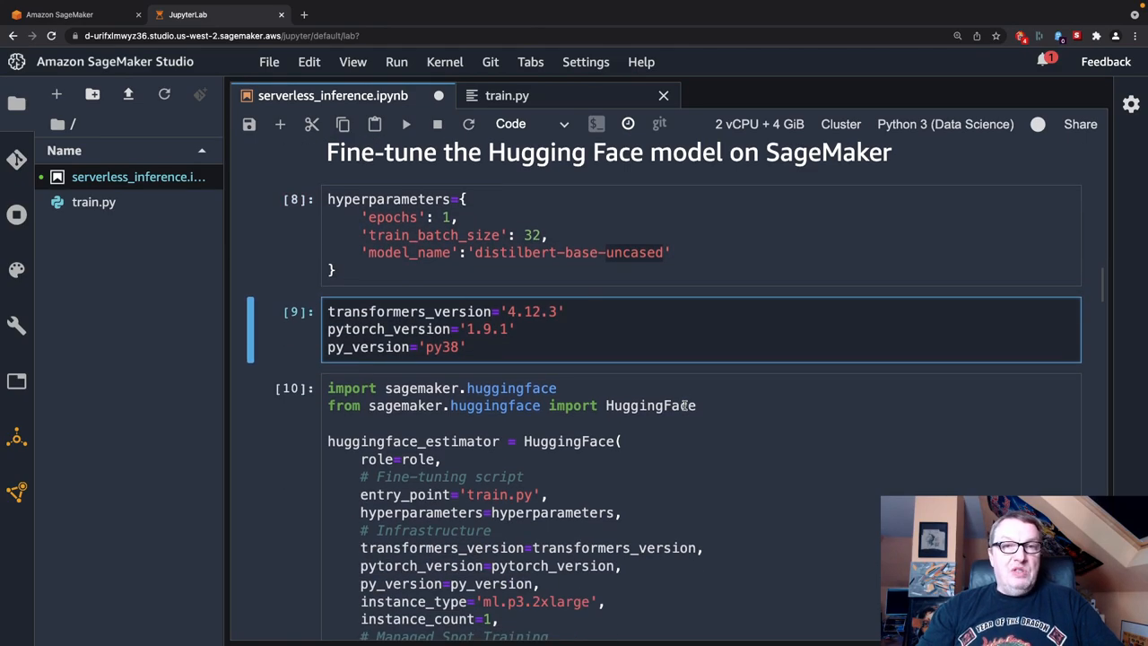
mouse_move(650, 337)
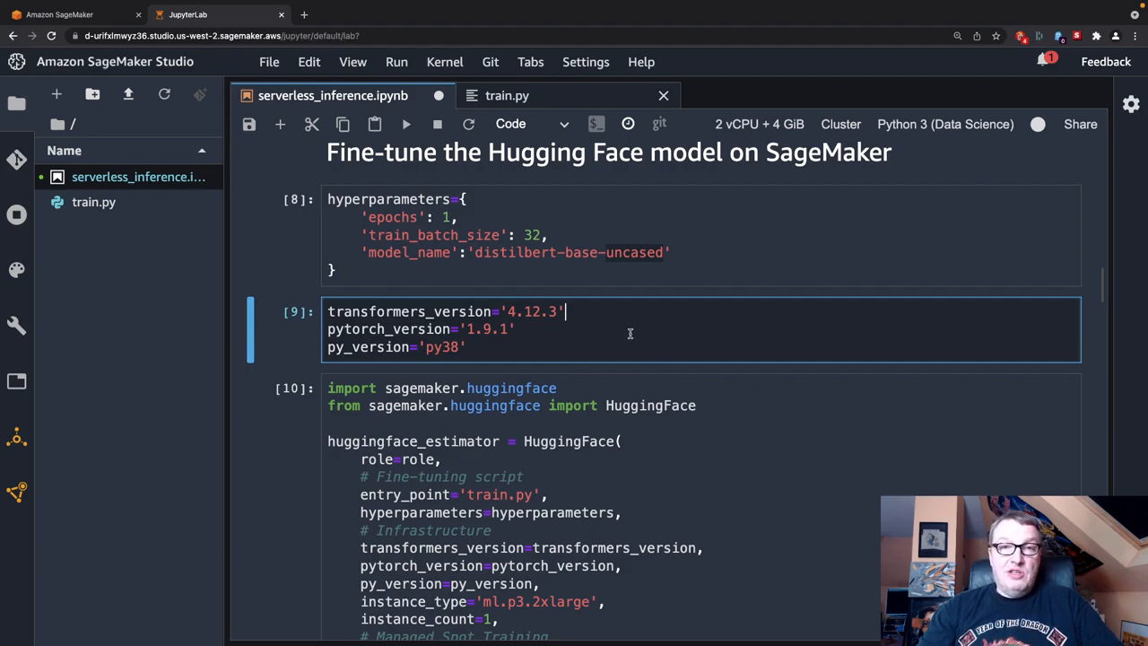
mouse_move(635, 344)
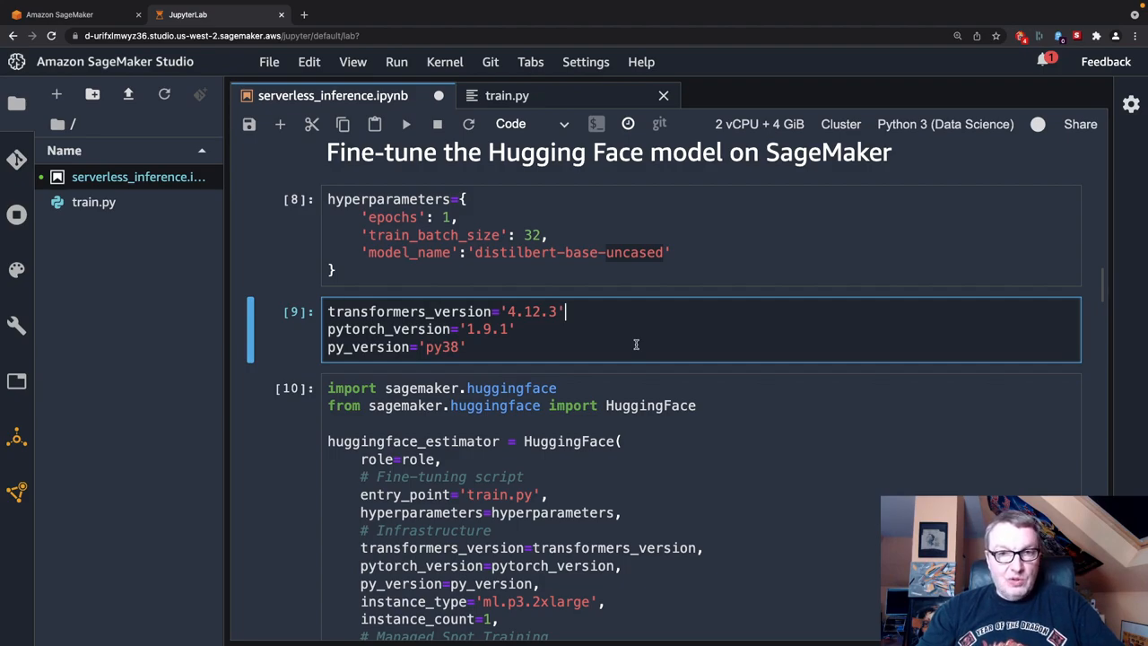
scroll(down, 3)
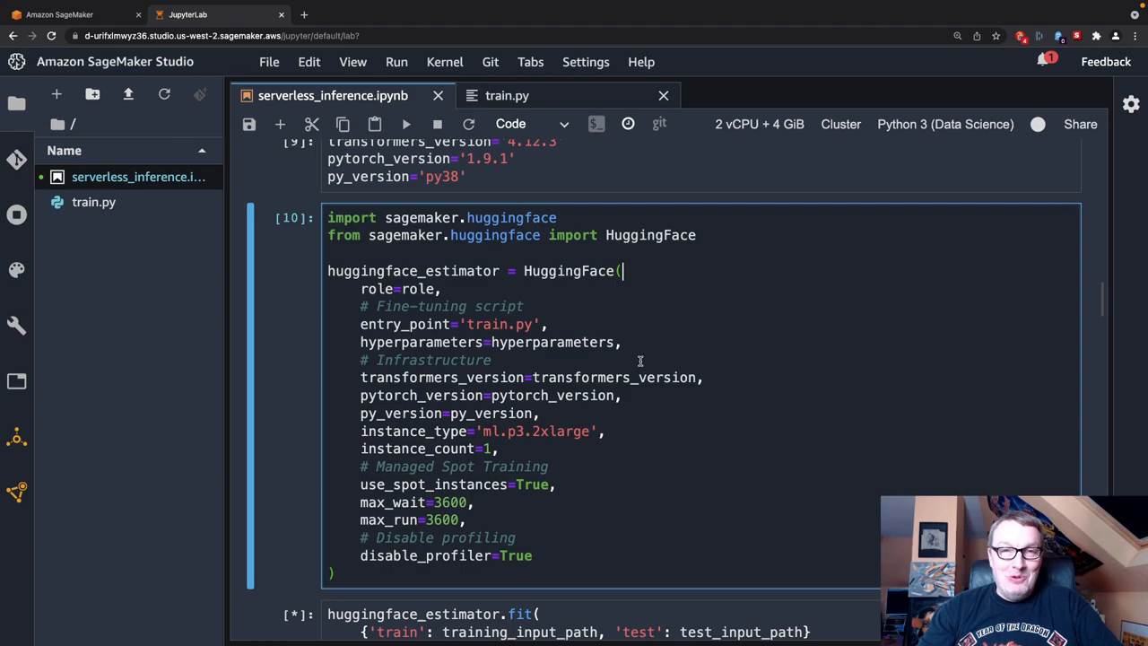
mouse_move(635, 400)
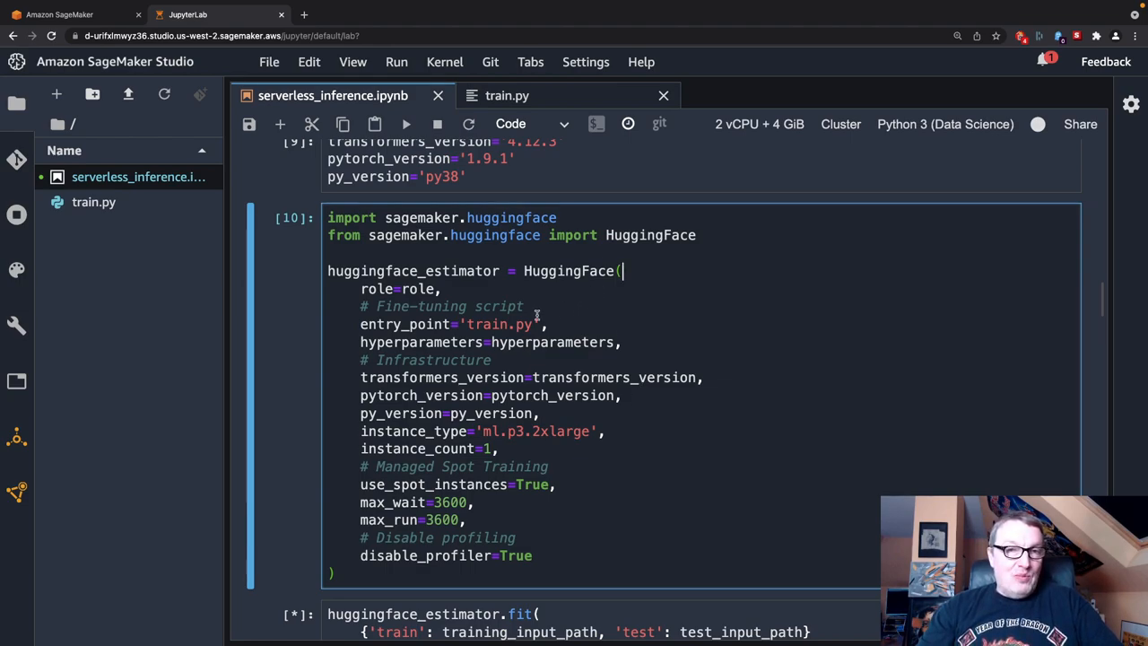
From the estimator's entry_point line, bring up the train.py fine-tuning script beside the notebook
click(574, 323)
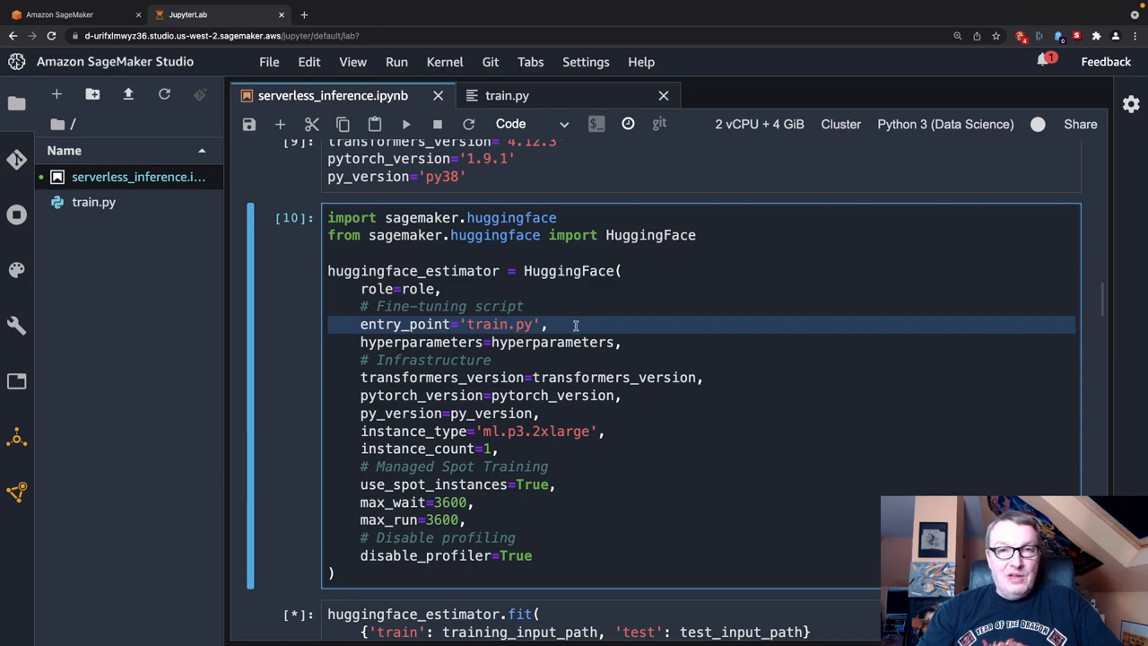
mouse_move(579, 338)
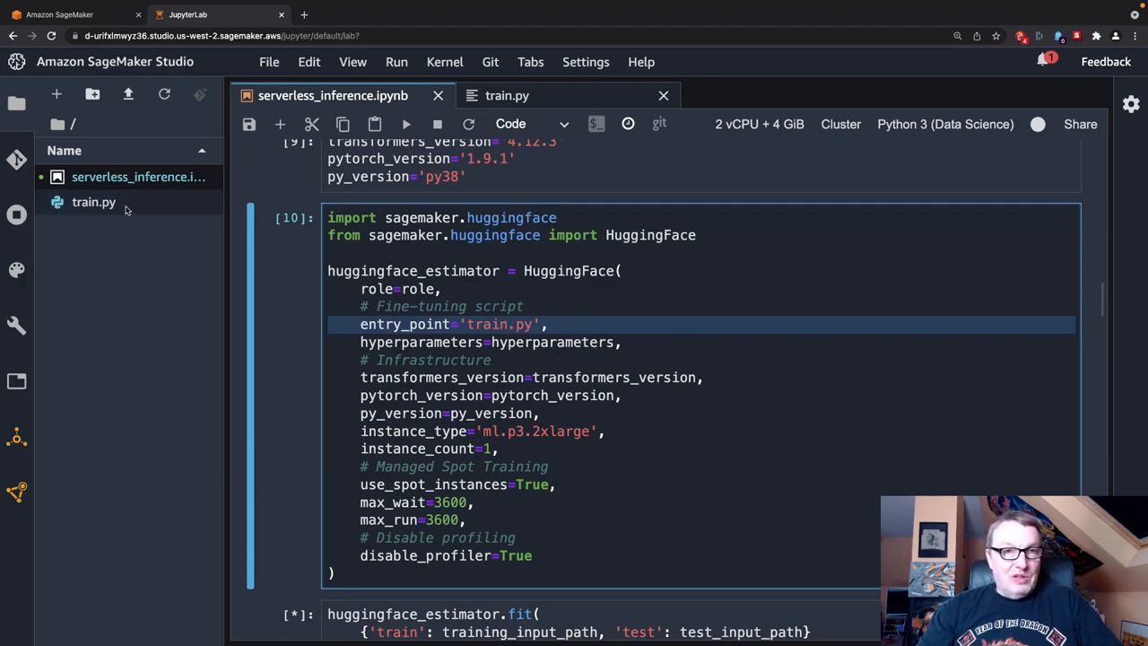
mouse_move(542, 349)
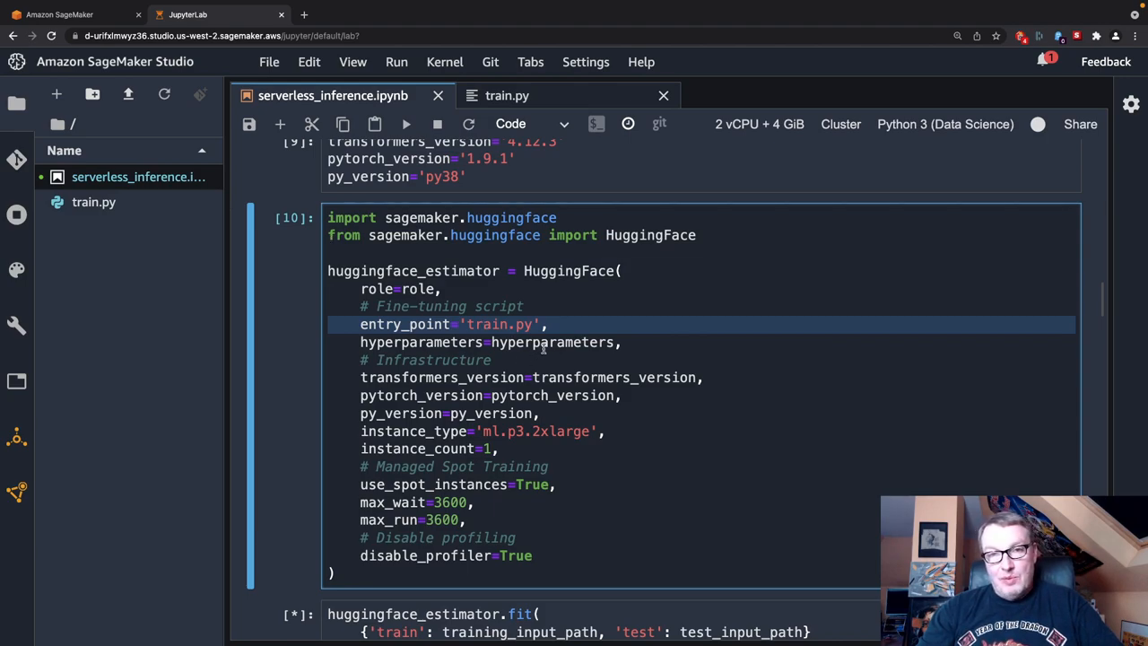
mouse_move(520, 396)
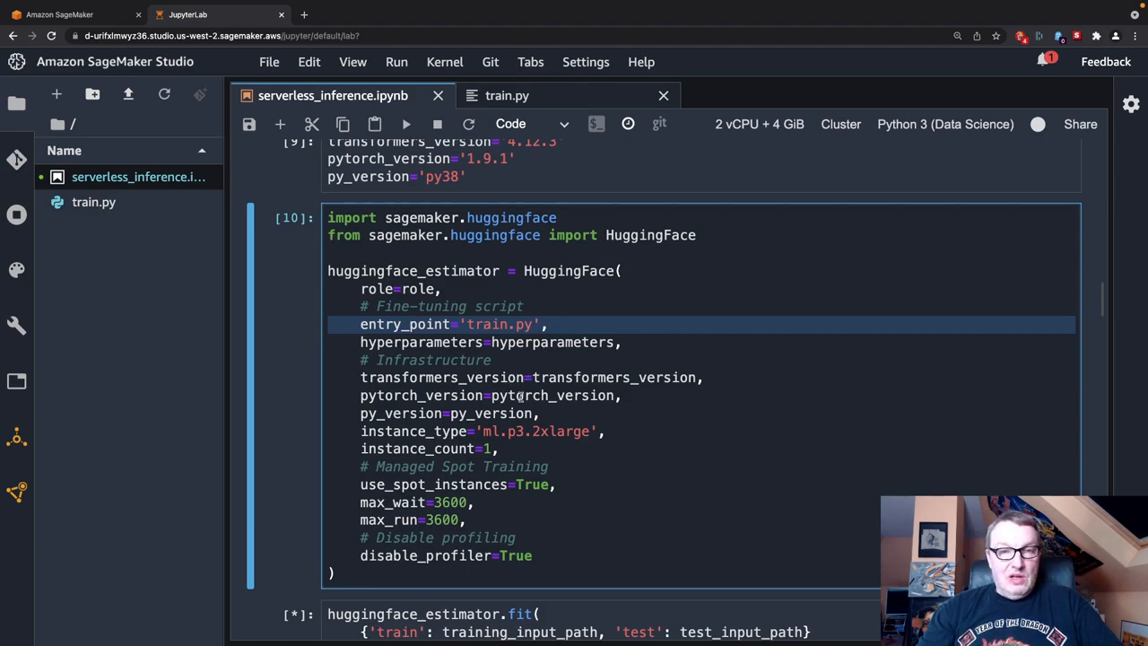
mouse_move(535, 445)
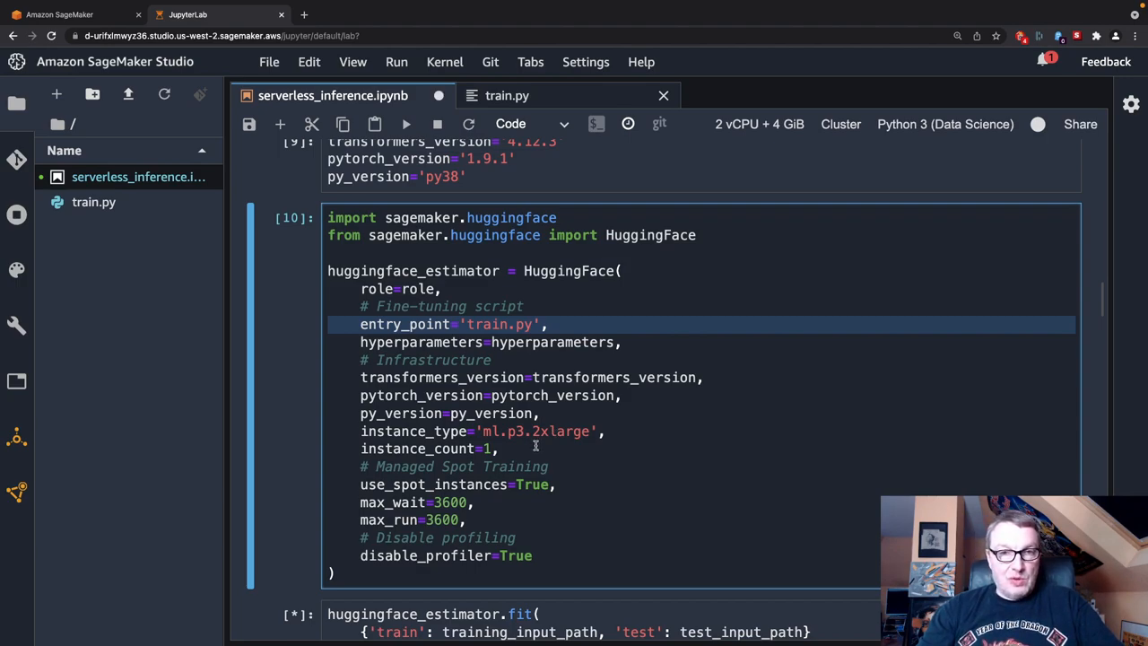
mouse_move(520, 436)
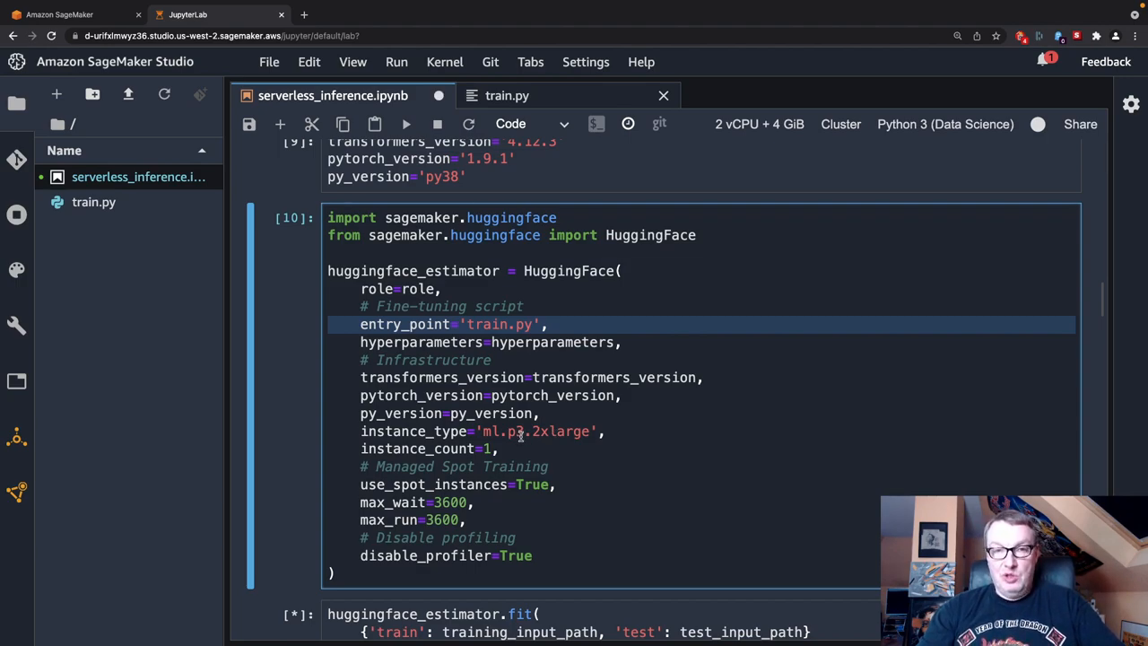
click(488, 449)
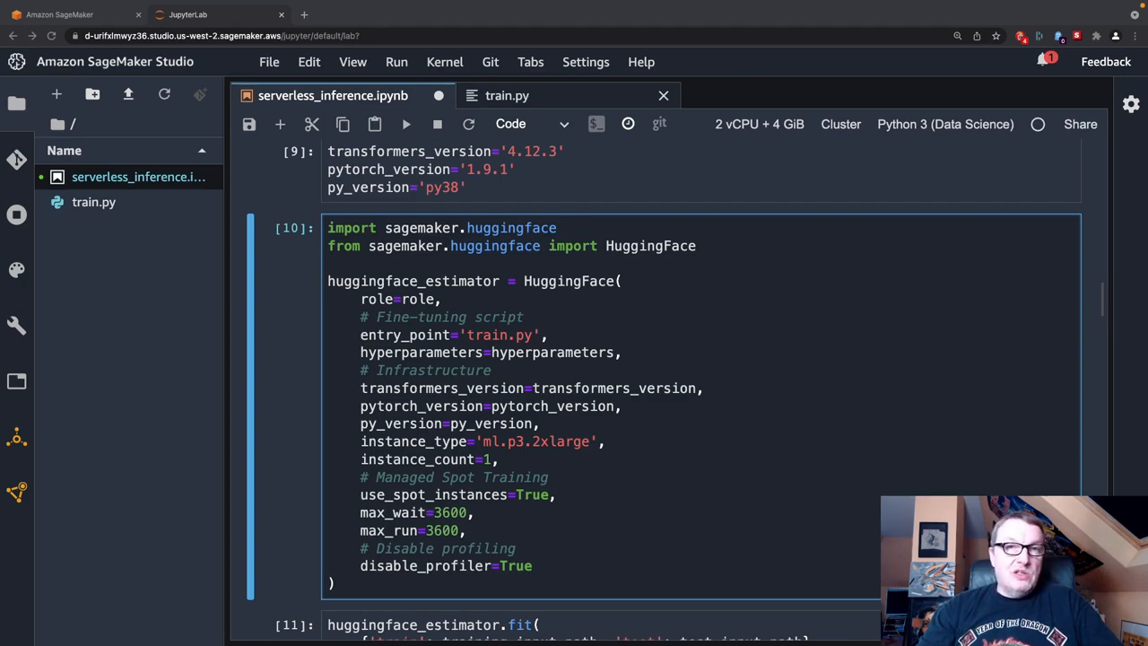
click(429, 460)
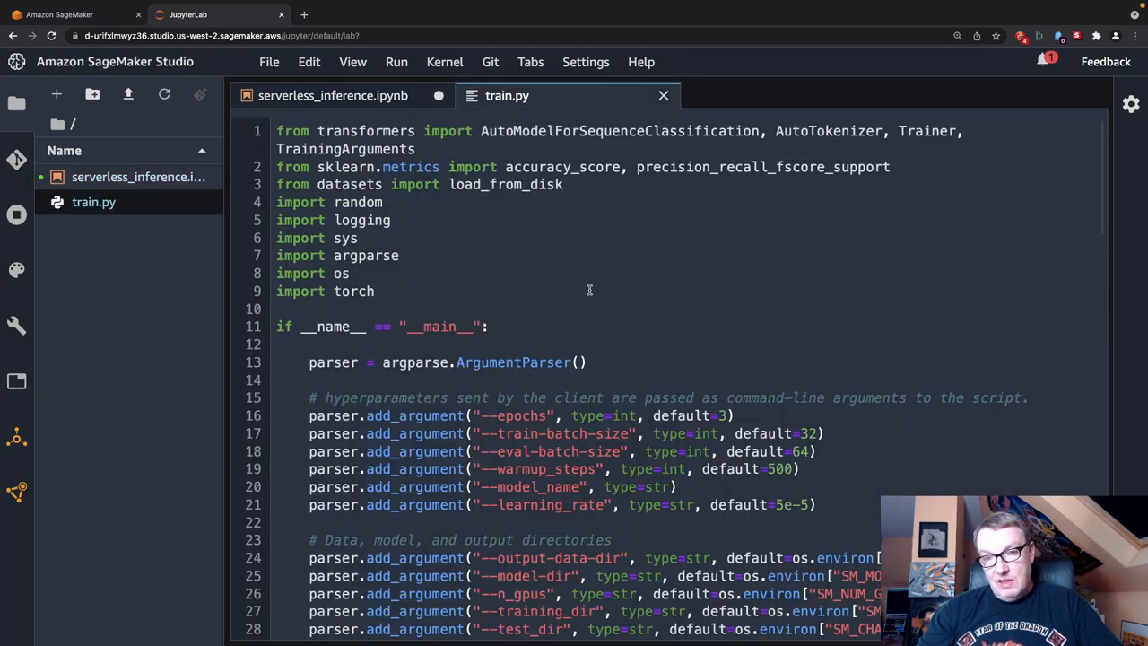
Review train.py from its hyperparameter and SageMaker directory arguments through training, evaluation and model save
scroll(down, 3)
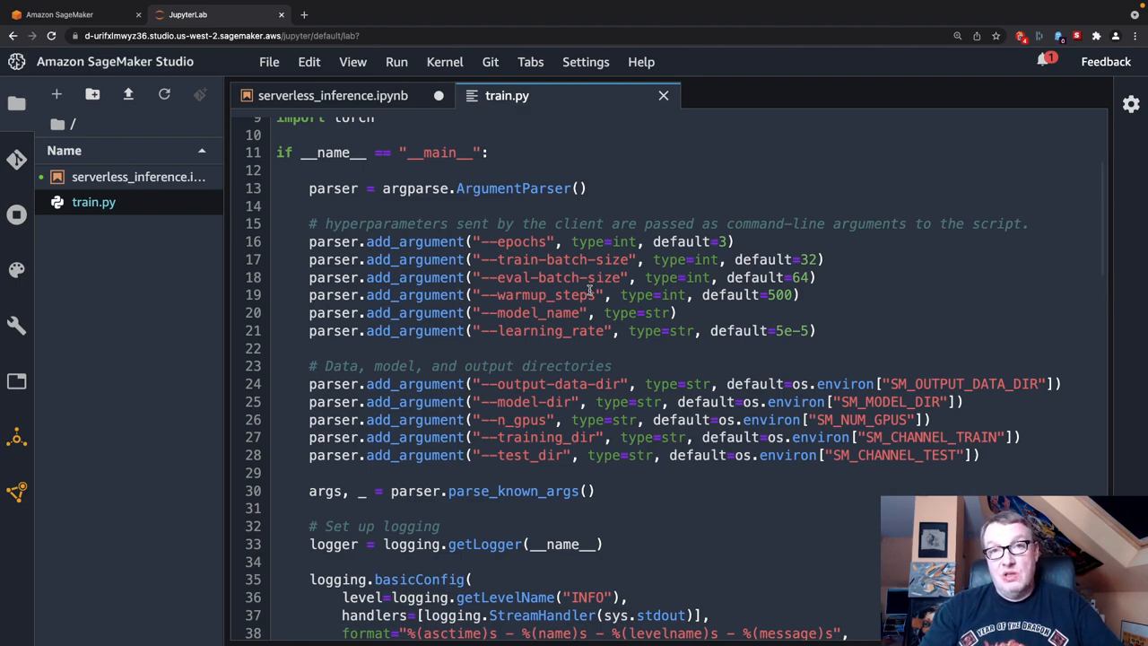
mouse_move(582, 384)
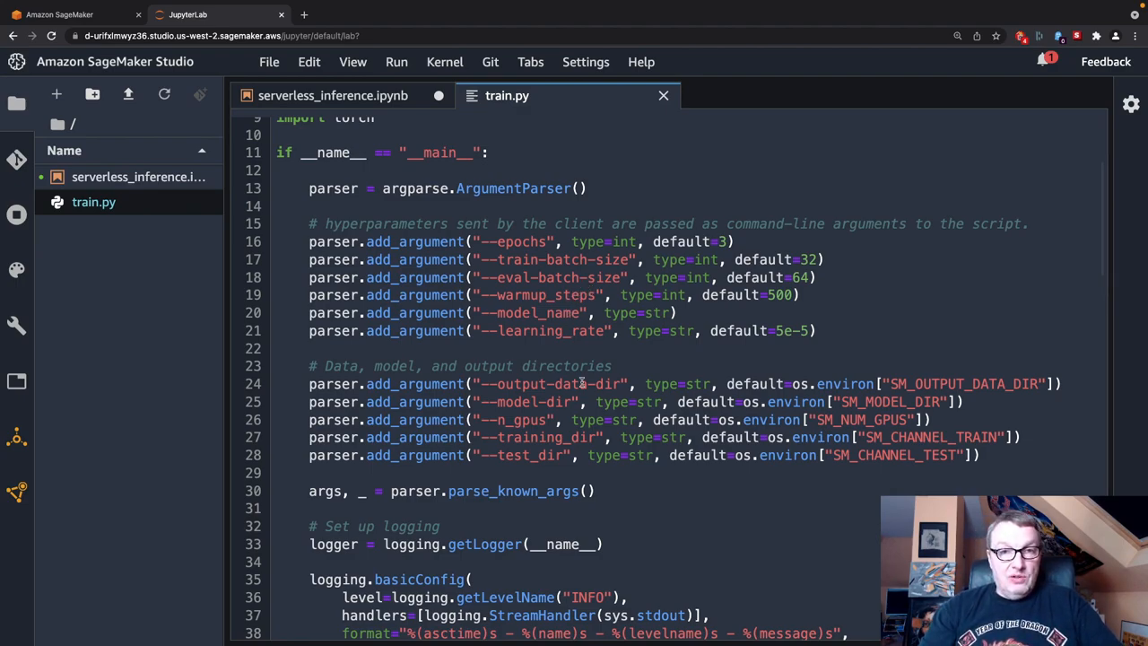
scroll(up, 3)
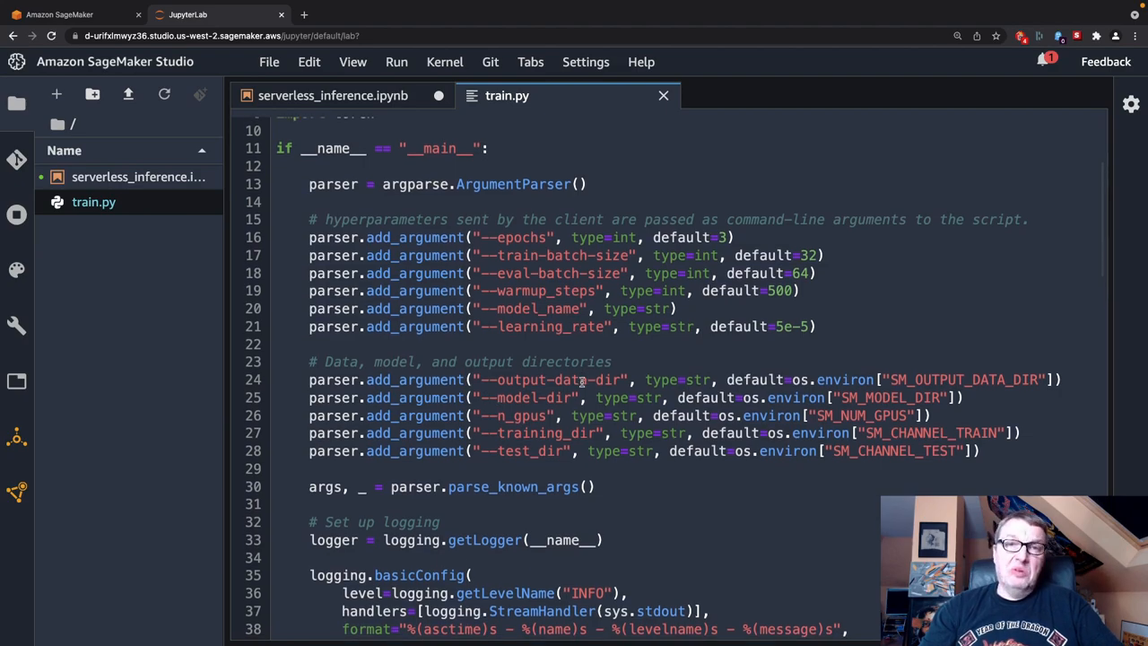
scroll(up, 3)
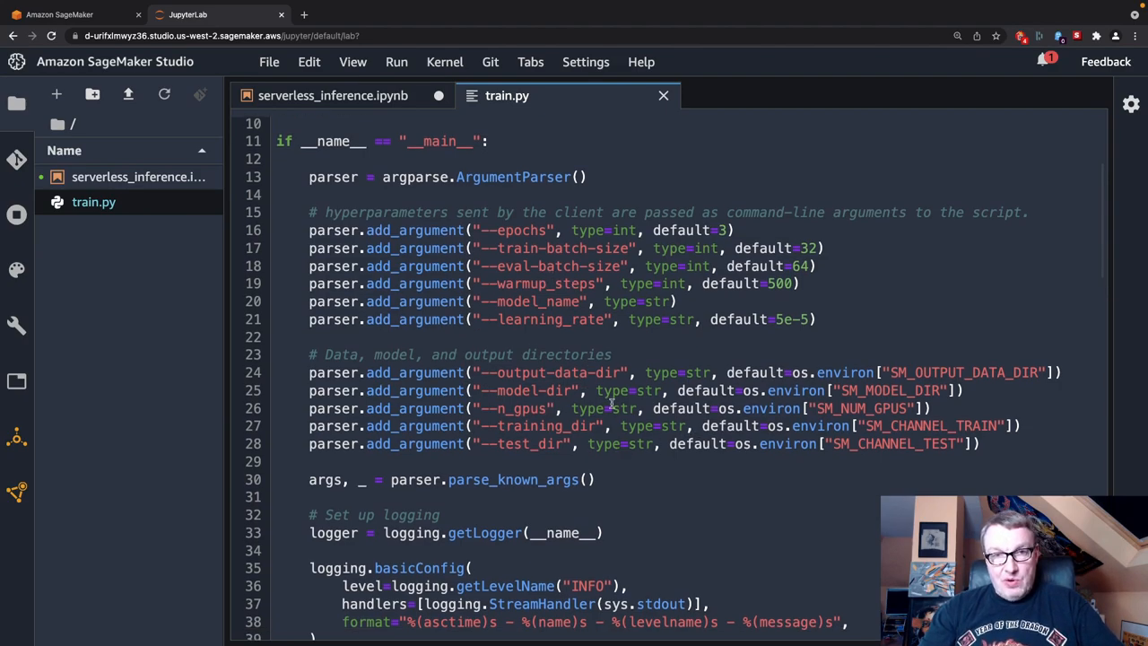
scroll(down, 3)
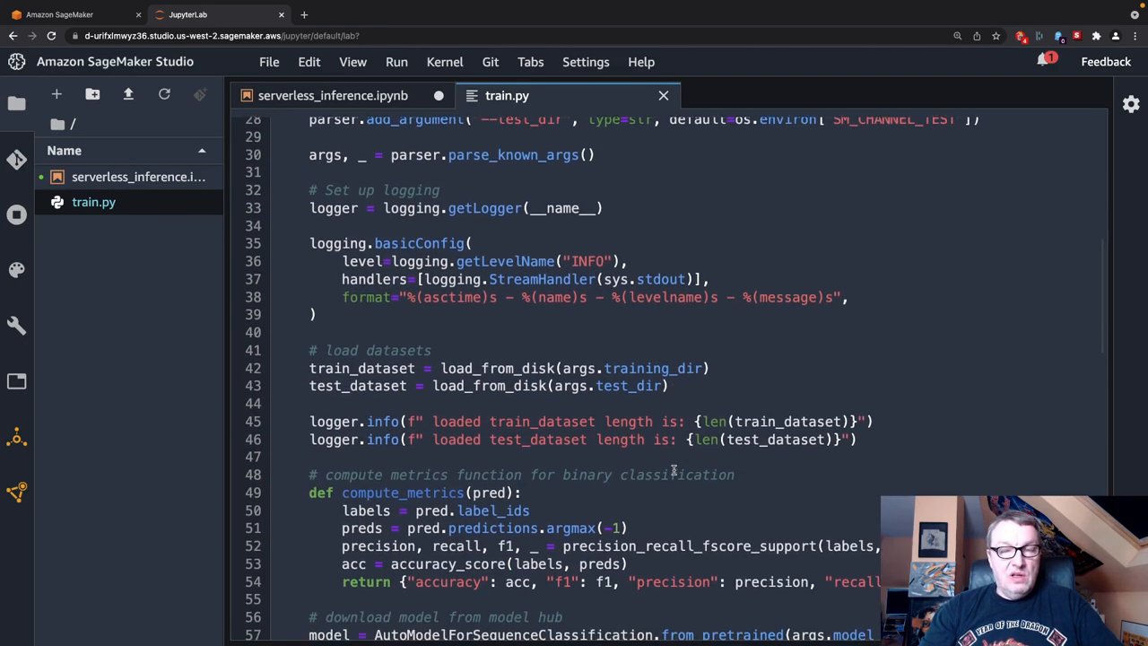
scroll(down, 3)
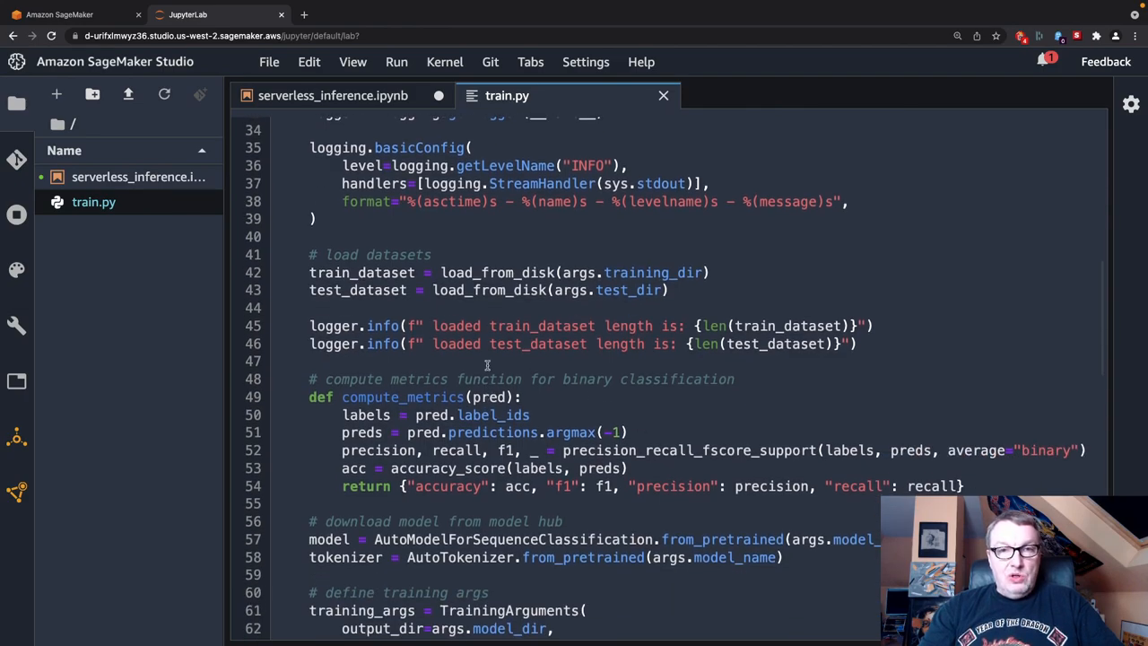
mouse_move(597, 377)
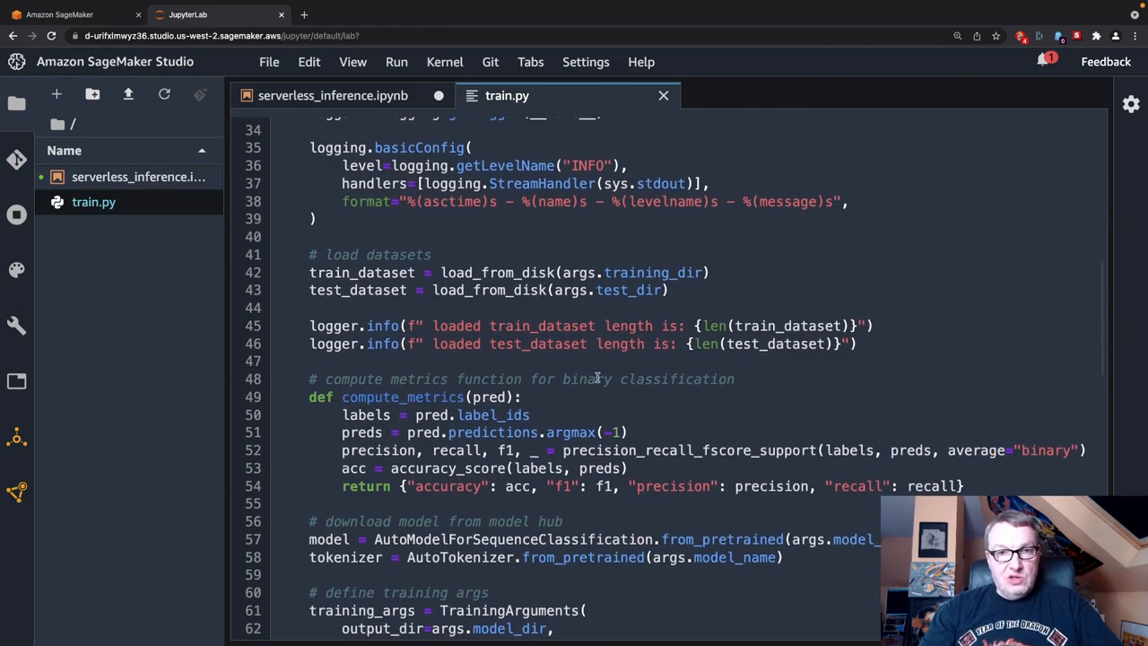
scroll(down, 3)
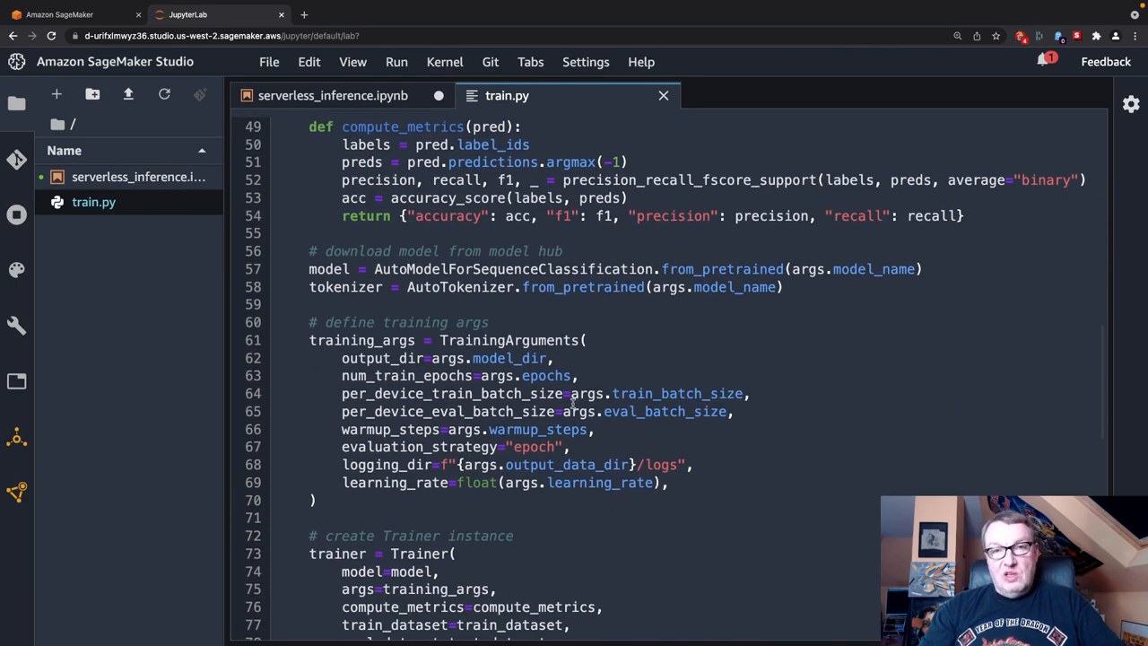
scroll(down, 3)
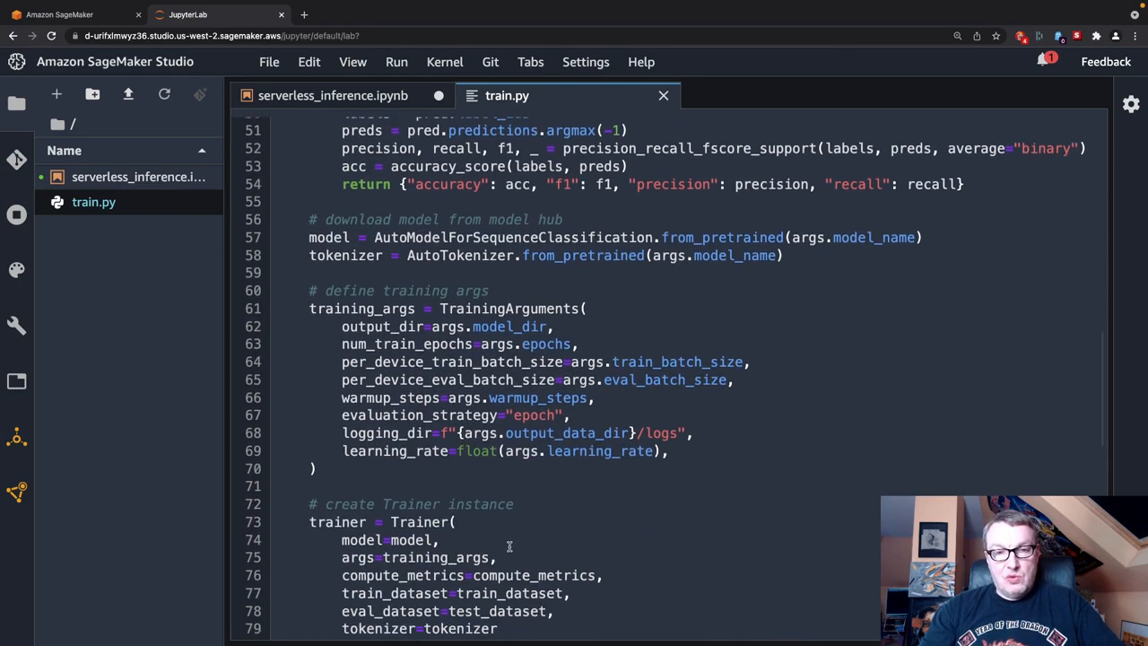
scroll(down, 3)
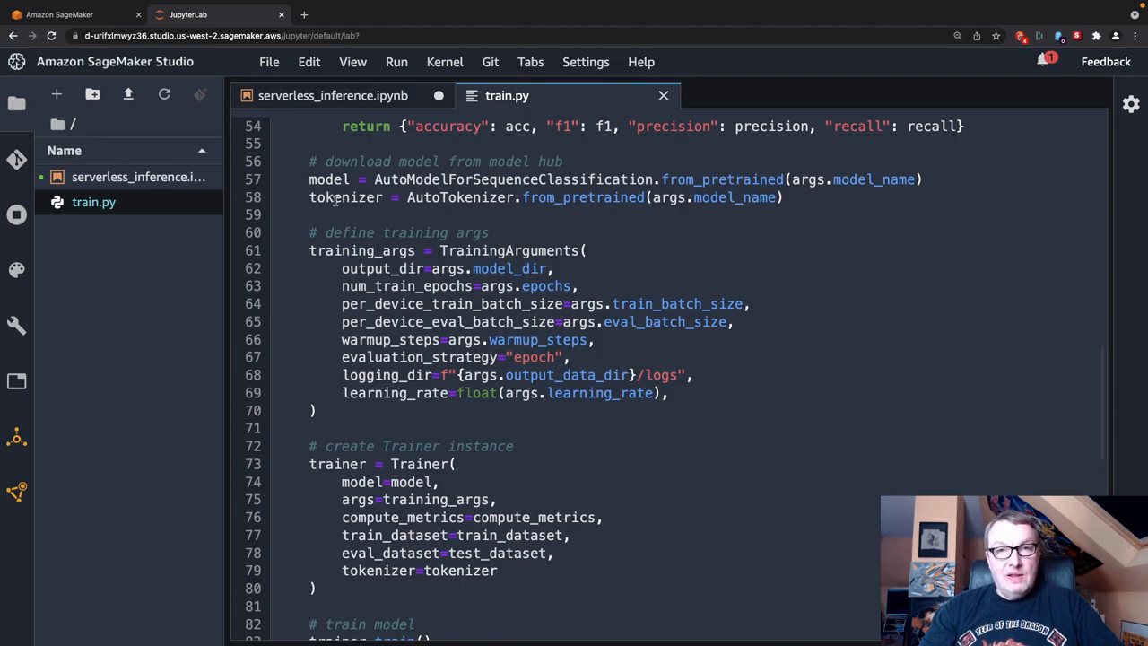
scroll(down, 3)
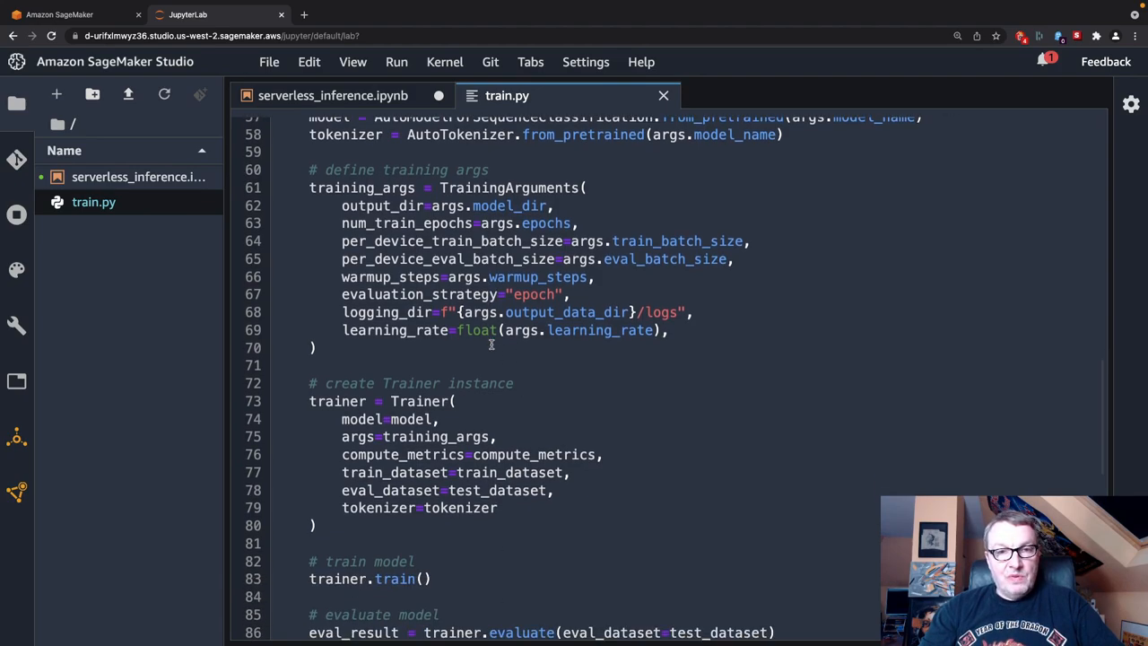
scroll(down, 3)
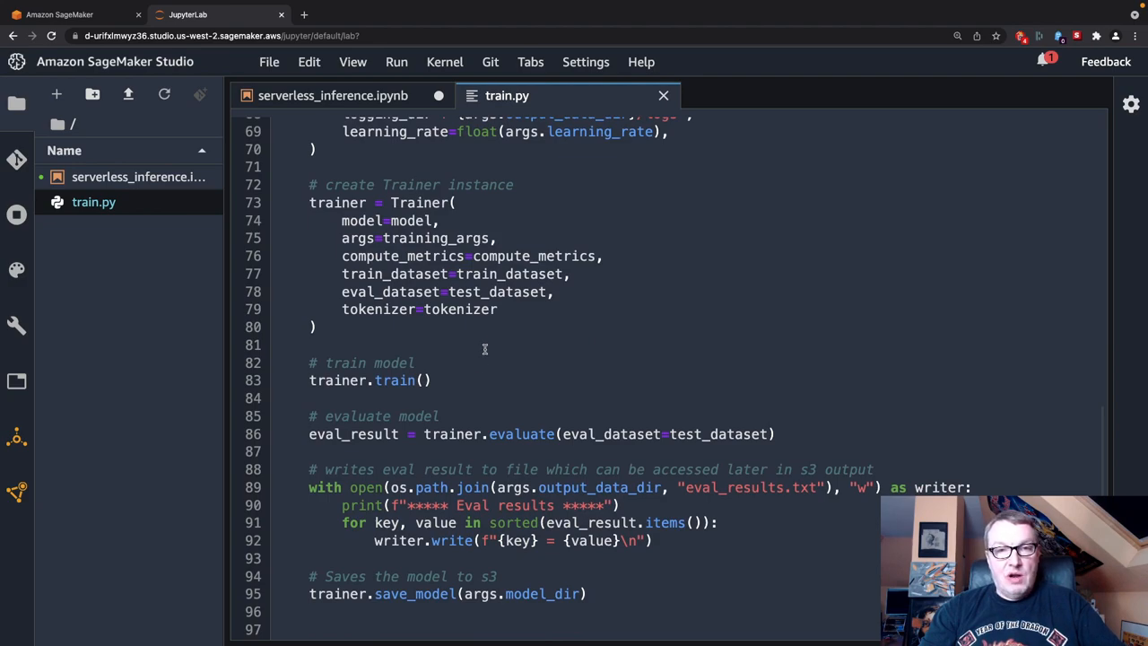
mouse_move(446, 470)
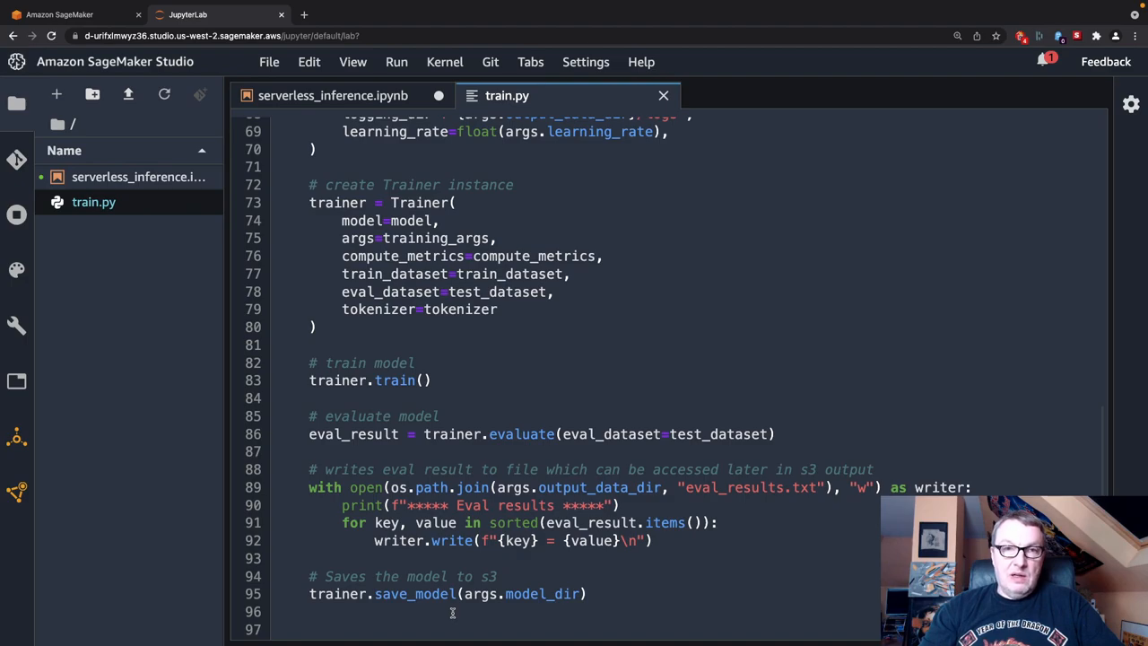
scroll(up, 3)
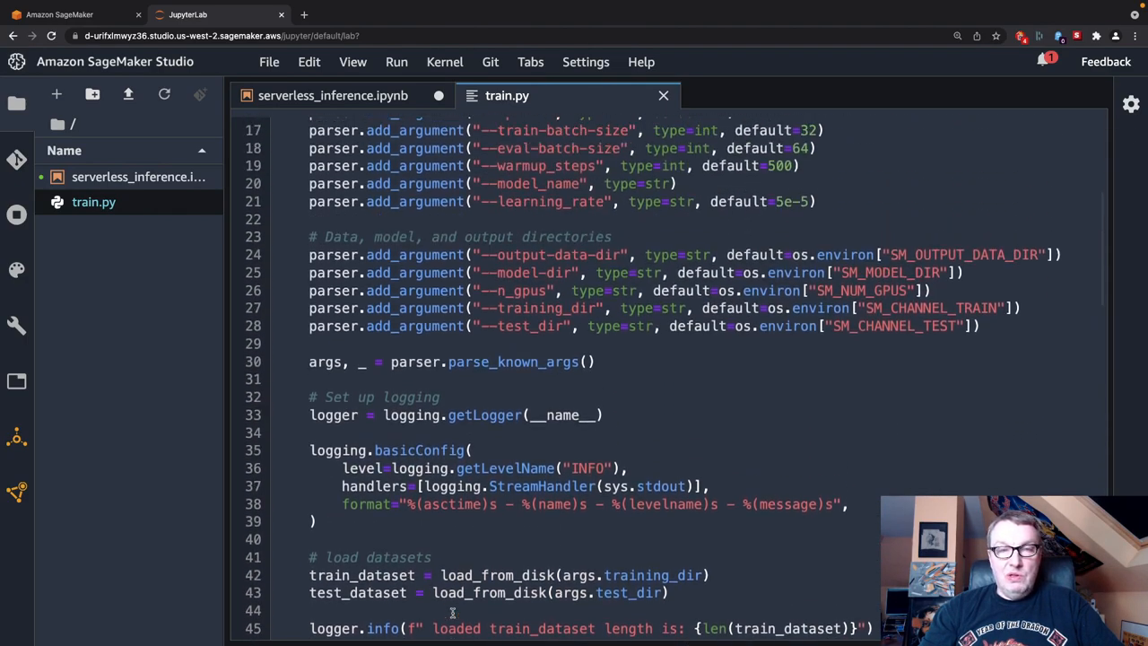
scroll(up, 3)
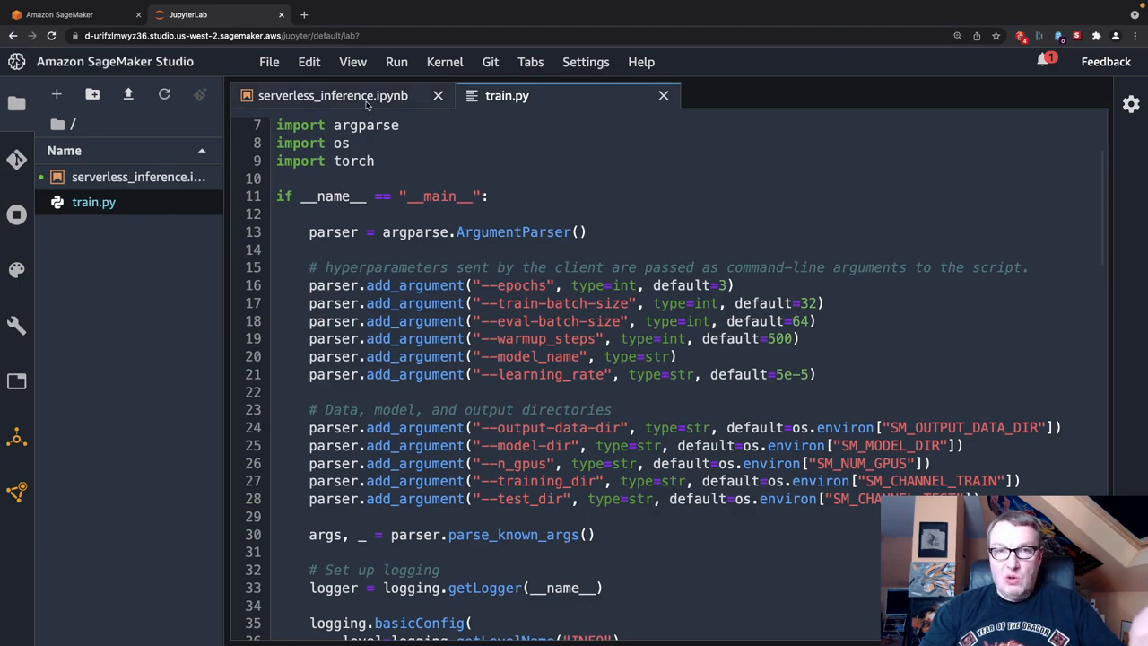
click(334, 95)
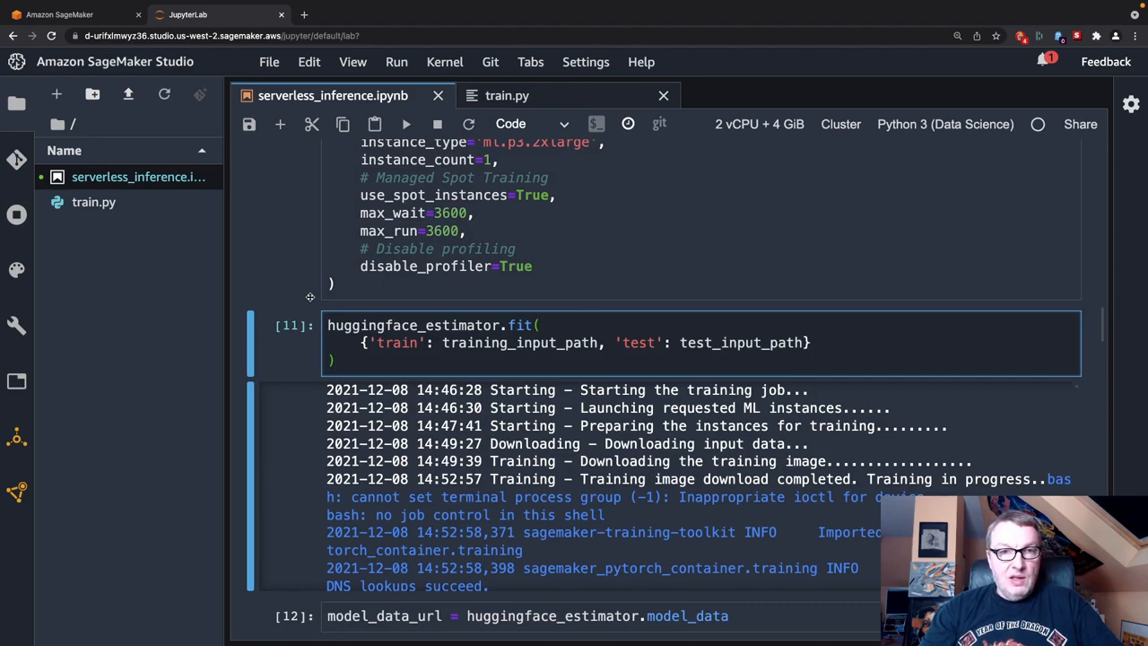
scroll(down, 3)
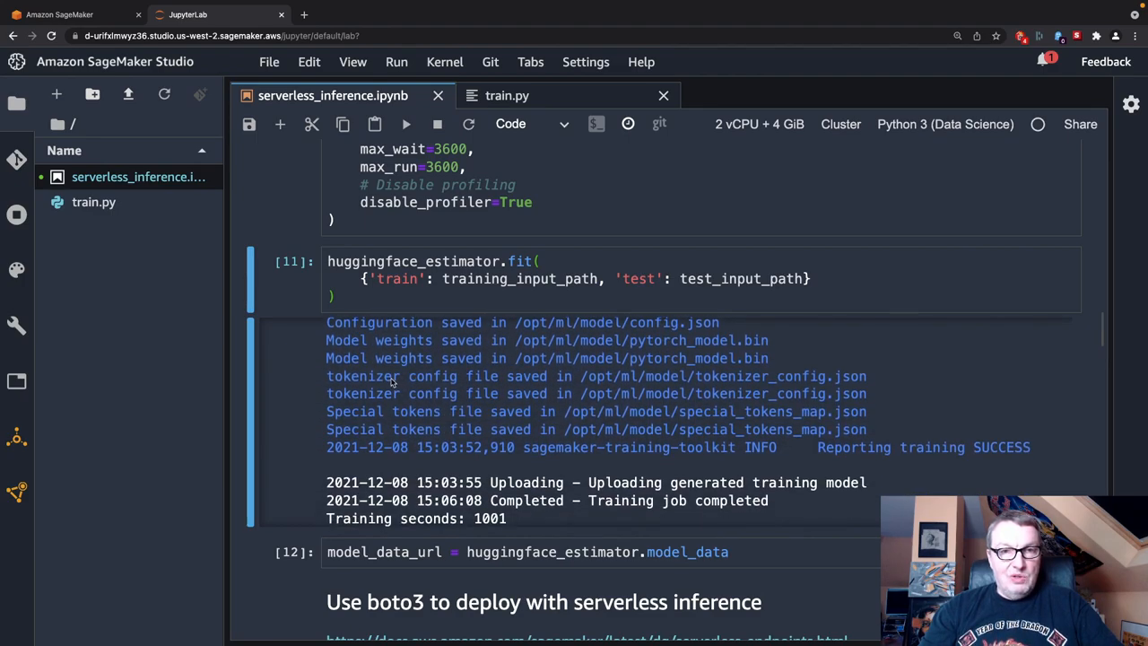
mouse_move(582, 442)
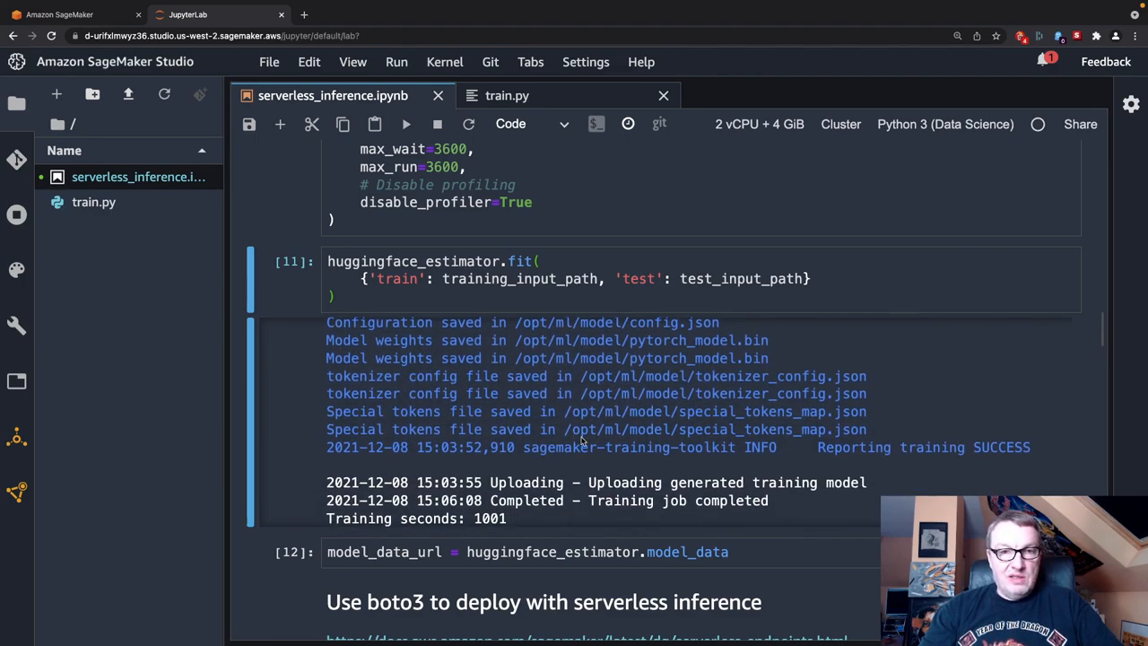
scroll(down, 3)
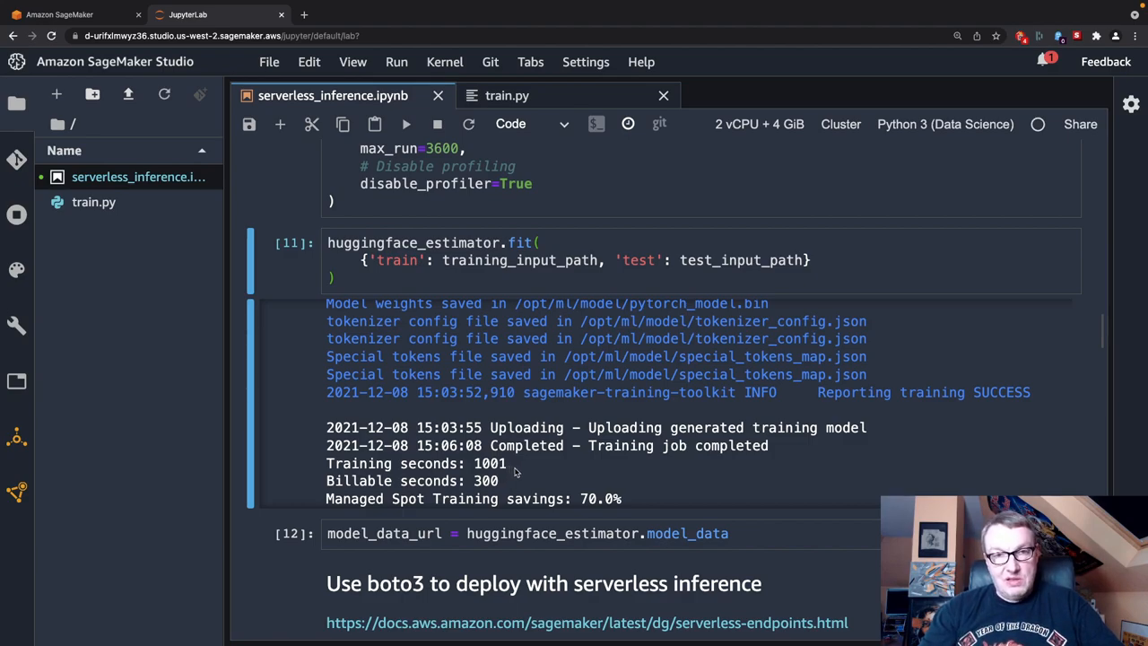
mouse_move(504, 488)
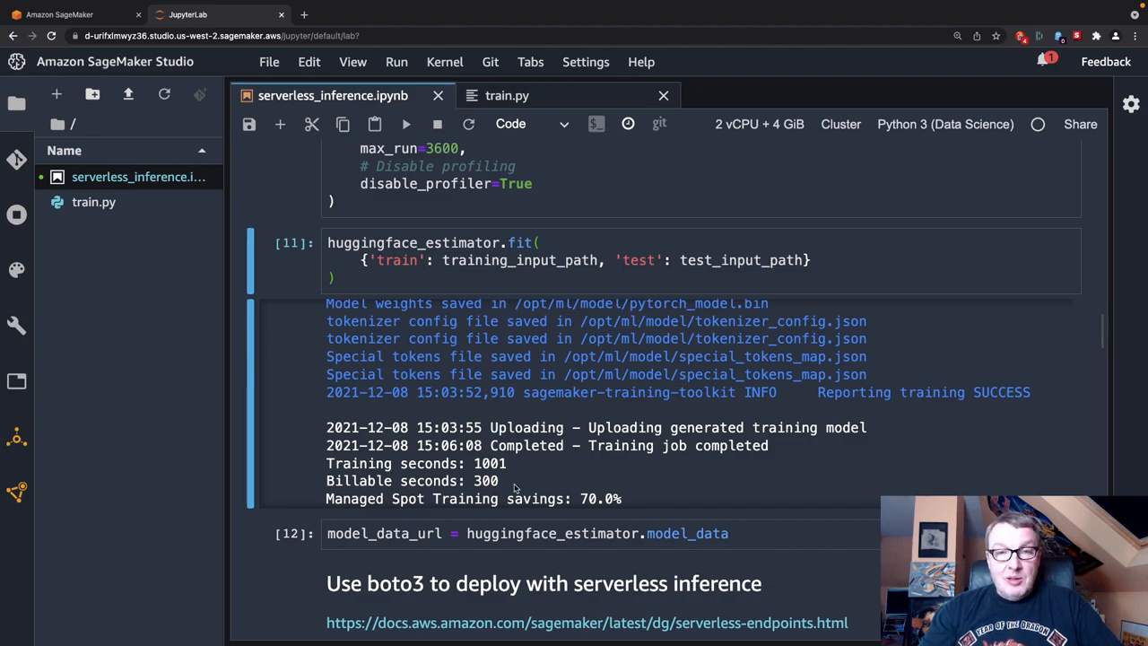
mouse_move(585, 510)
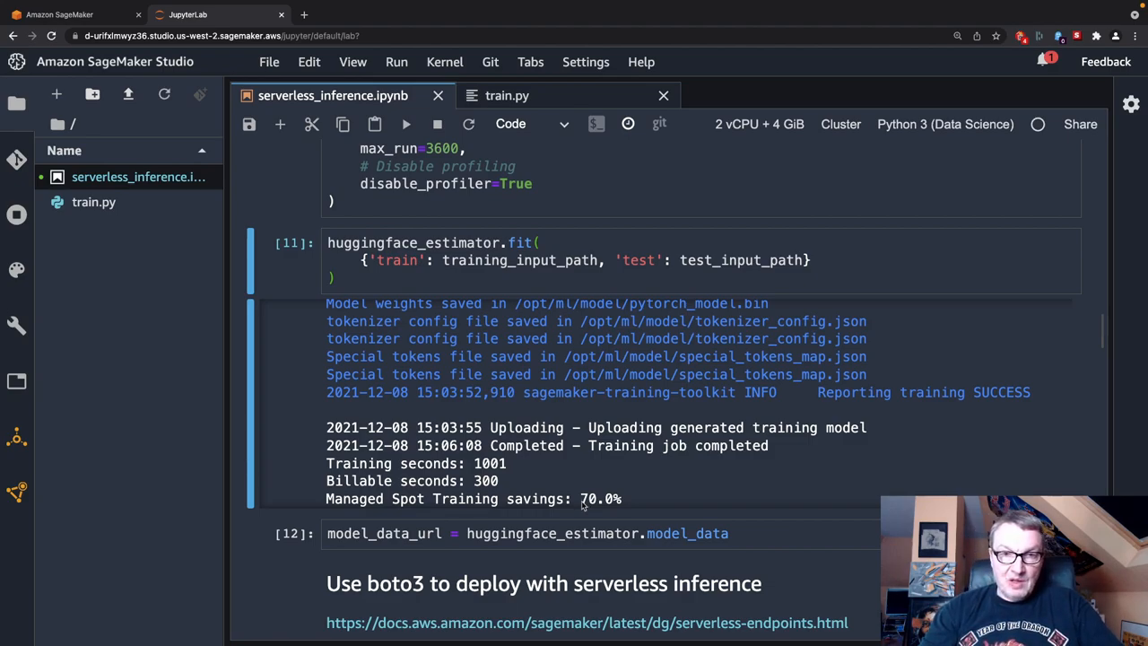
mouse_move(582, 481)
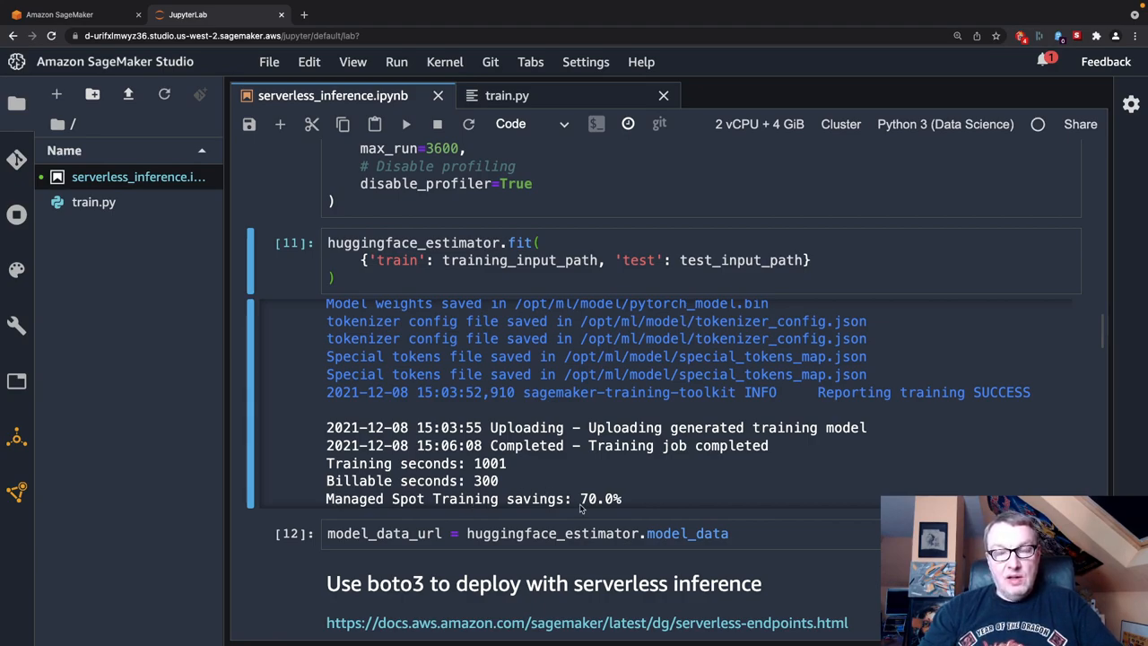
mouse_move(529, 314)
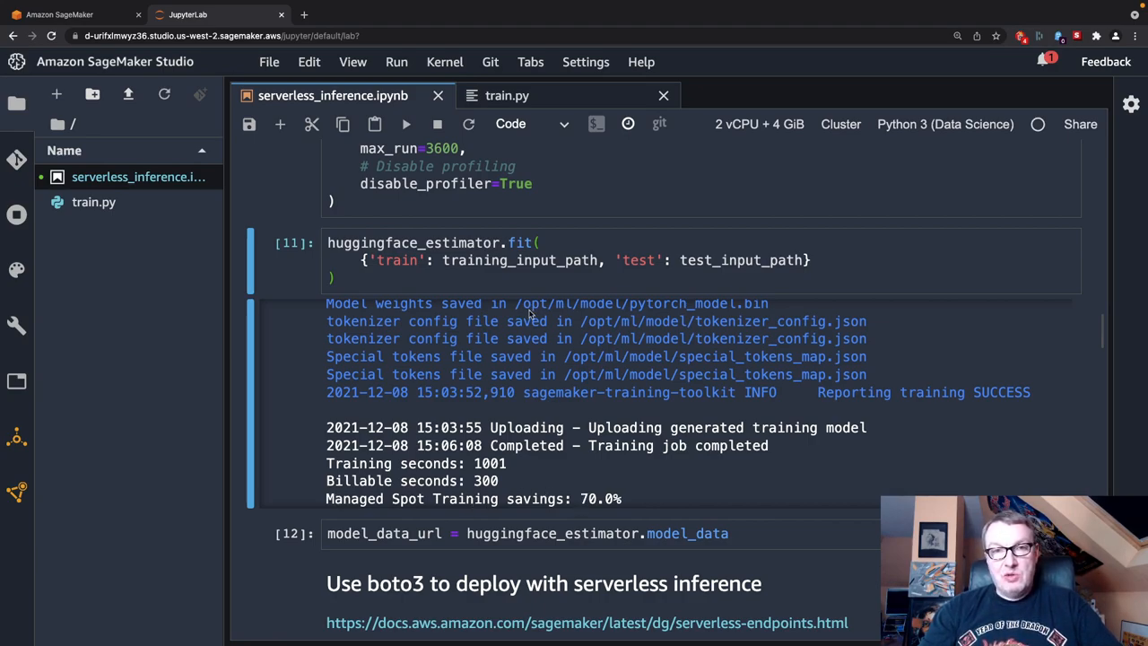
Move from the estimator fit log down to the 'Use boto3 to deploy with serverless inference' cells
scroll(up, 3)
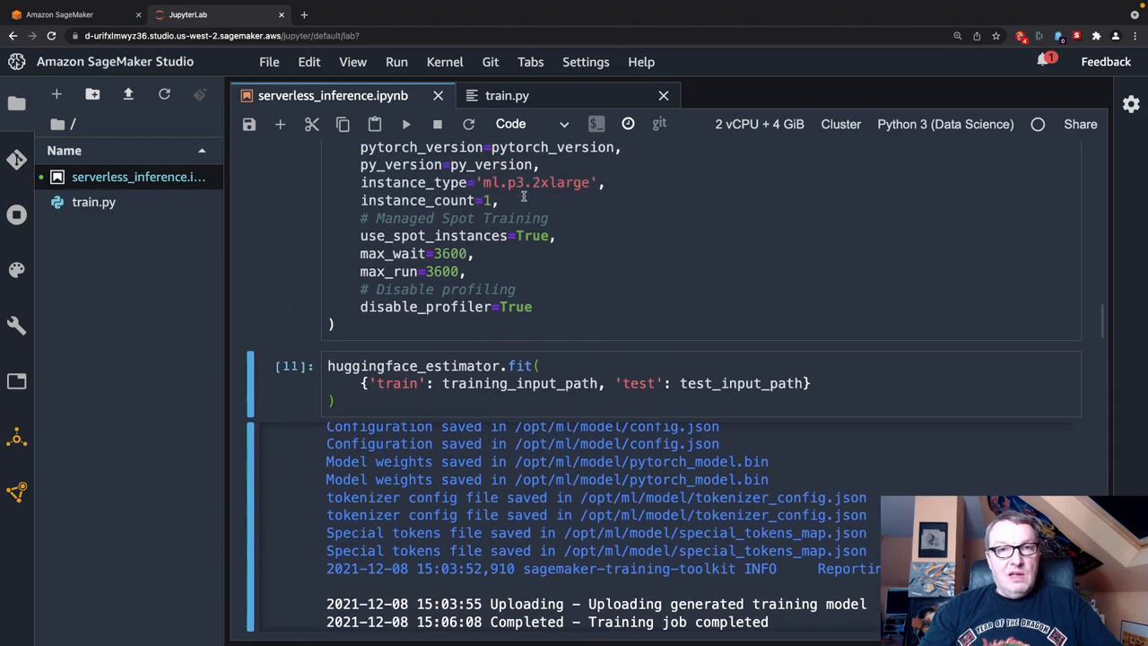
mouse_move(537, 511)
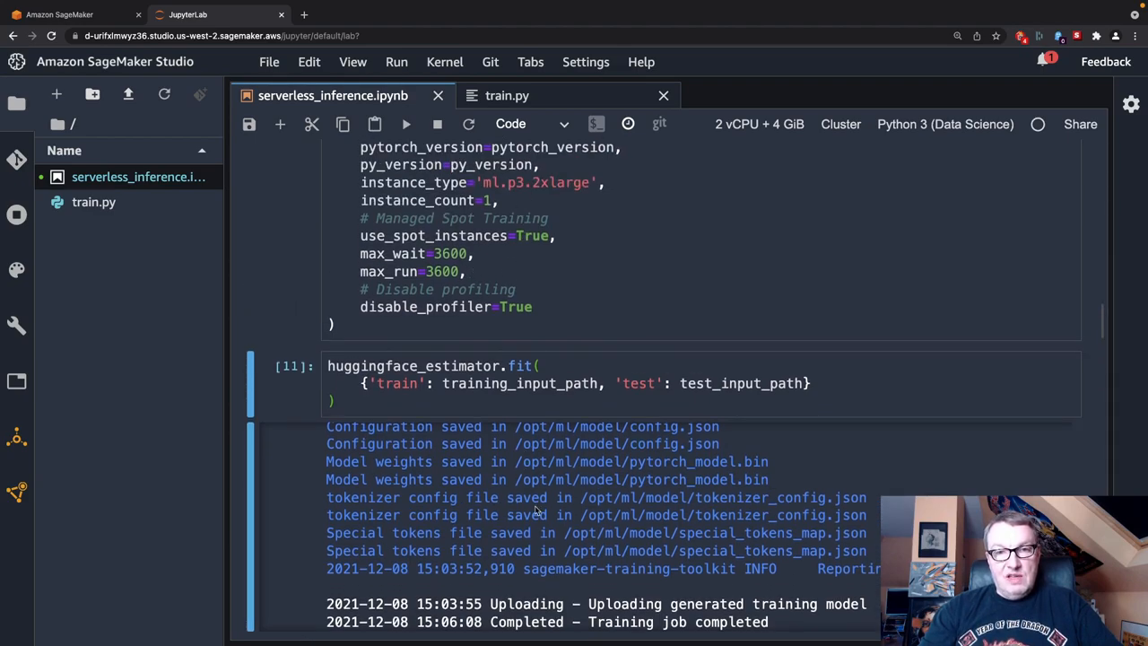
scroll(down, 3)
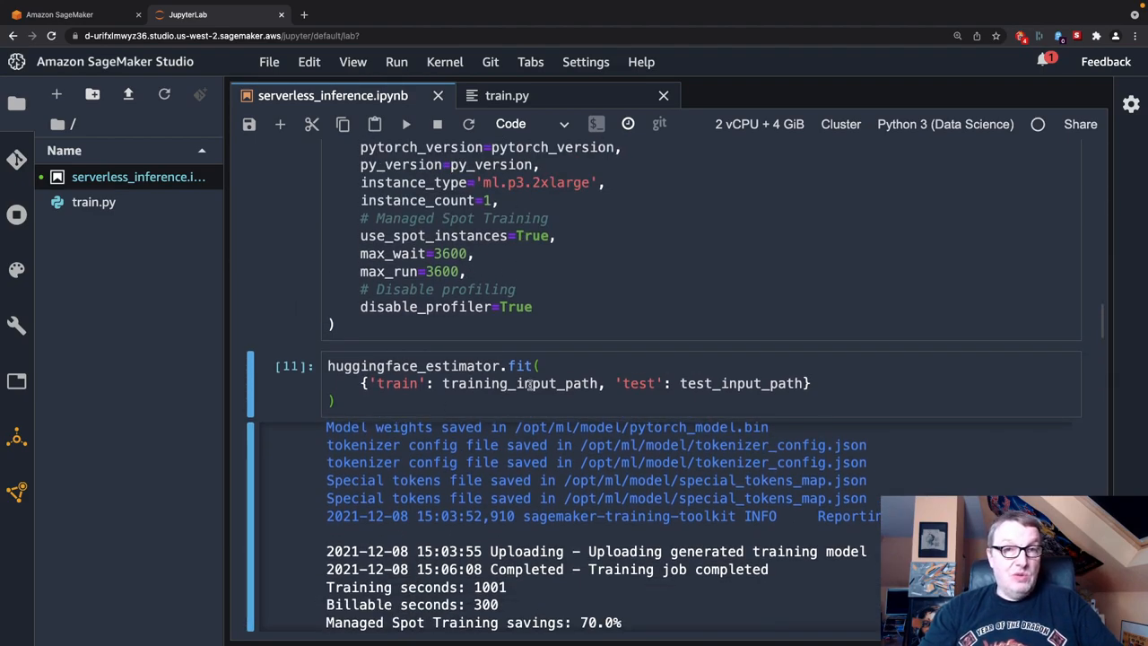
scroll(down, 3)
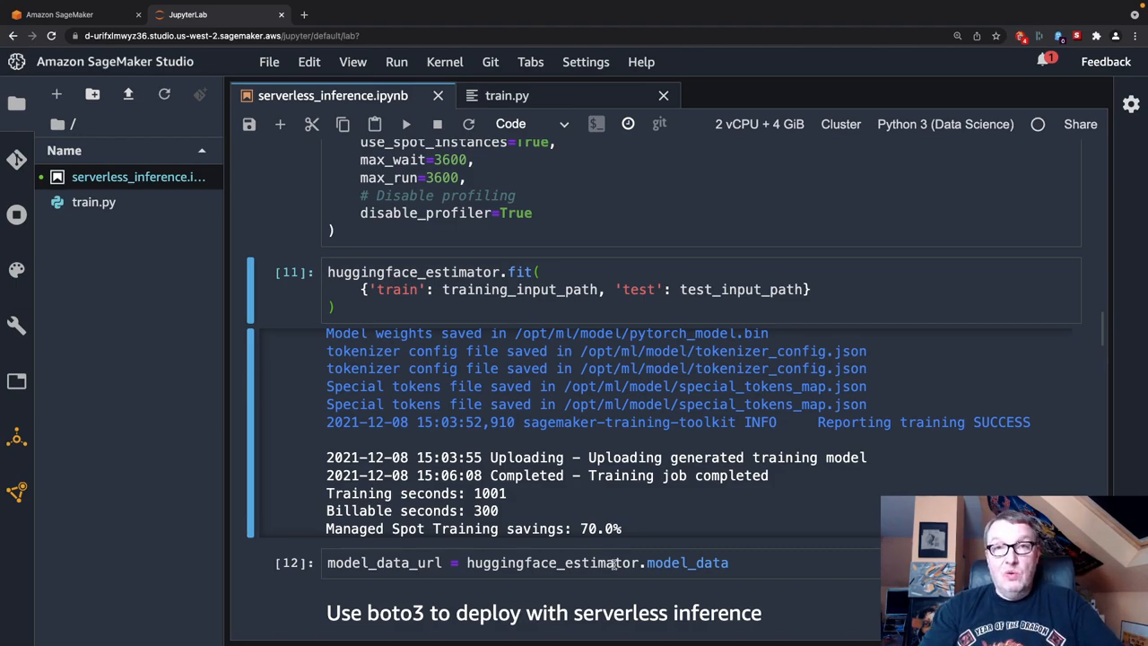
scroll(down, 3)
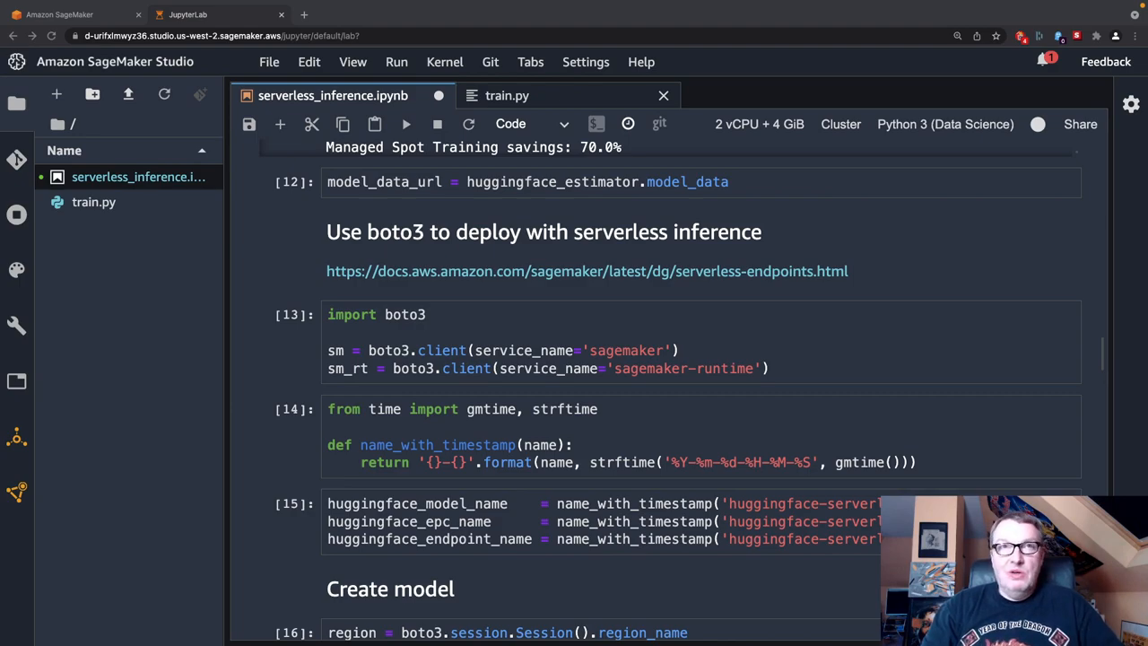
mouse_move(665, 439)
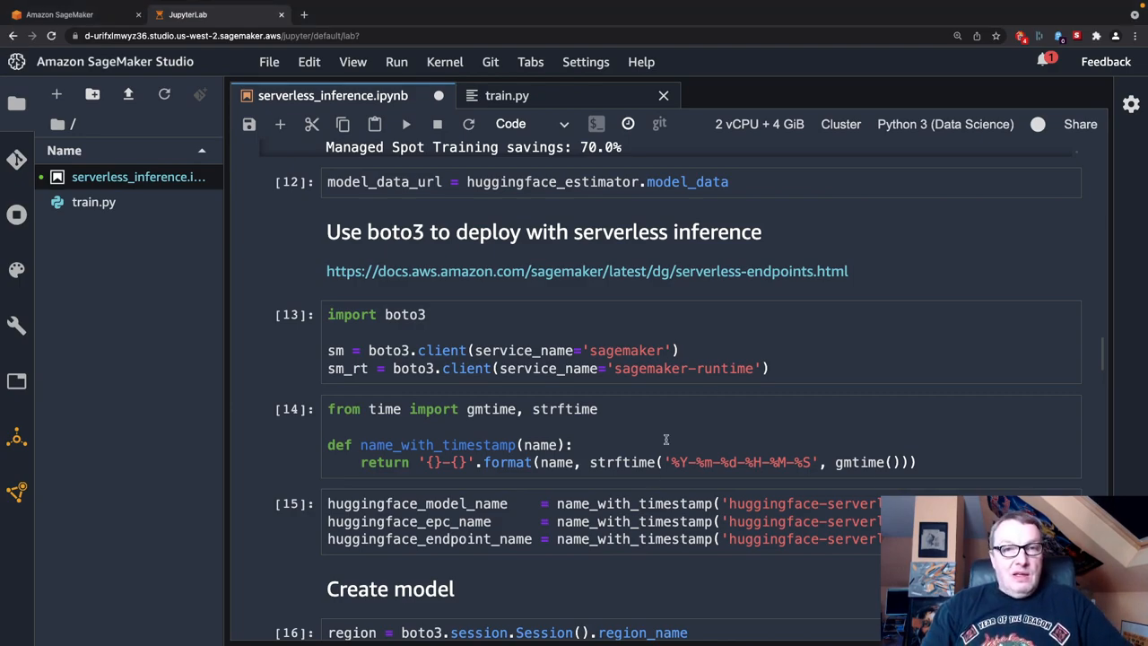
Review the boto3 client setup and timestamp-naming helper cells down to the Create model cell
click(703, 341)
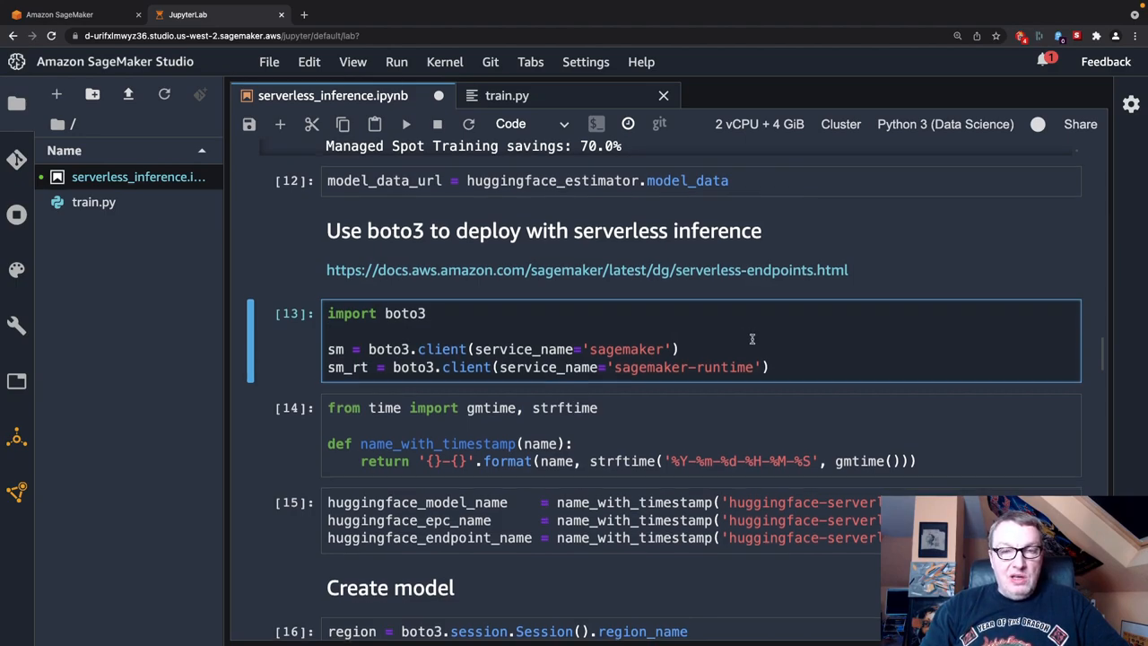
scroll(down, 3)
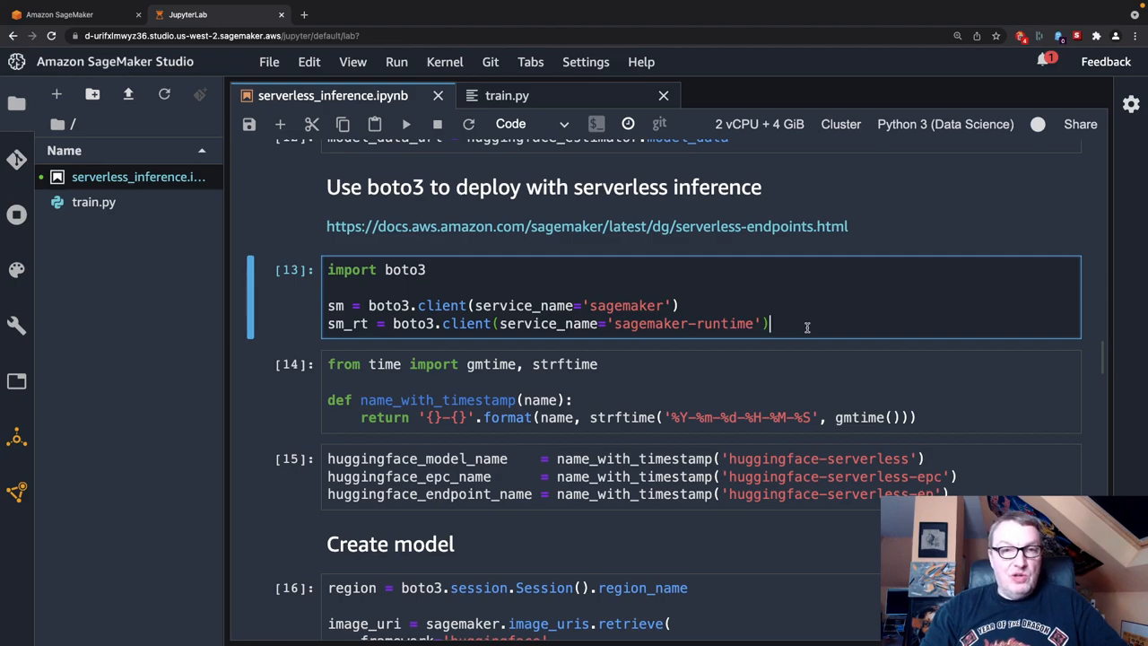
scroll(up, 3)
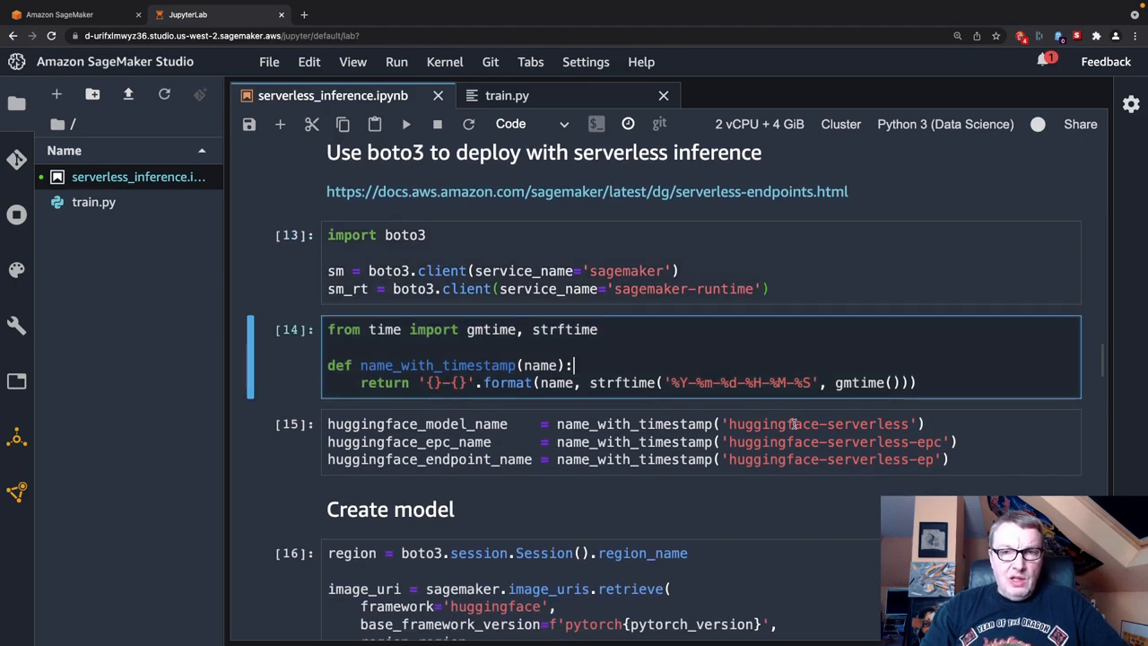
click(798, 441)
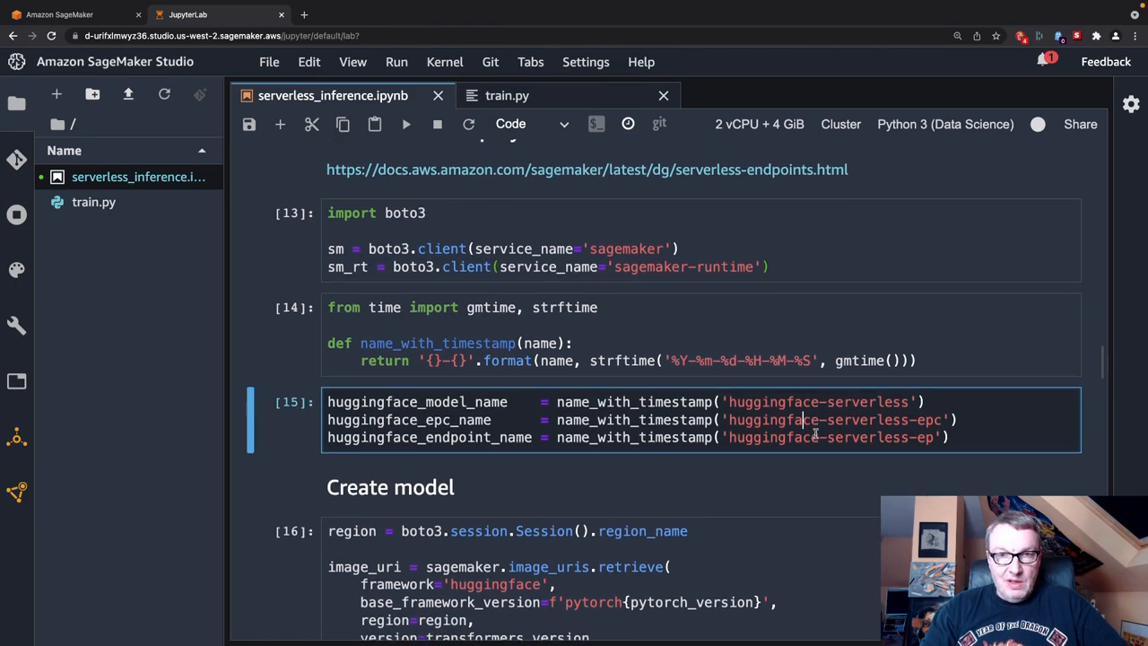
scroll(up, 3)
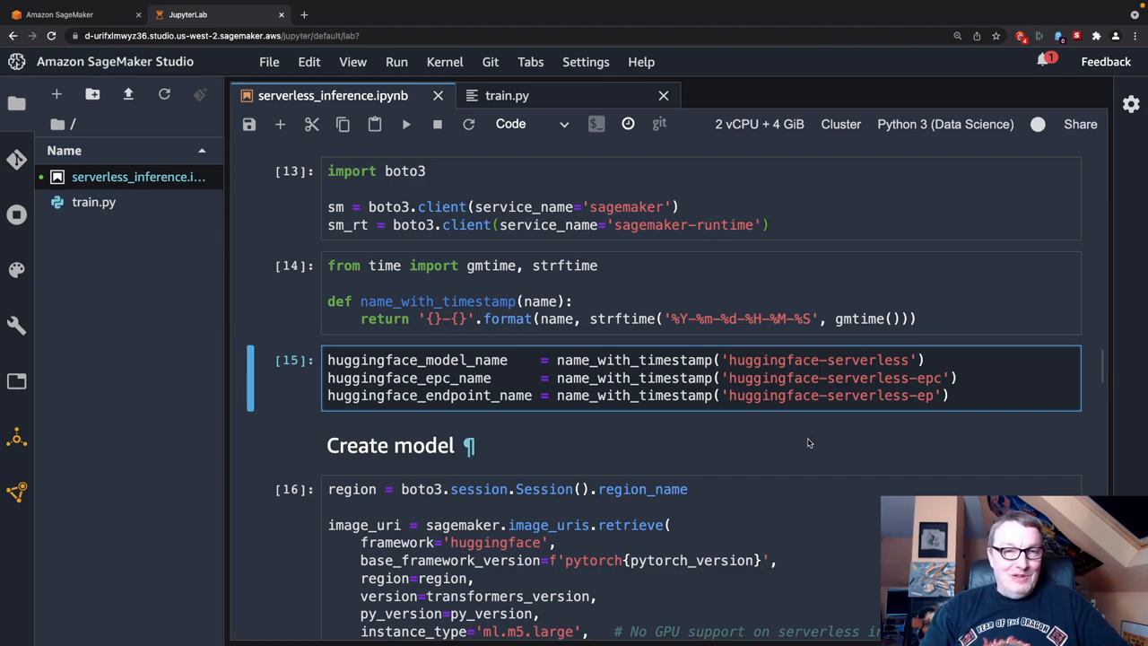
scroll(down, 3)
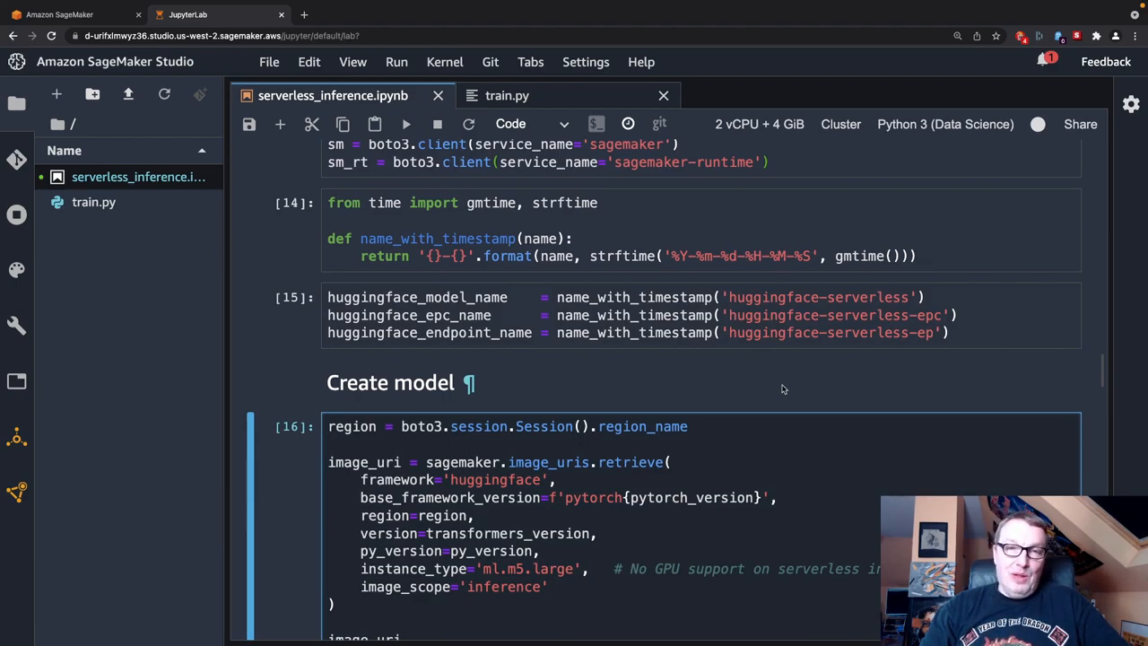
Review the Hugging Face inference image_uri lookup for ml.m5.large in cell 16
click(330, 427)
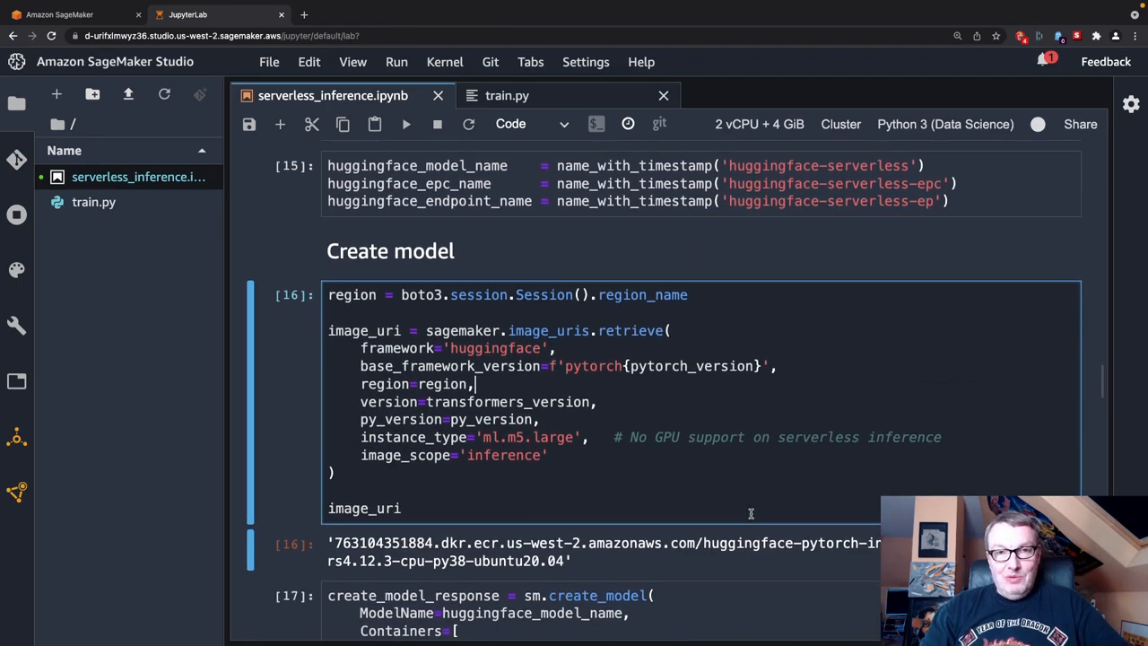
scroll(down, 3)
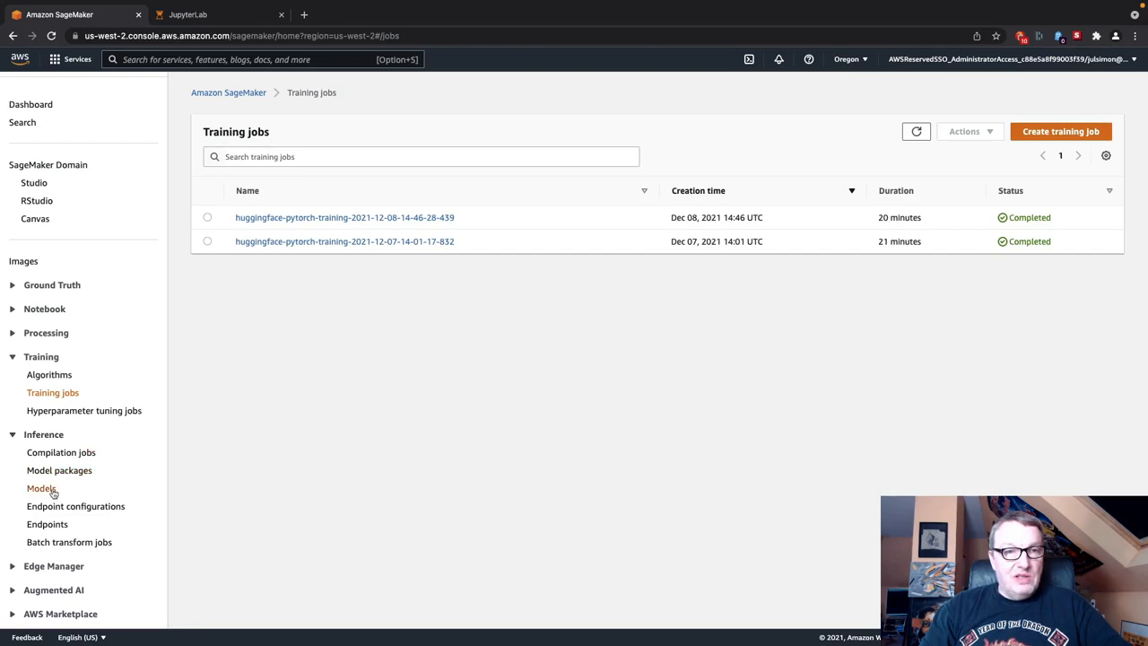
click(42, 488)
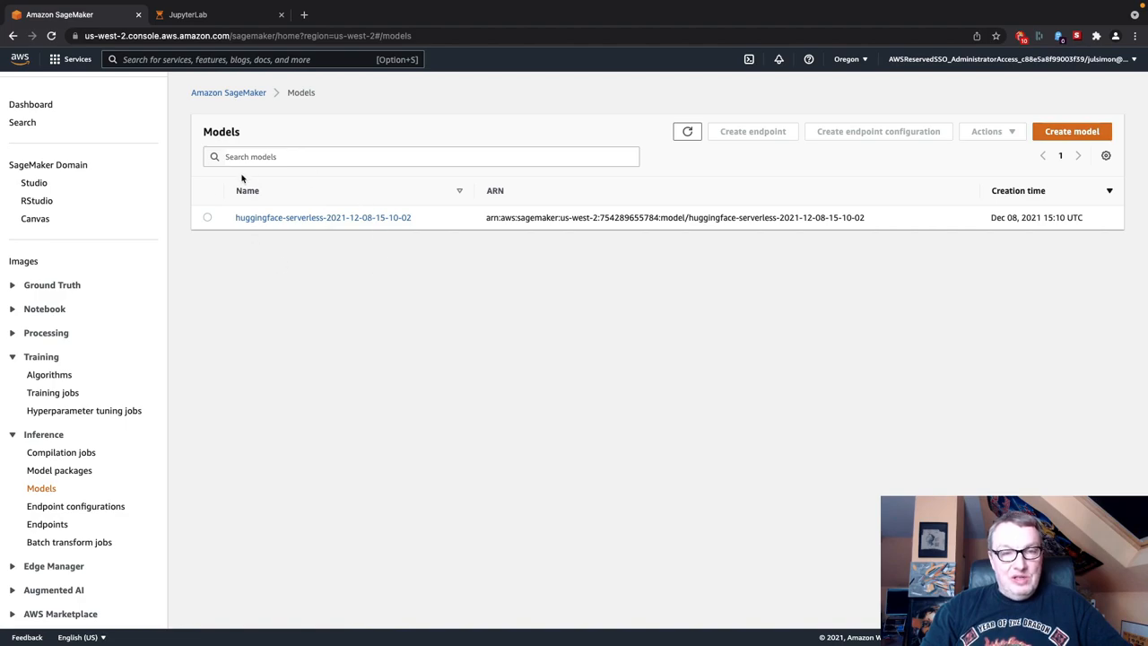
mouse_move(338, 301)
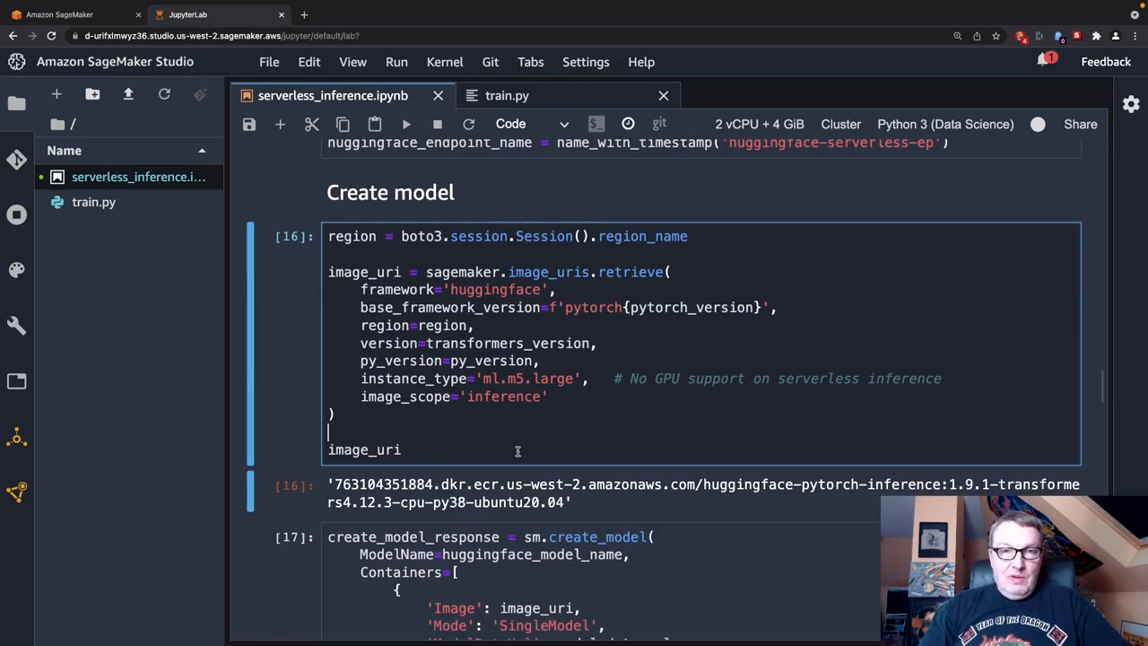
scroll(up, 3)
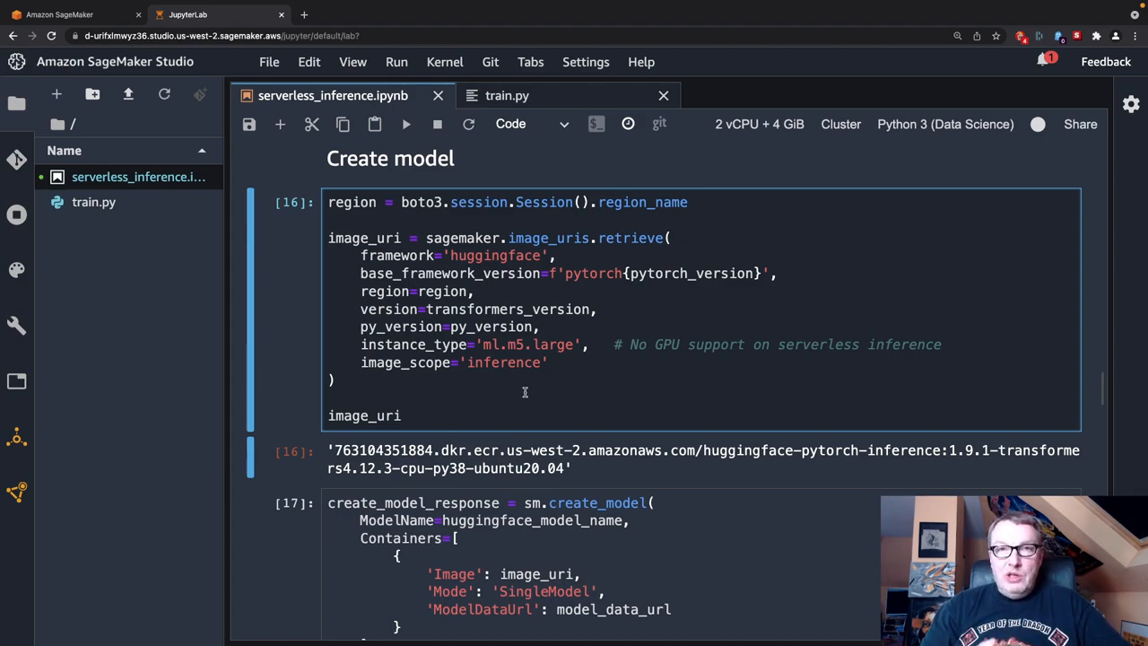
click(332, 398)
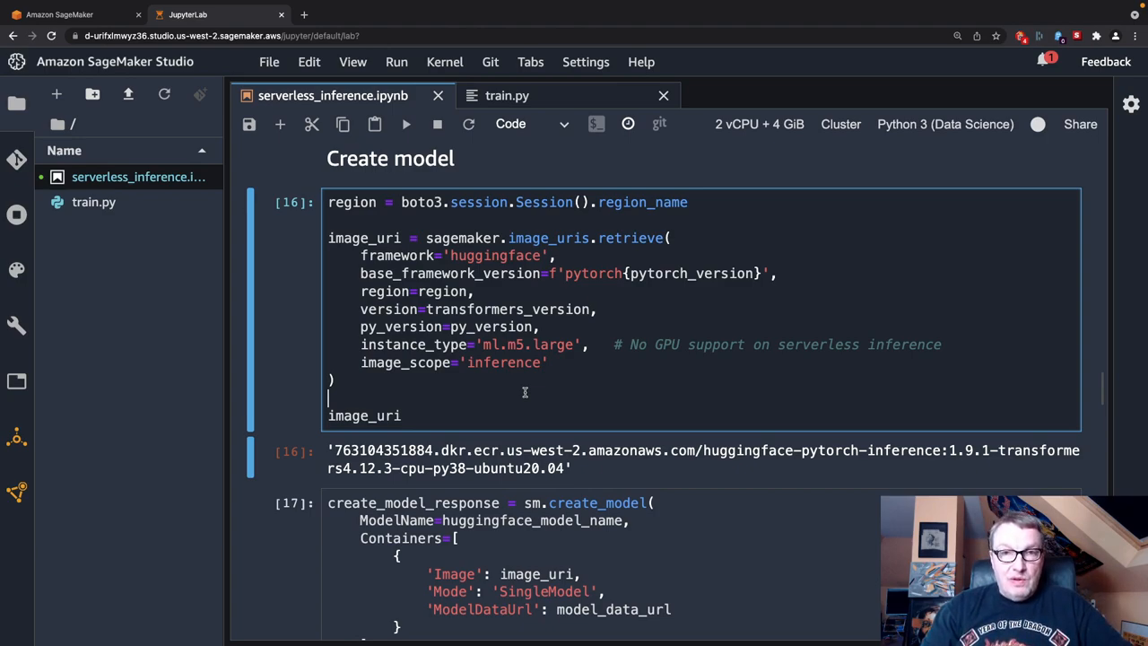
mouse_move(474, 248)
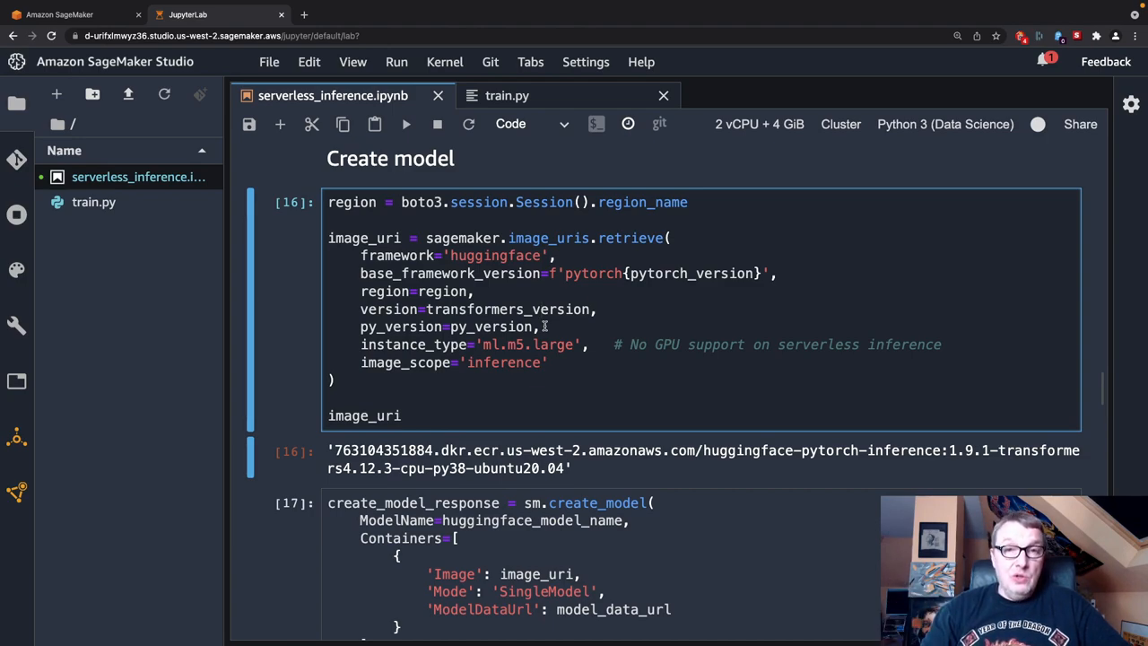
mouse_move(539, 363)
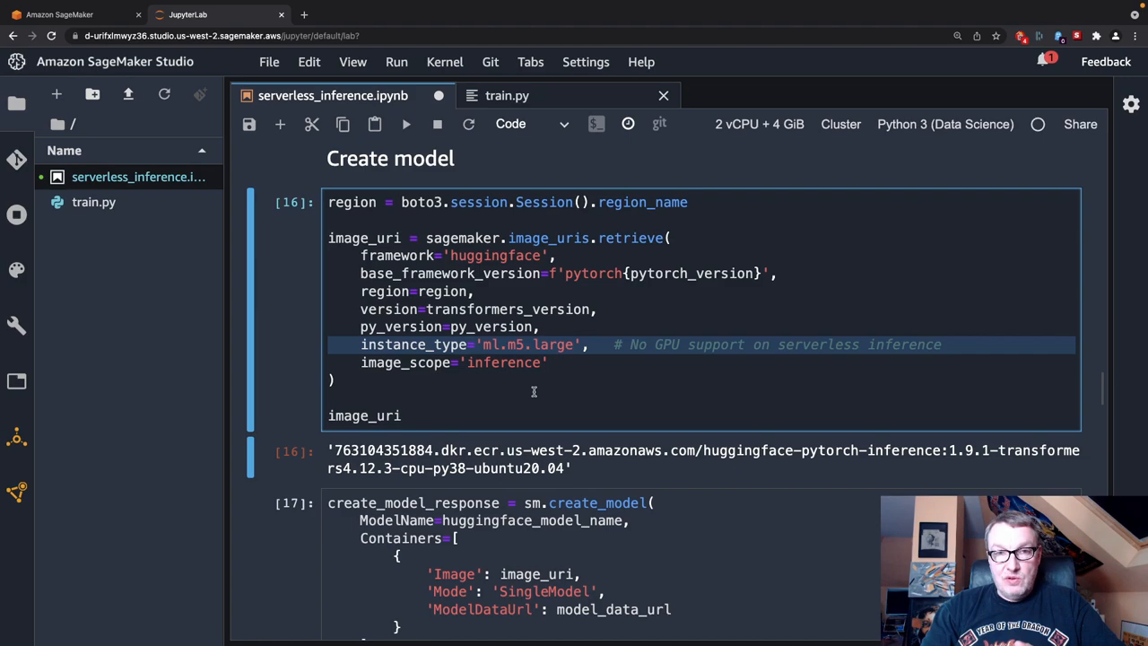
click(511, 350)
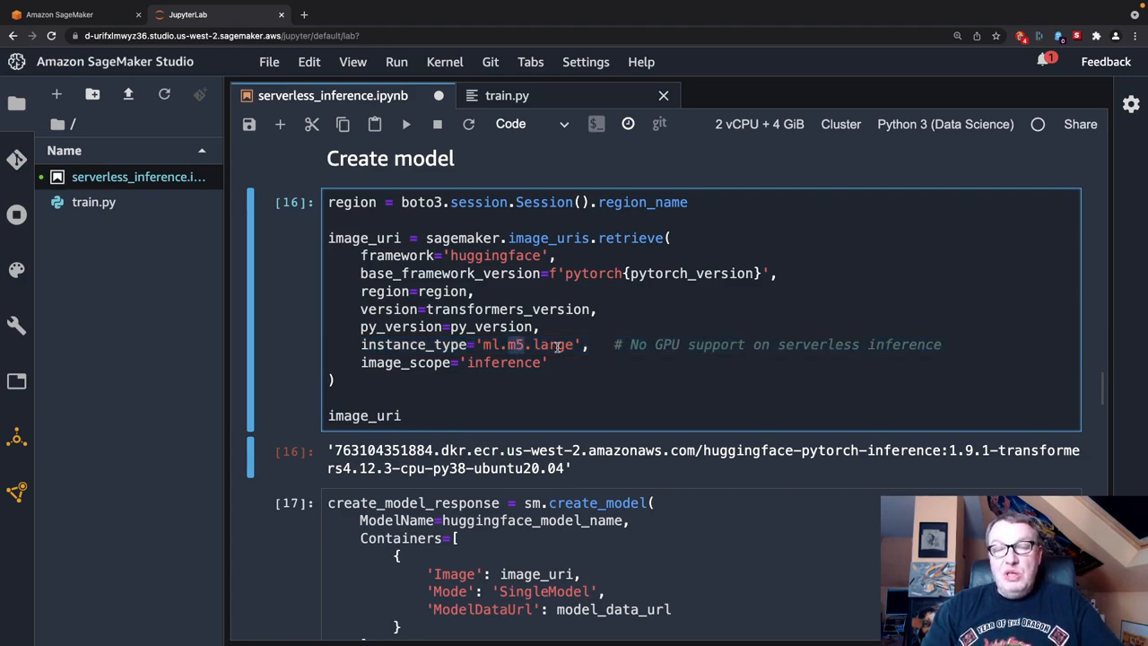
mouse_move(590, 299)
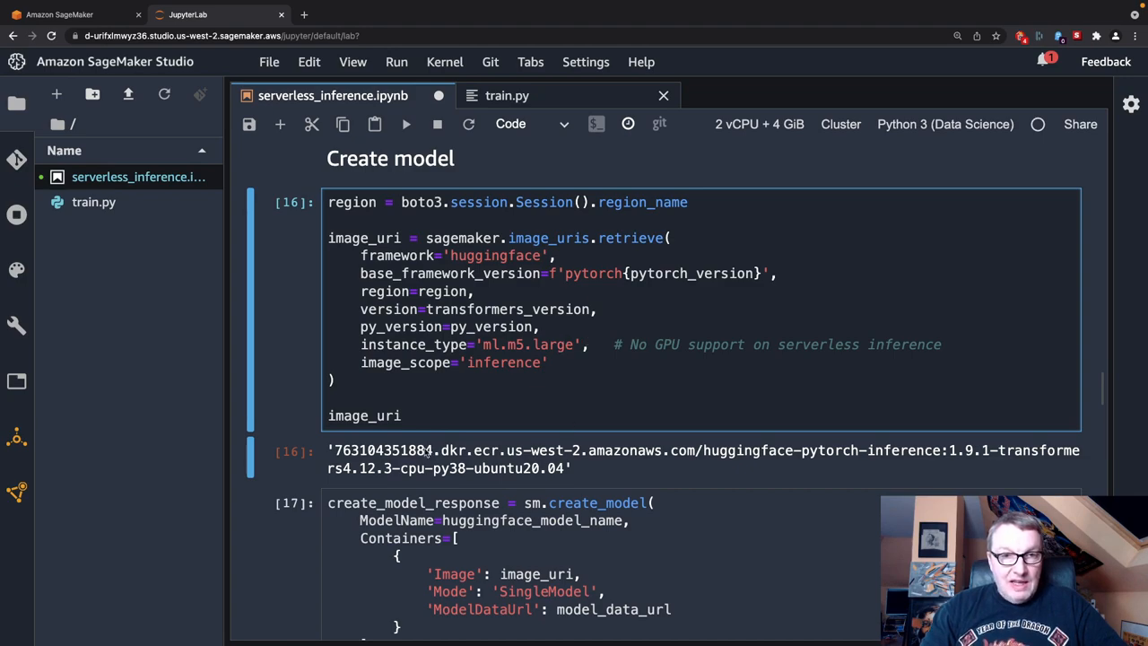
mouse_move(574, 463)
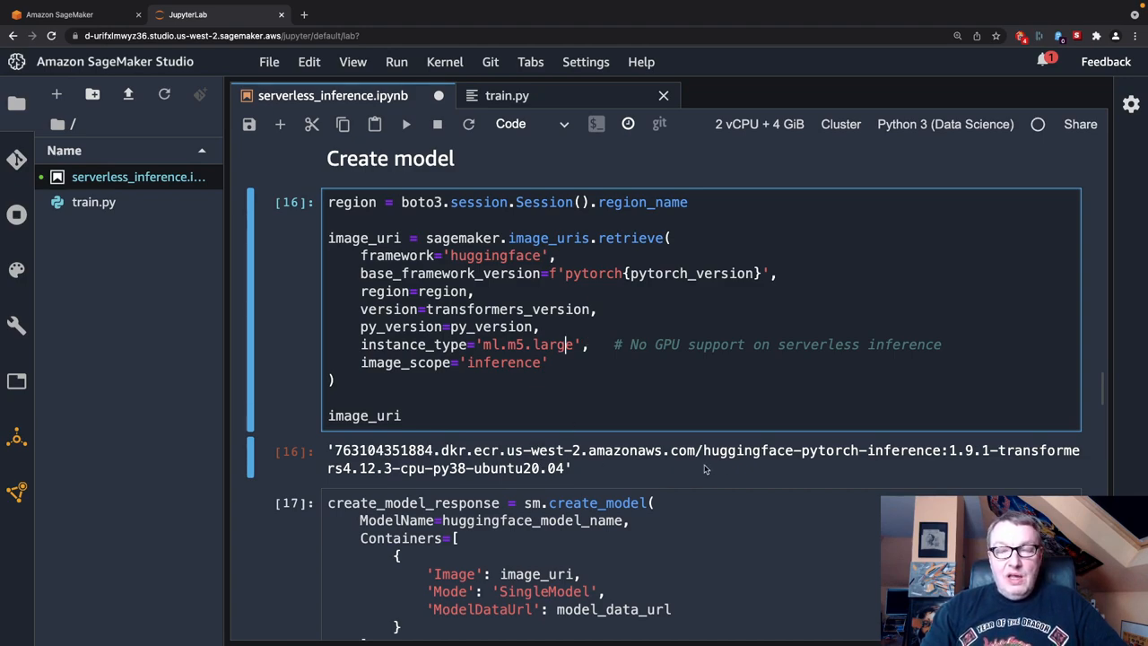
mouse_move(917, 470)
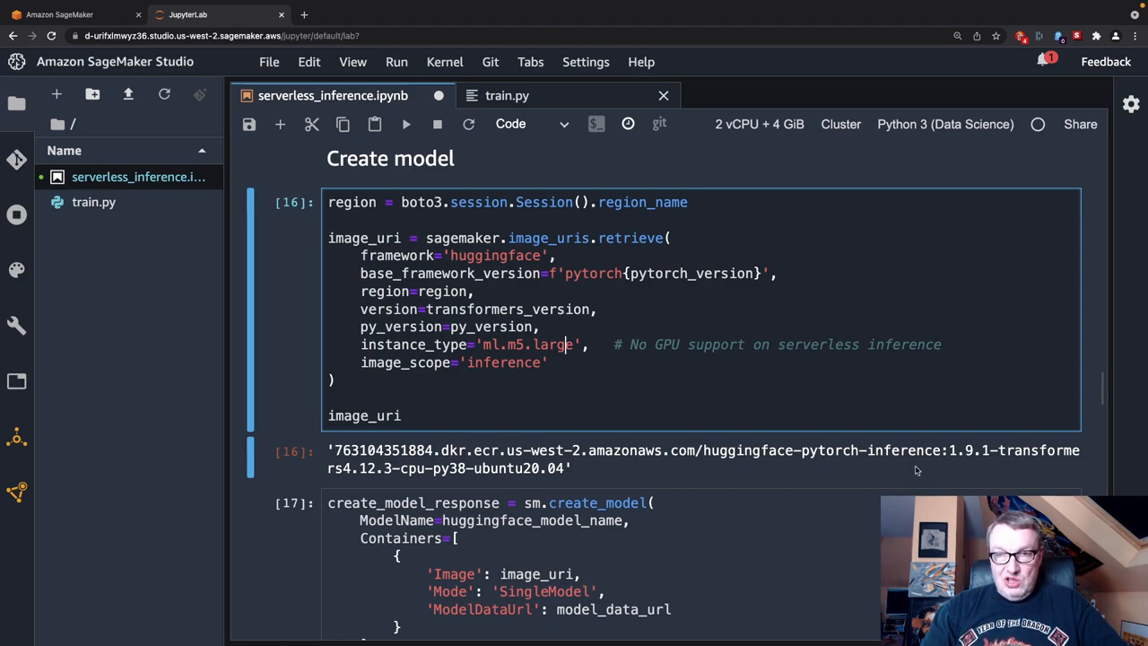
mouse_move(955, 466)
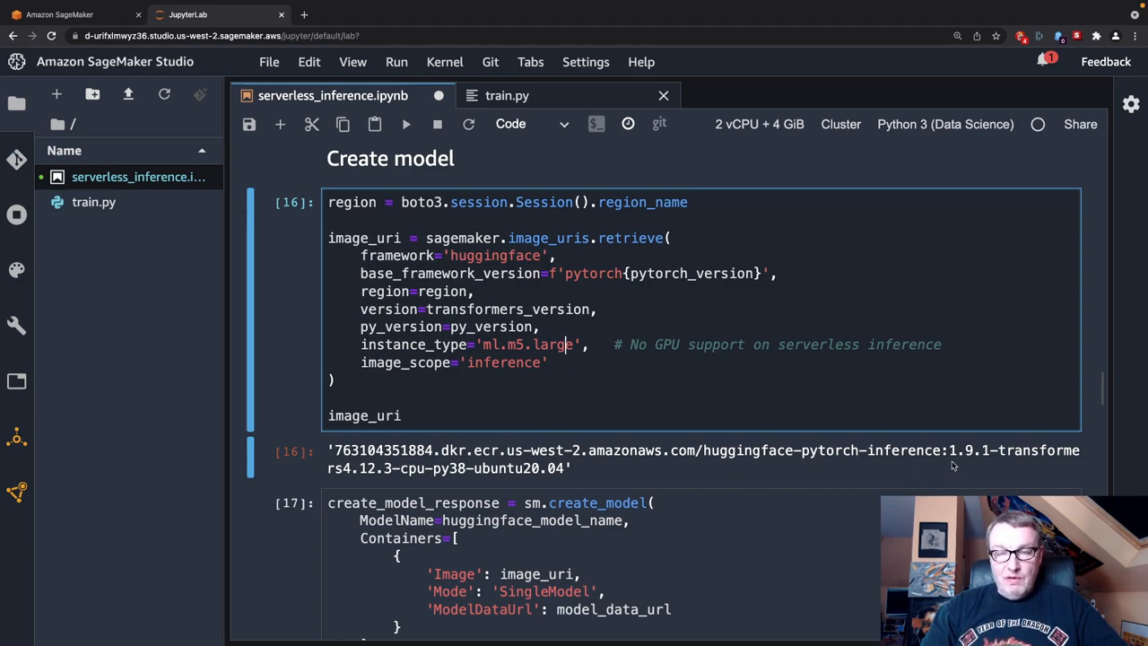
mouse_move(616, 488)
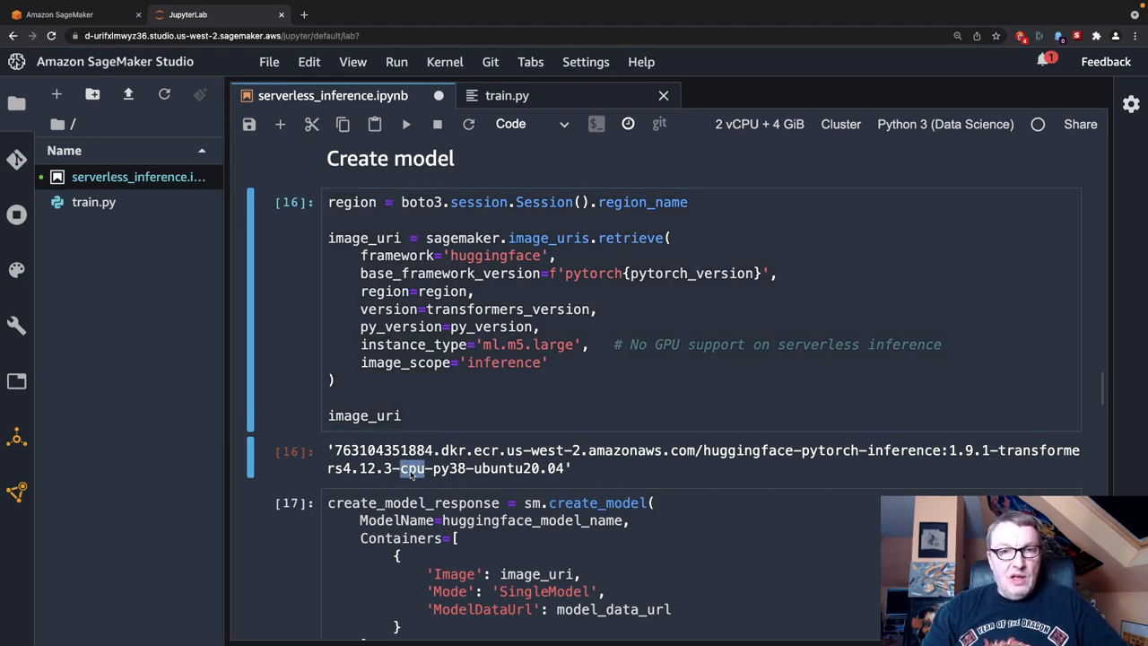
mouse_move(449, 475)
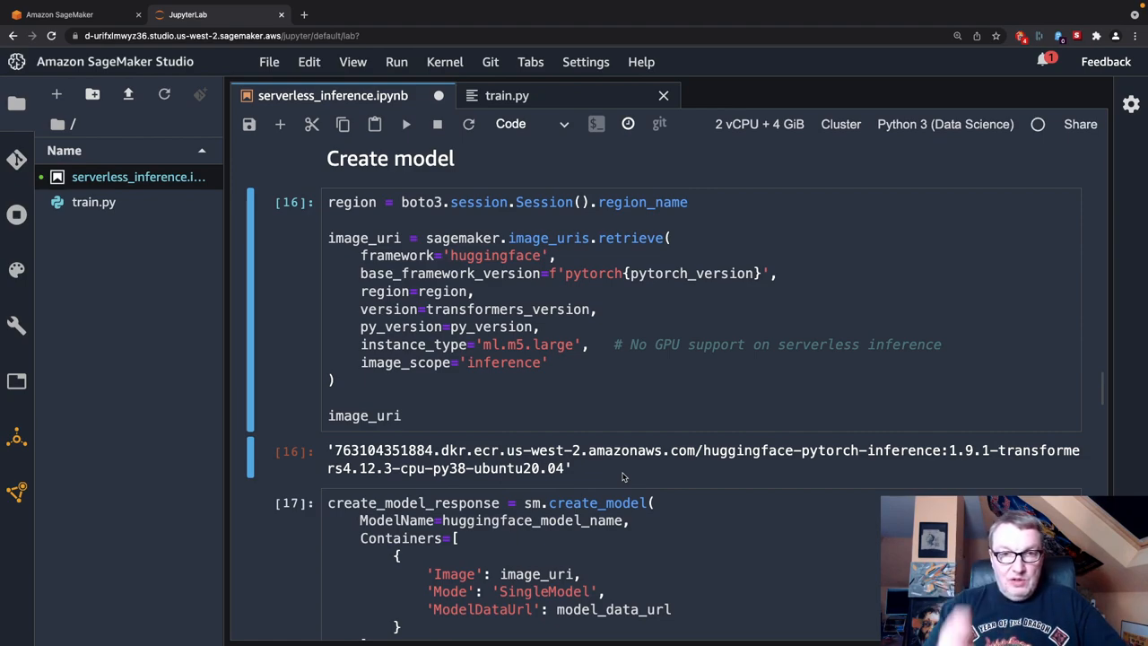
mouse_move(593, 476)
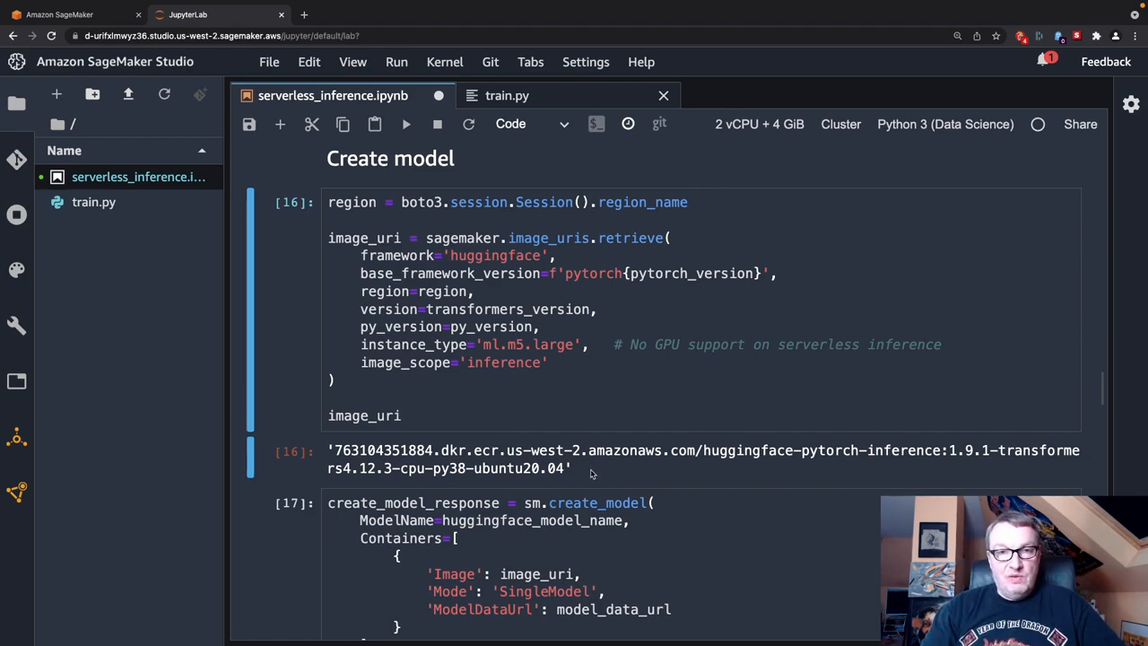
mouse_move(475, 271)
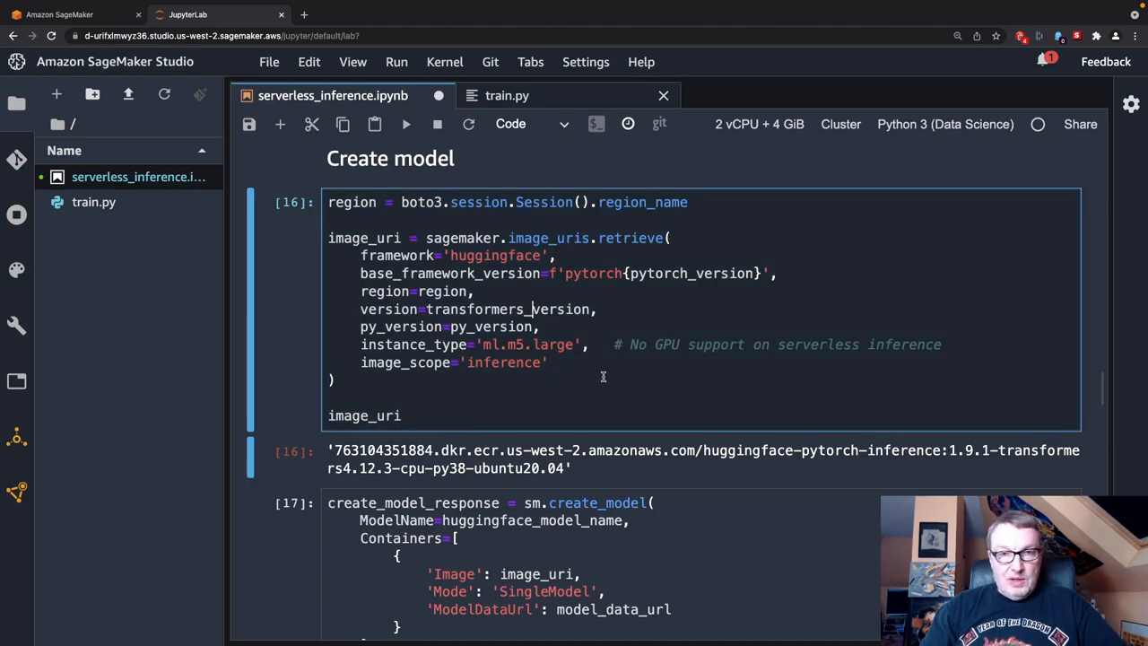
scroll(down, 3)
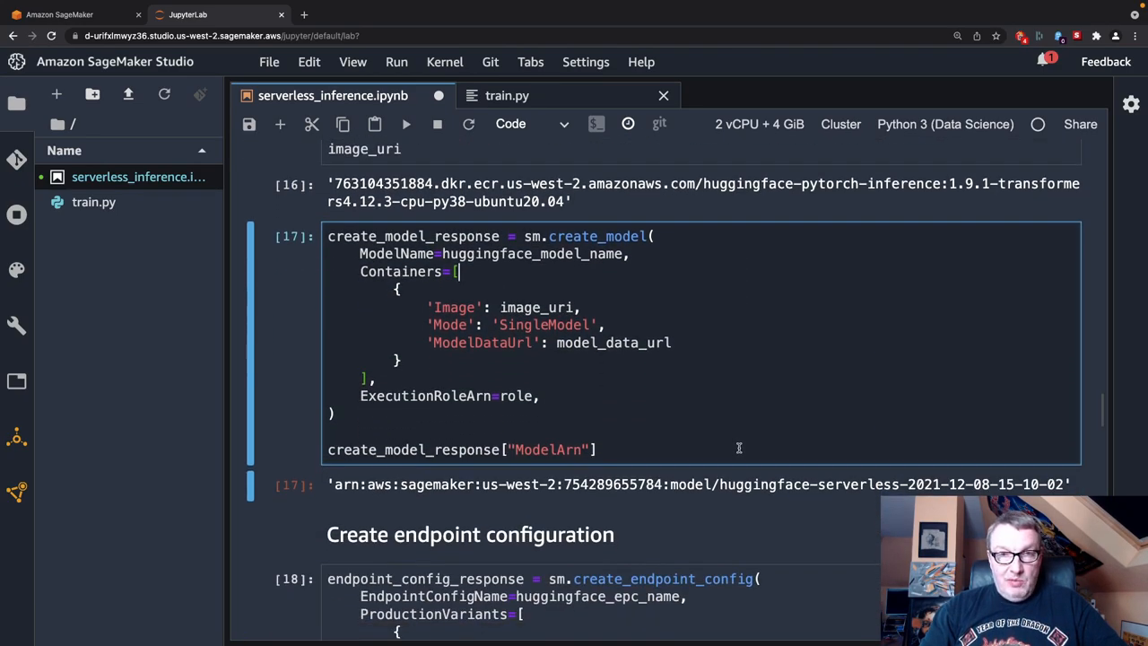
mouse_move(574, 272)
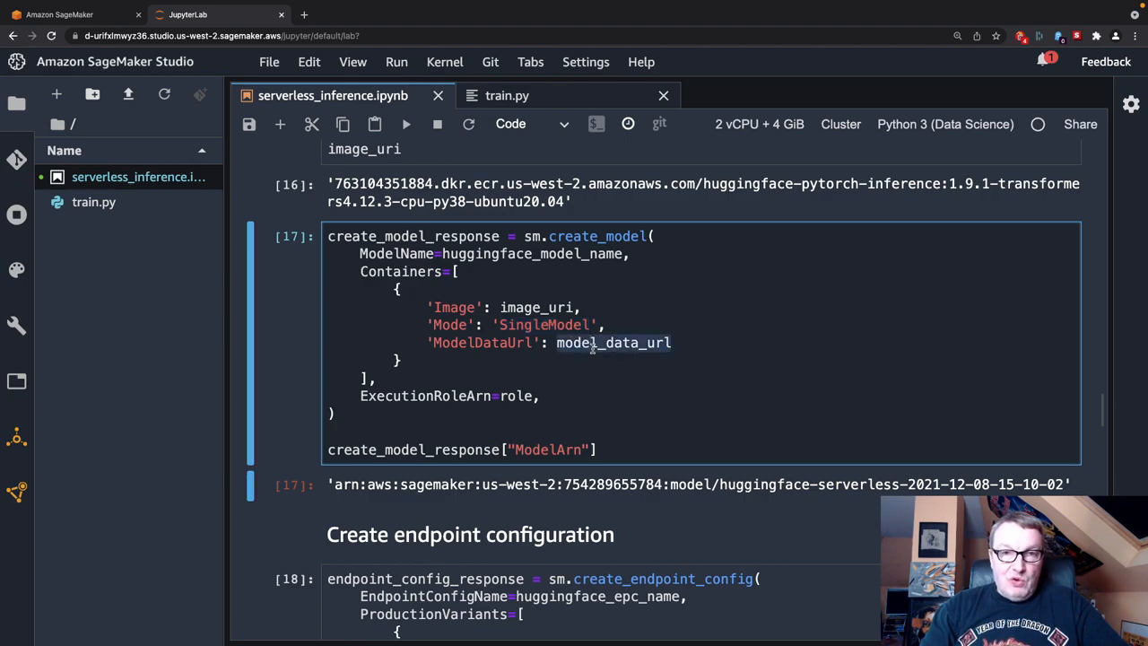
mouse_move(601, 366)
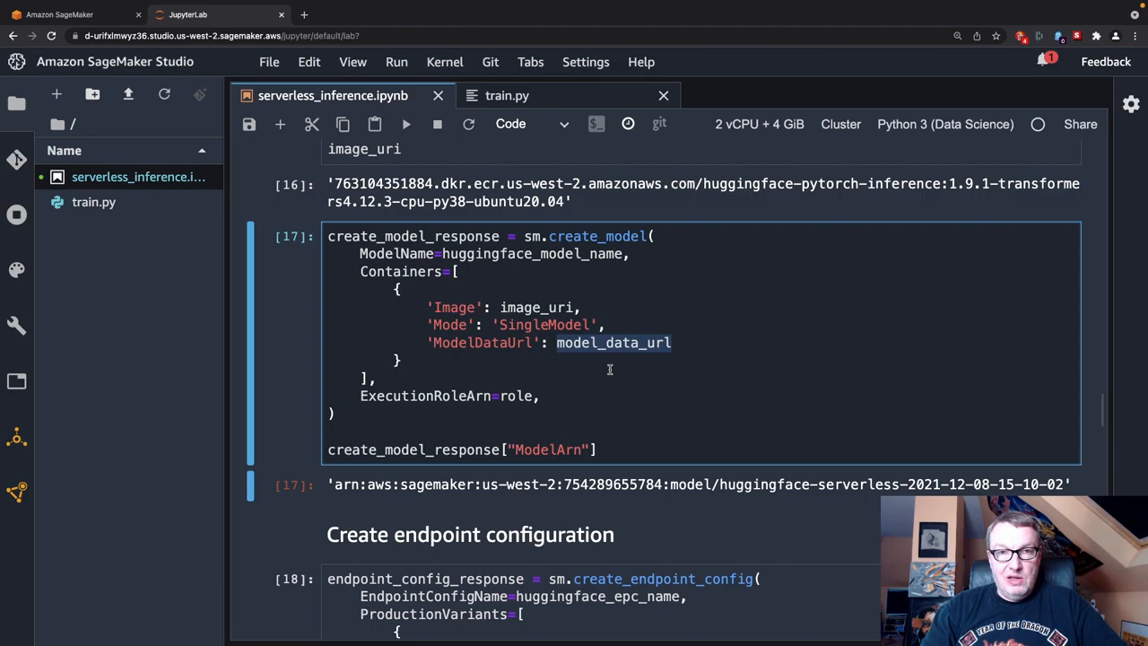
scroll(up, 3)
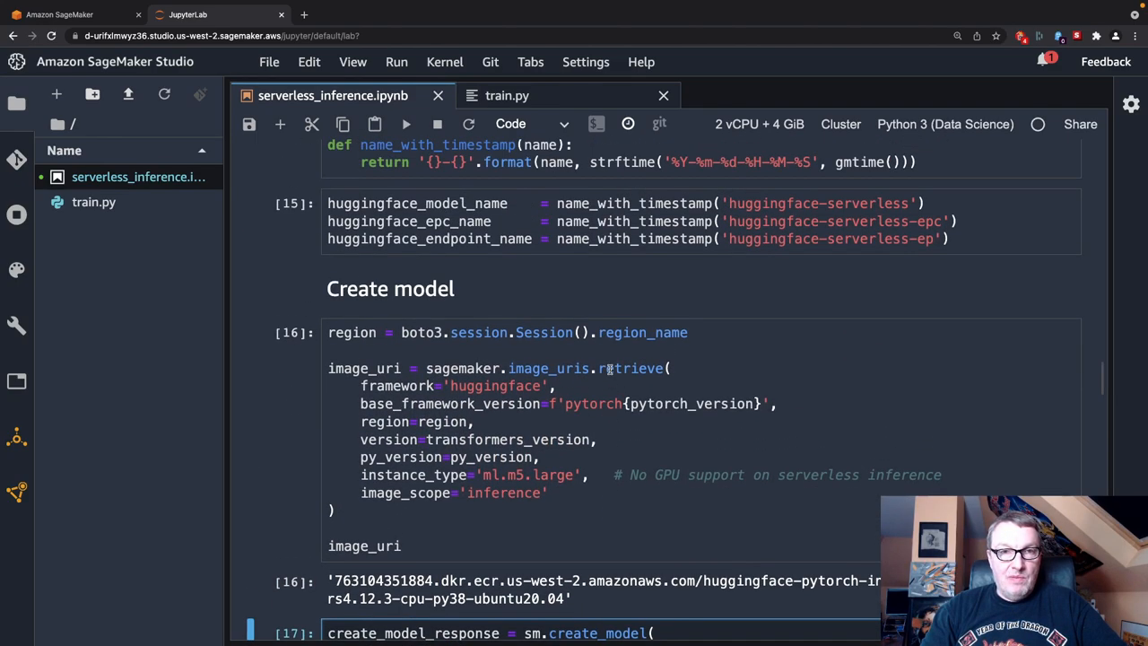
scroll(up, 3)
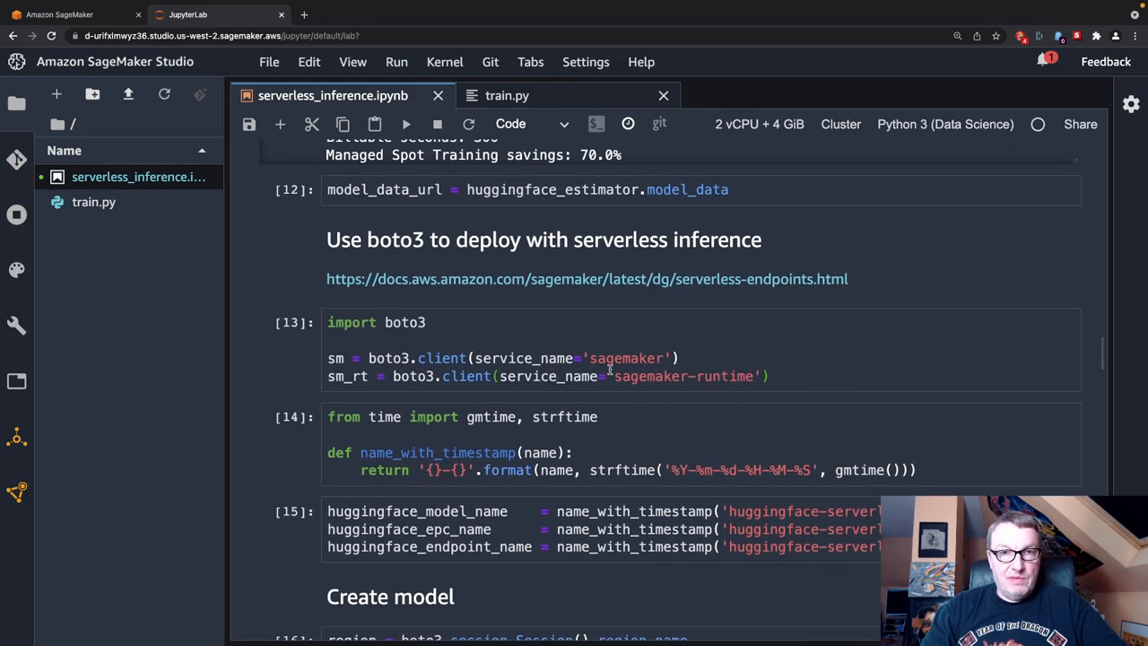
mouse_move(613, 441)
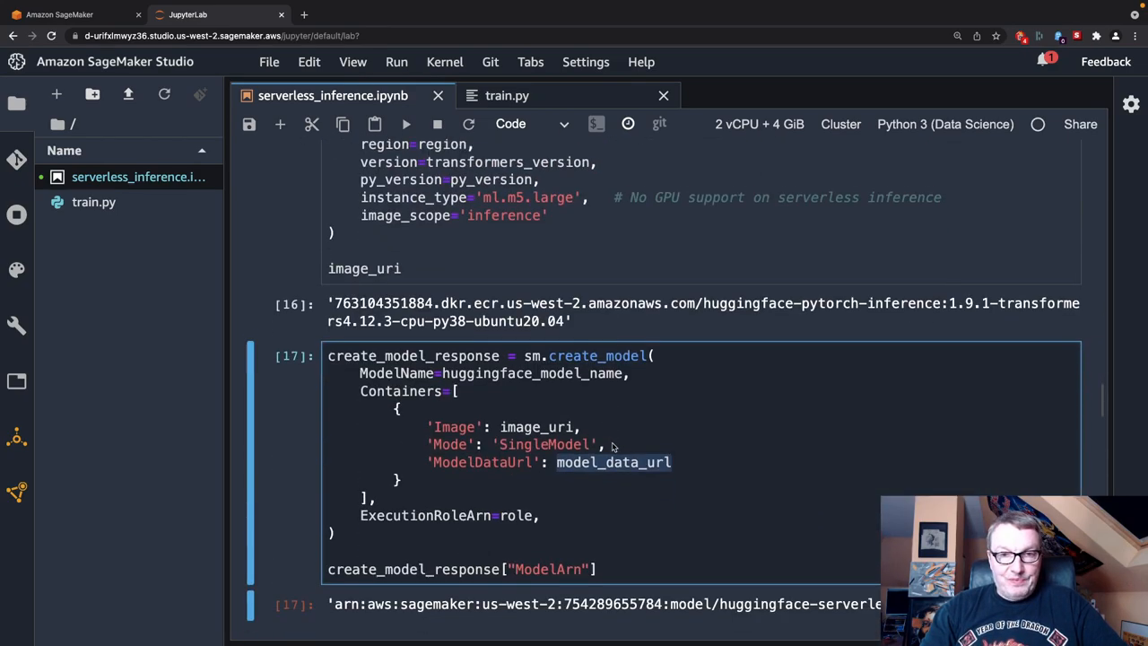
scroll(down, 3)
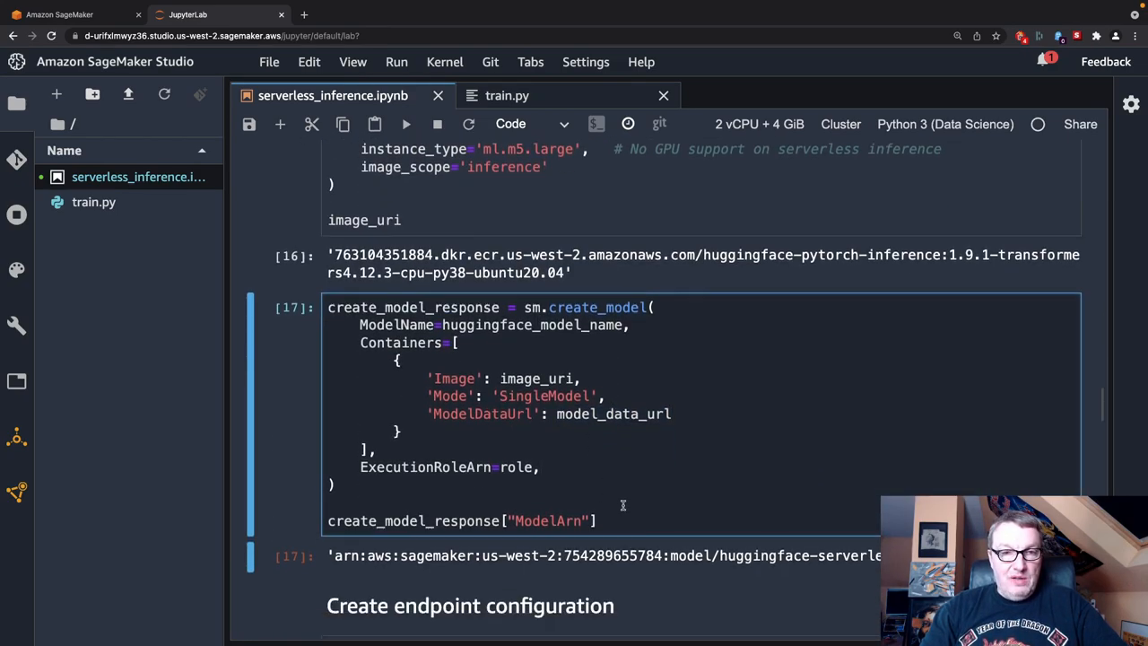
scroll(down, 3)
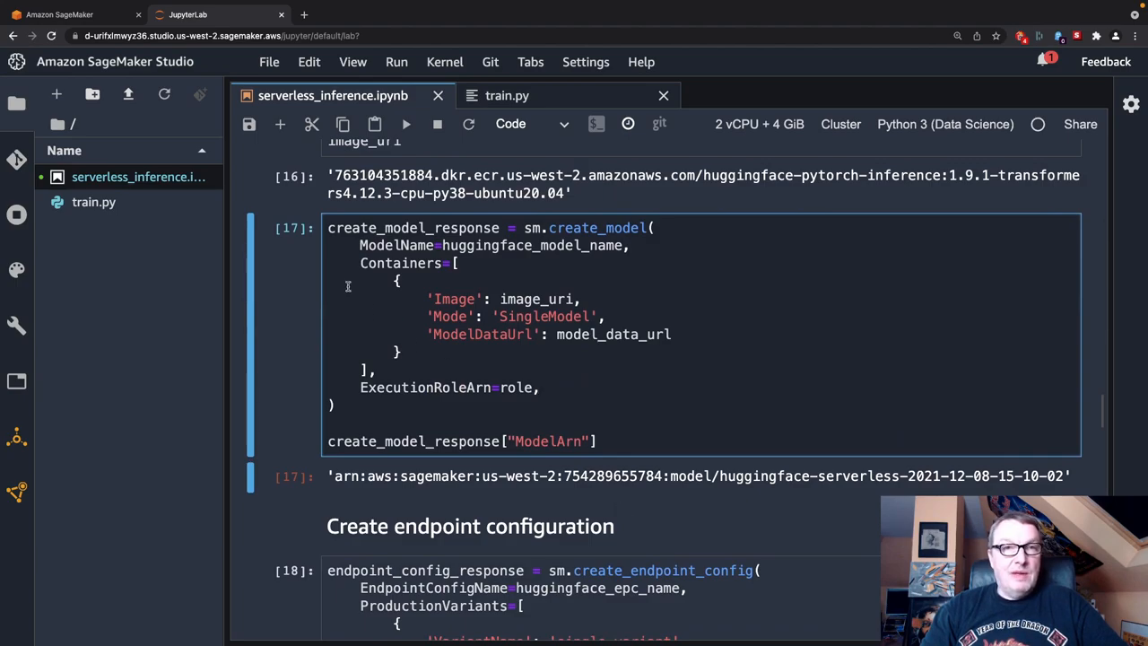
click(61, 14)
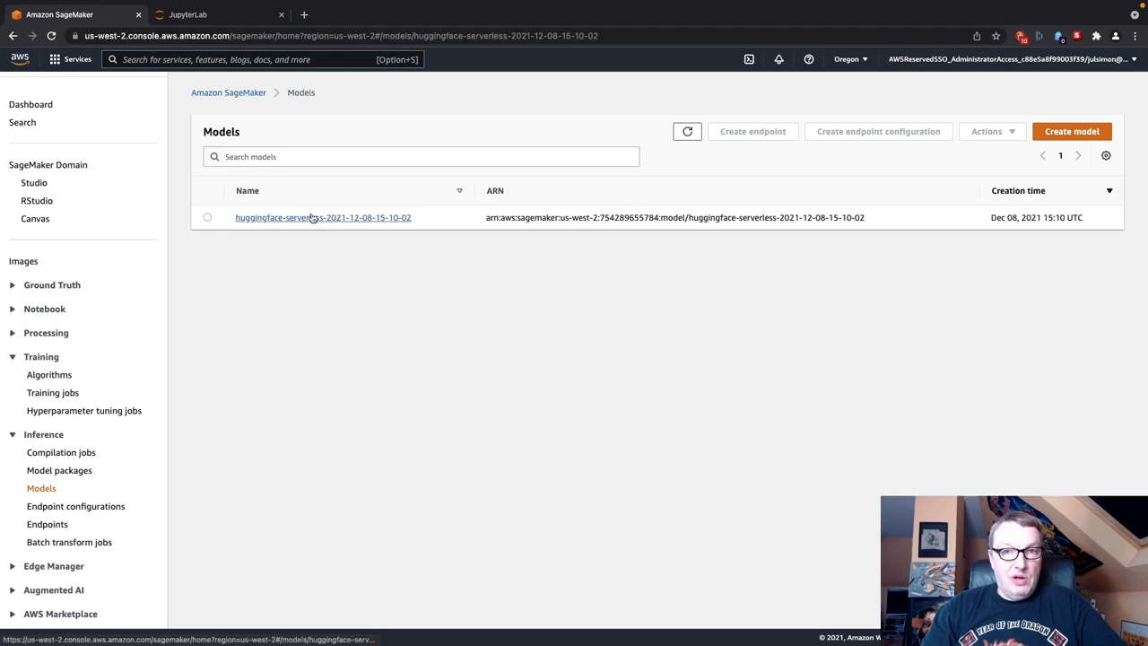
click(323, 217)
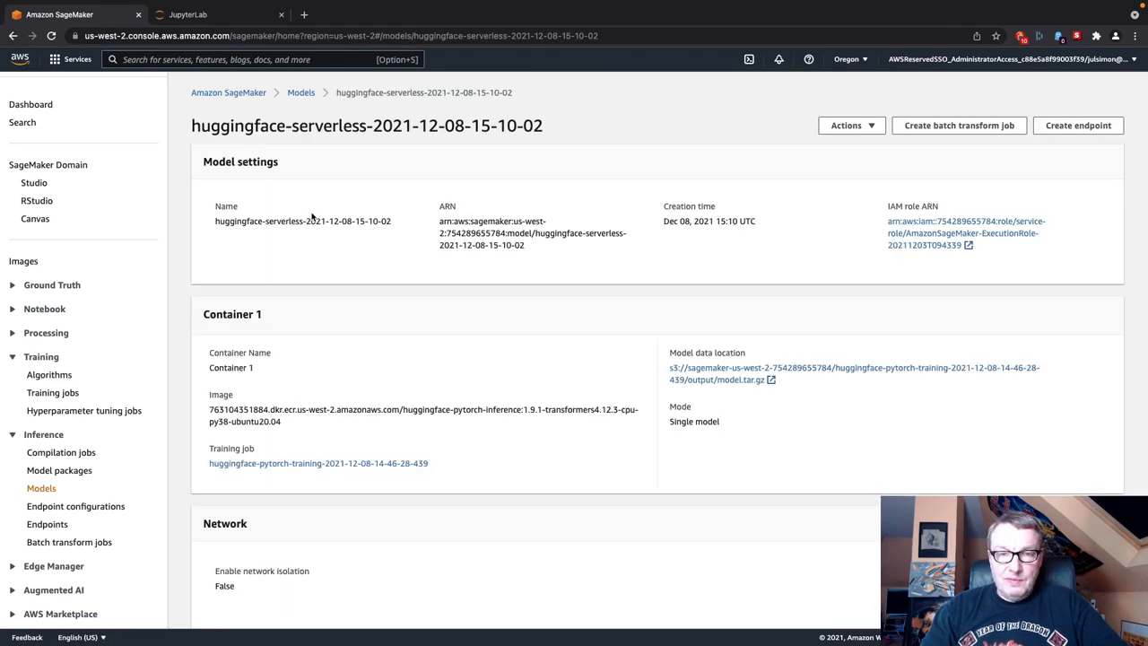
click(189, 15)
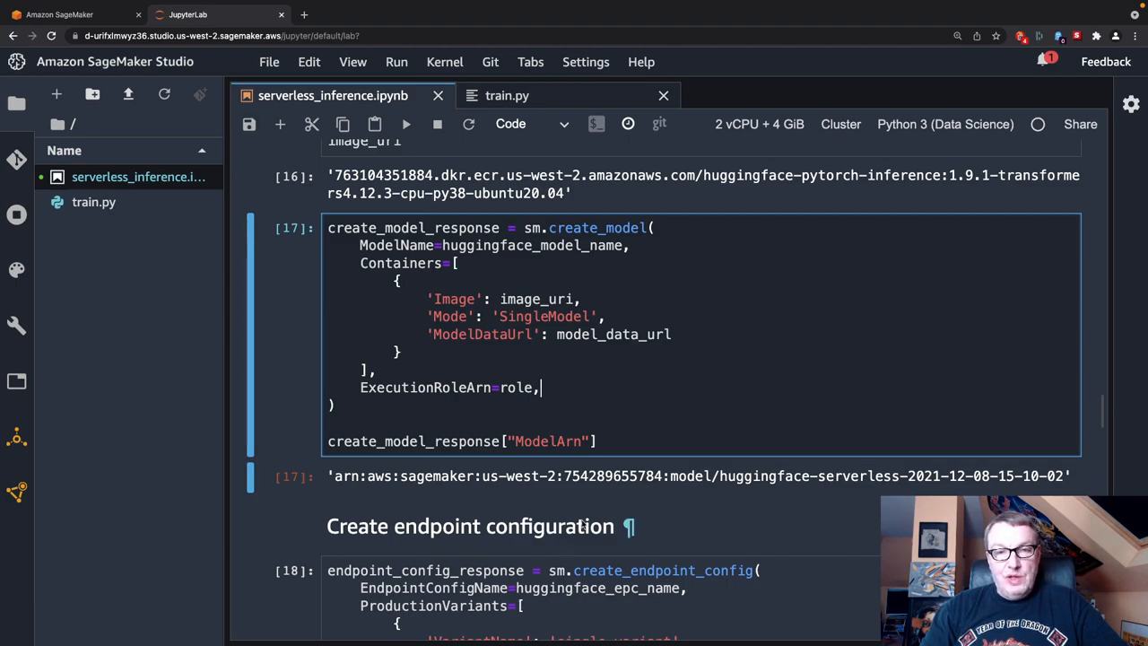
scroll(down, 3)
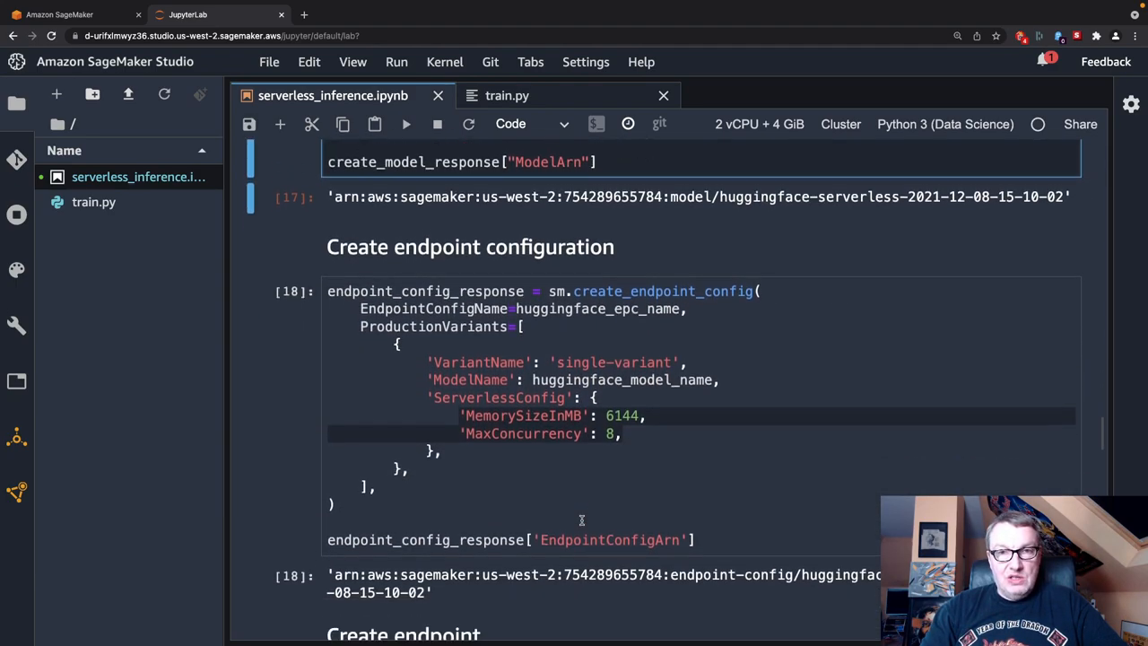
scroll(down, 3)
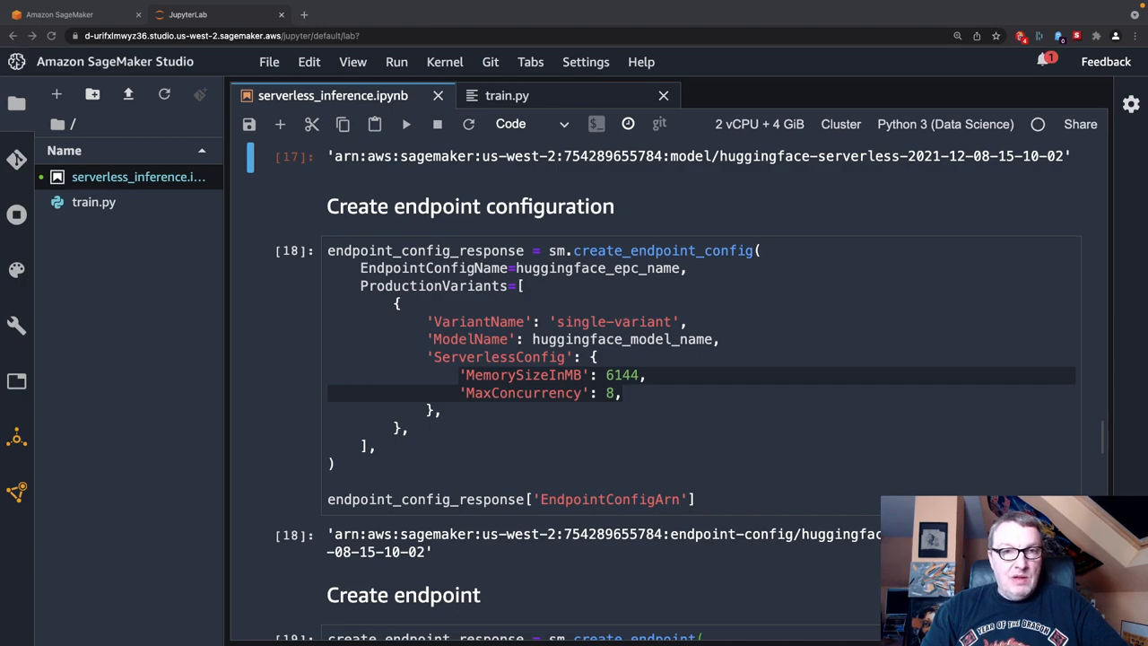
mouse_move(528, 215)
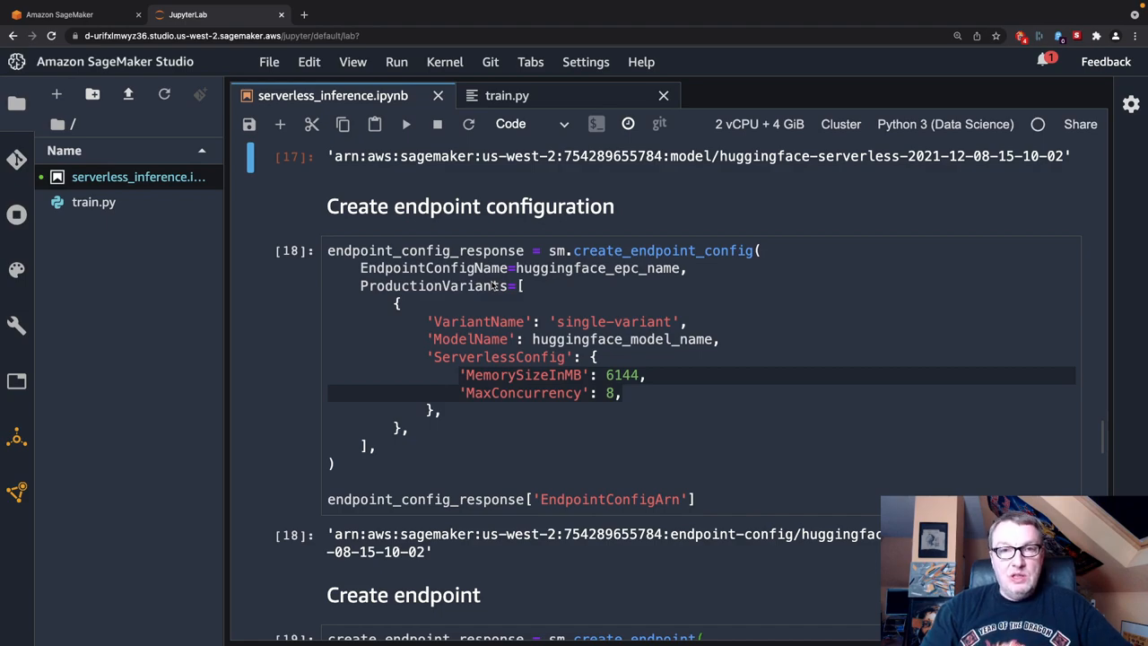
click(582, 321)
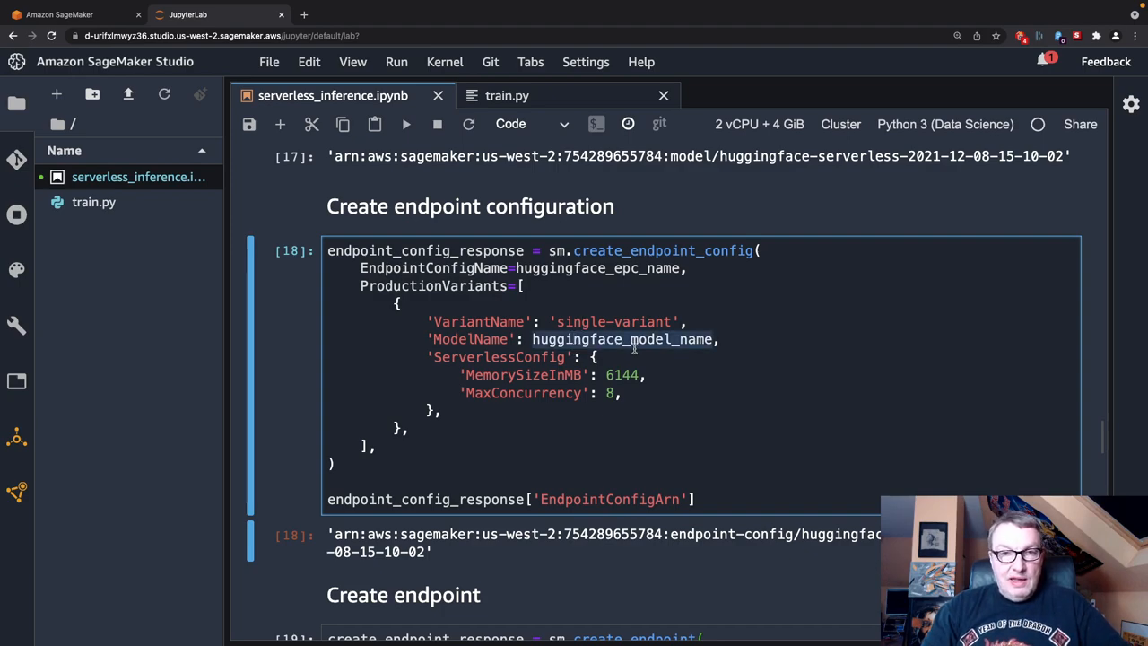
mouse_move(692, 348)
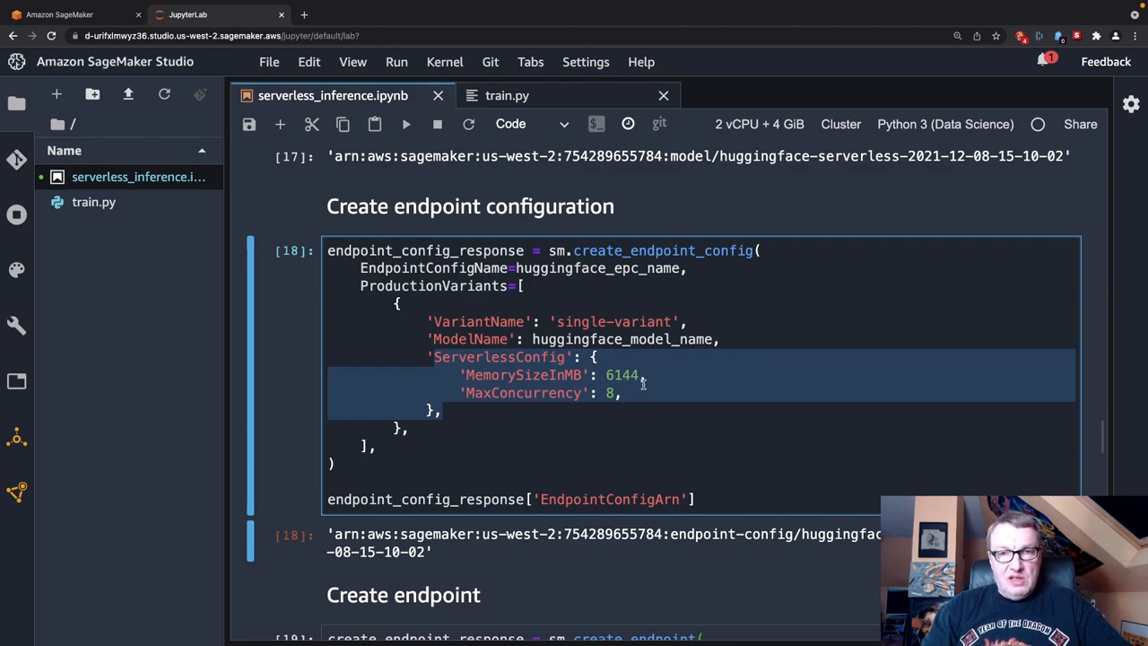
mouse_move(648, 412)
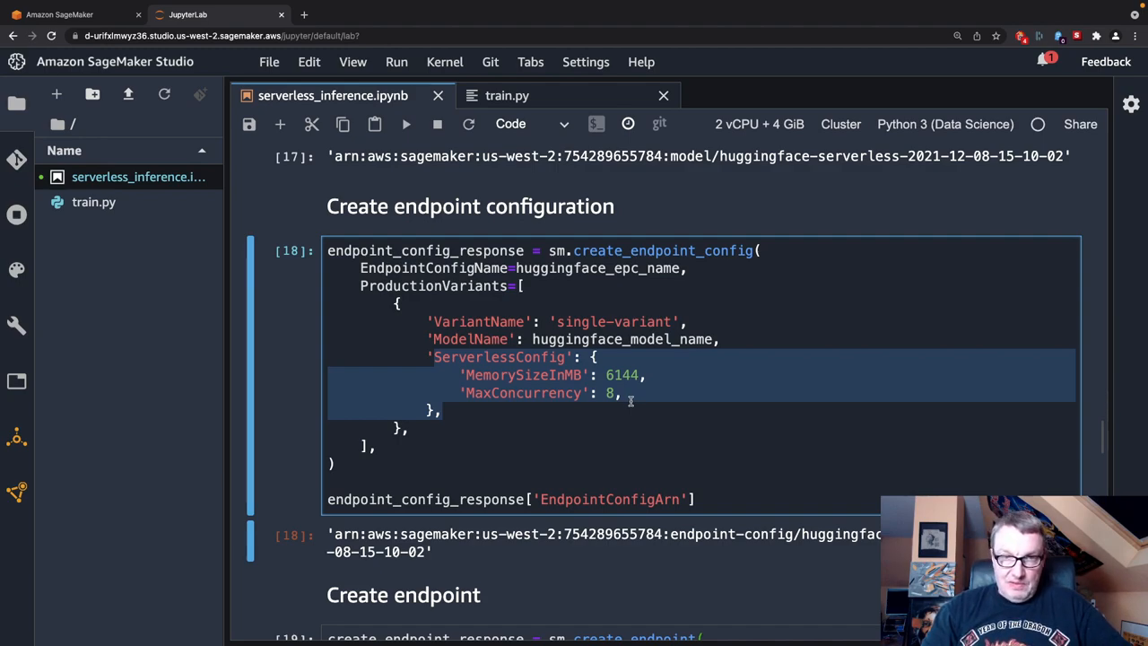
click(631, 414)
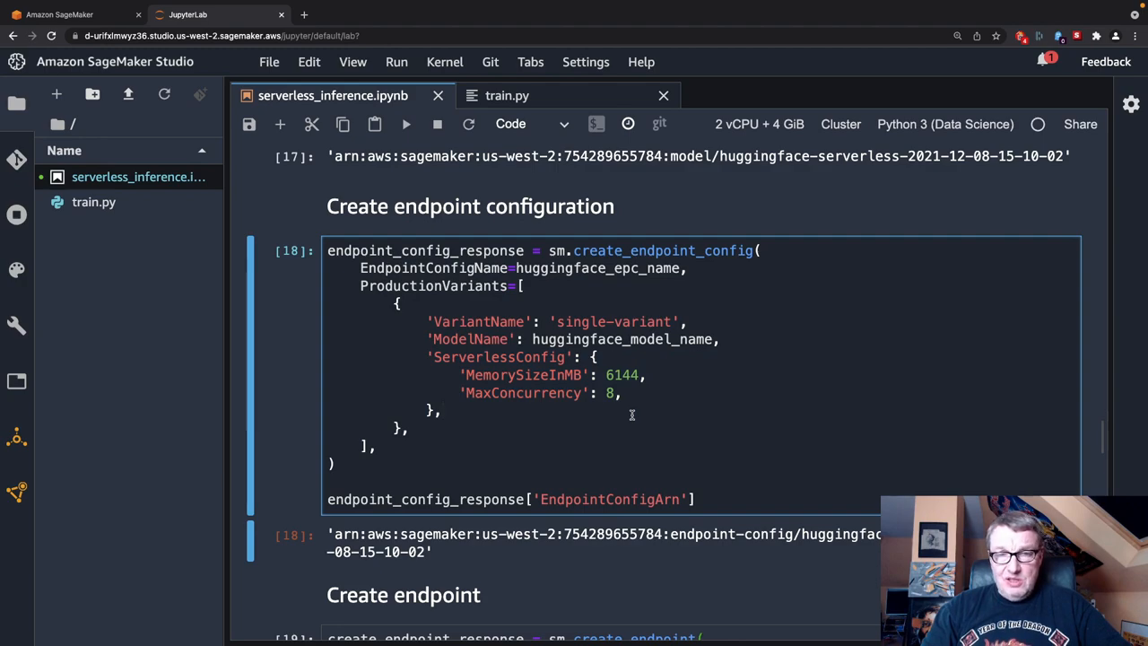
mouse_move(631, 431)
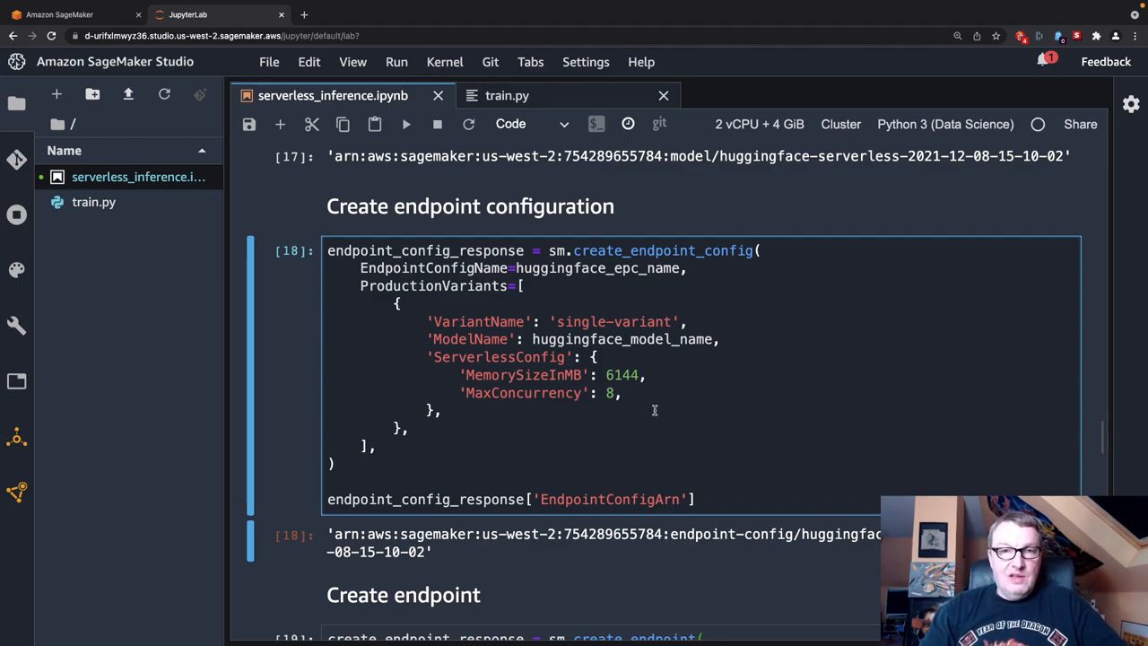
scroll(down, 3)
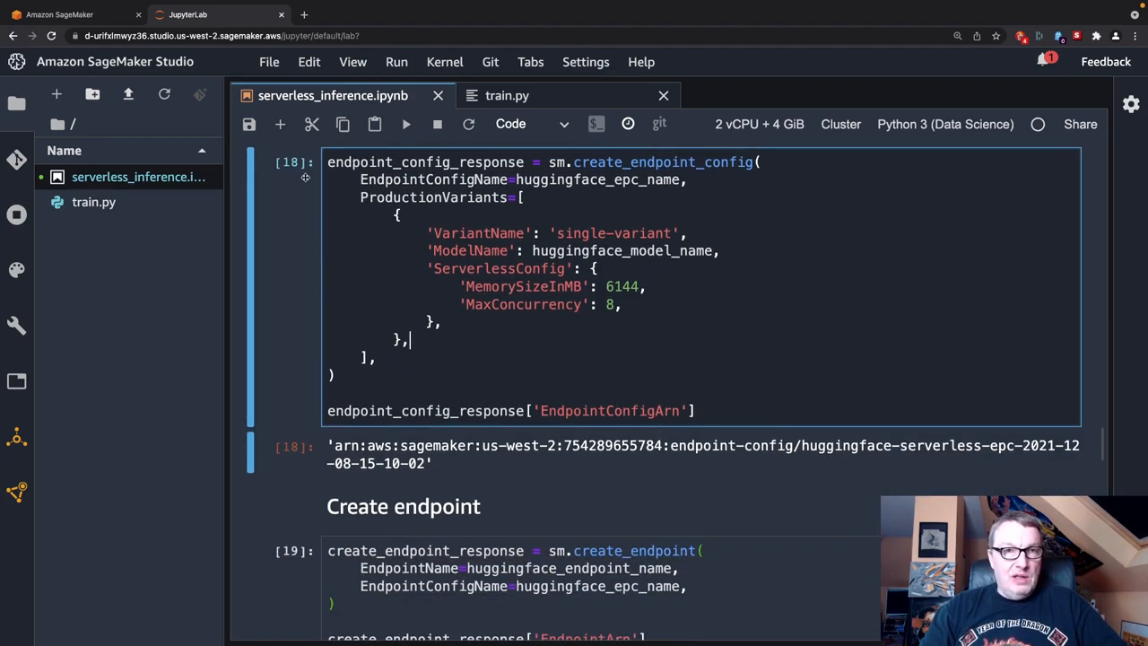
click(72, 14)
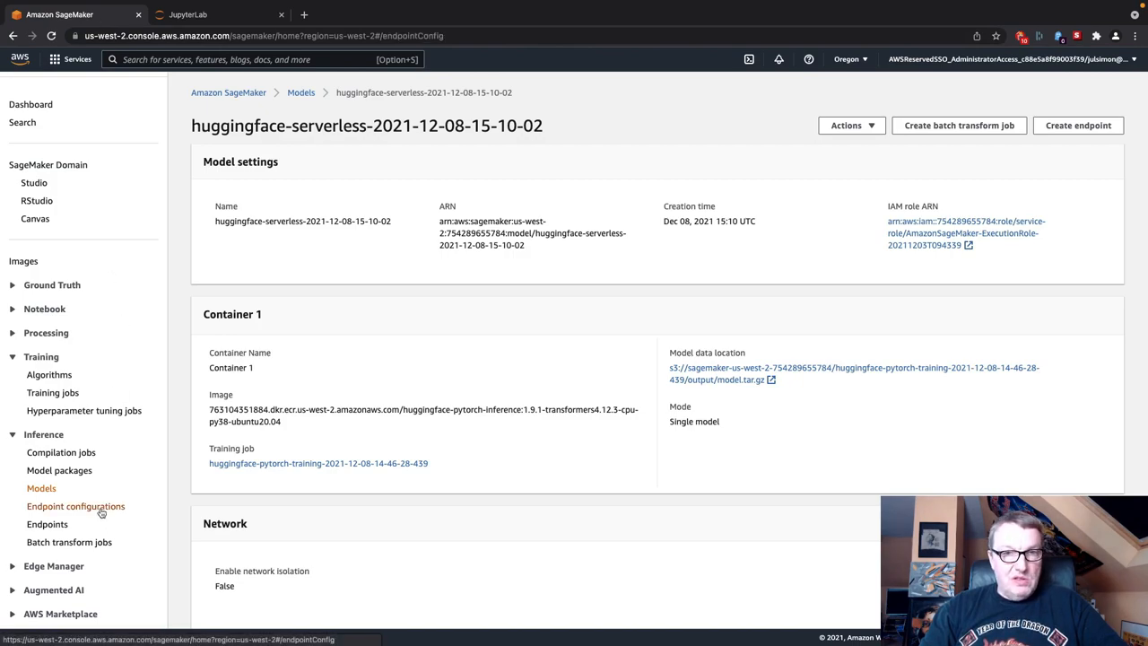
click(76, 506)
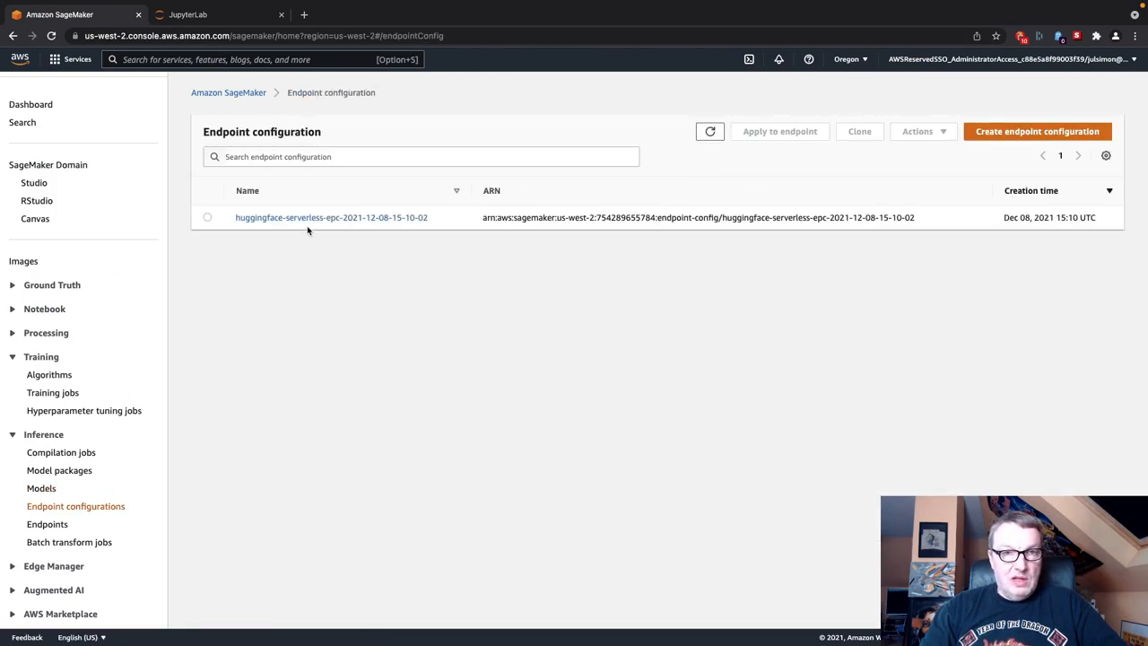
click(330, 217)
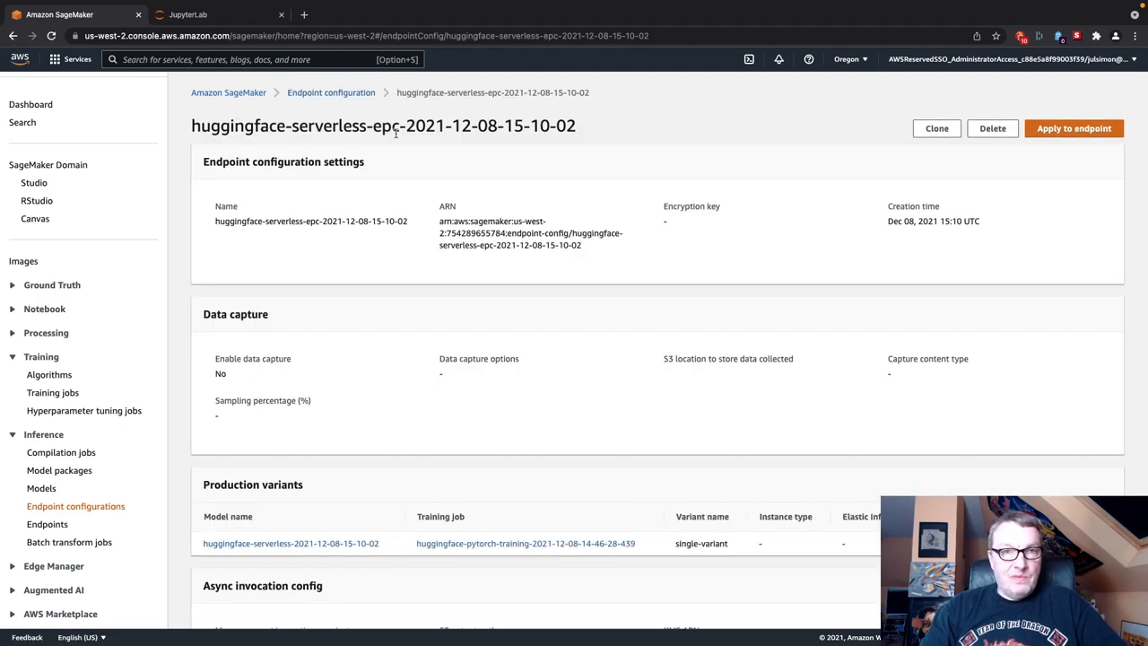
click(186, 14)
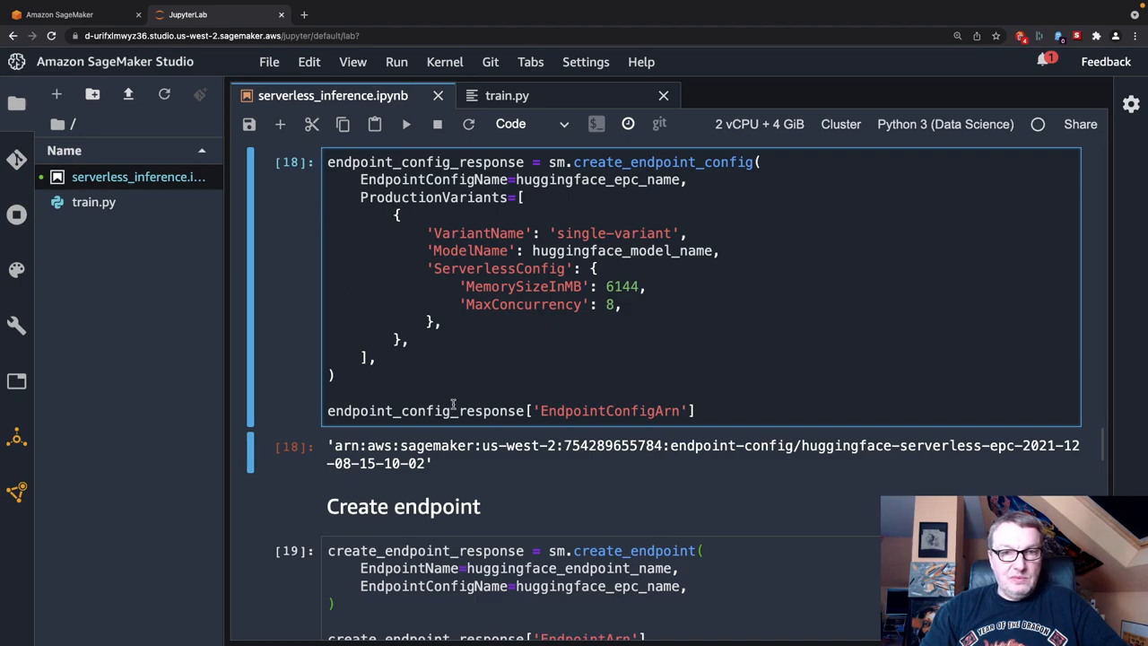
Scroll down to the Create endpoint cell showing the huggingface-serverless-ep ARN and its waiter cell
scroll(down, 3)
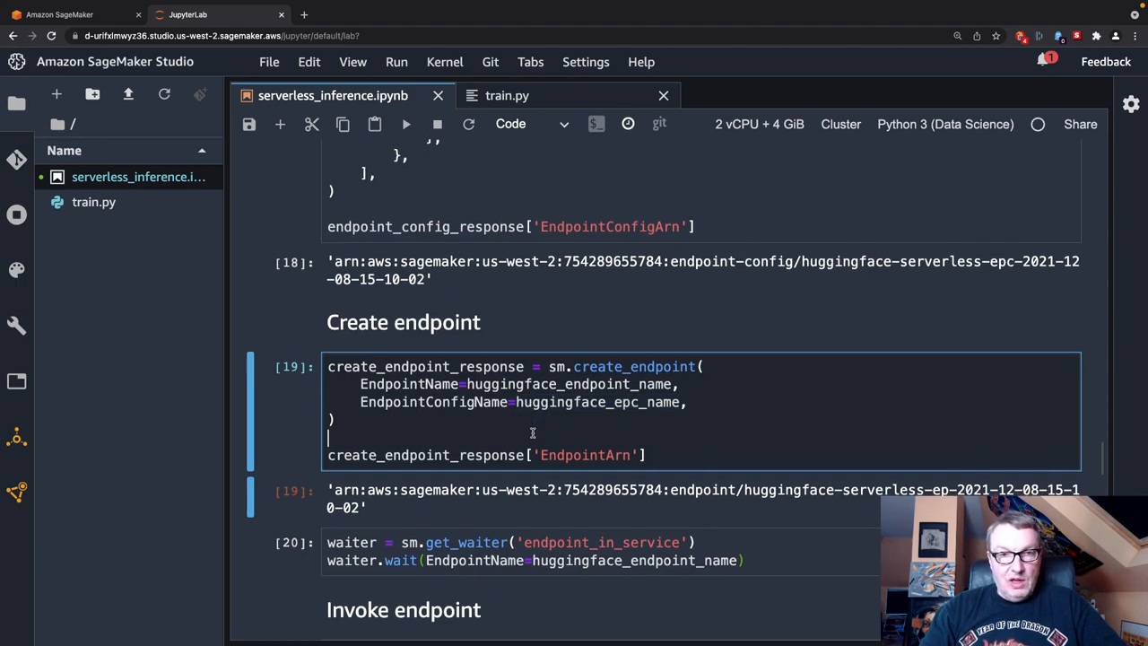
scroll(down, 3)
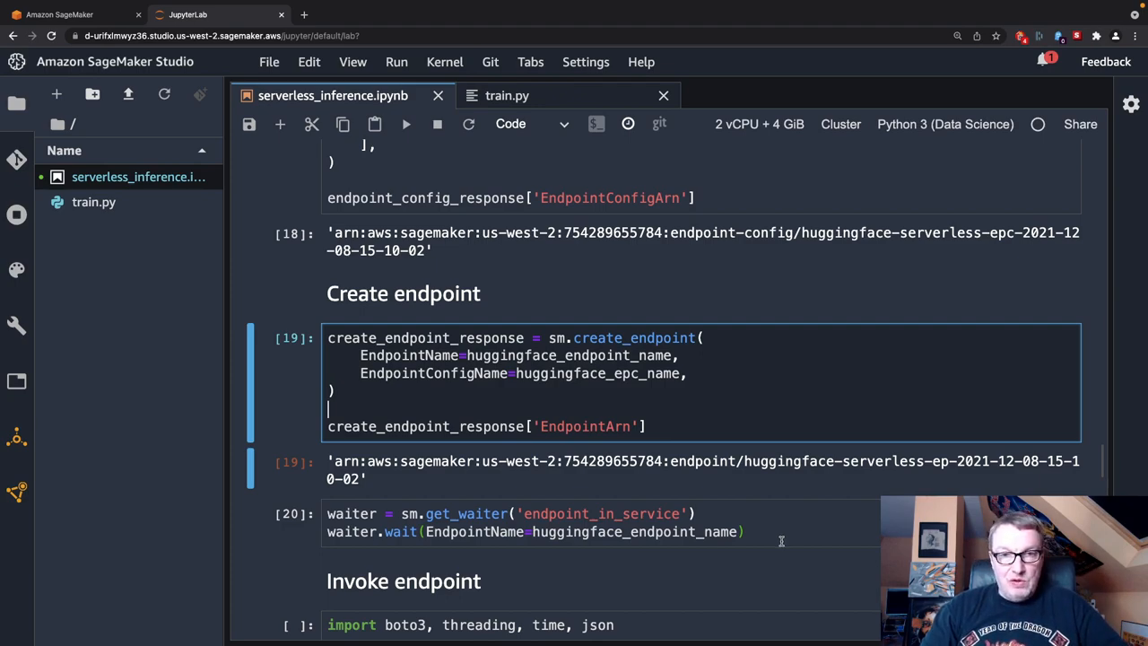
mouse_move(776, 503)
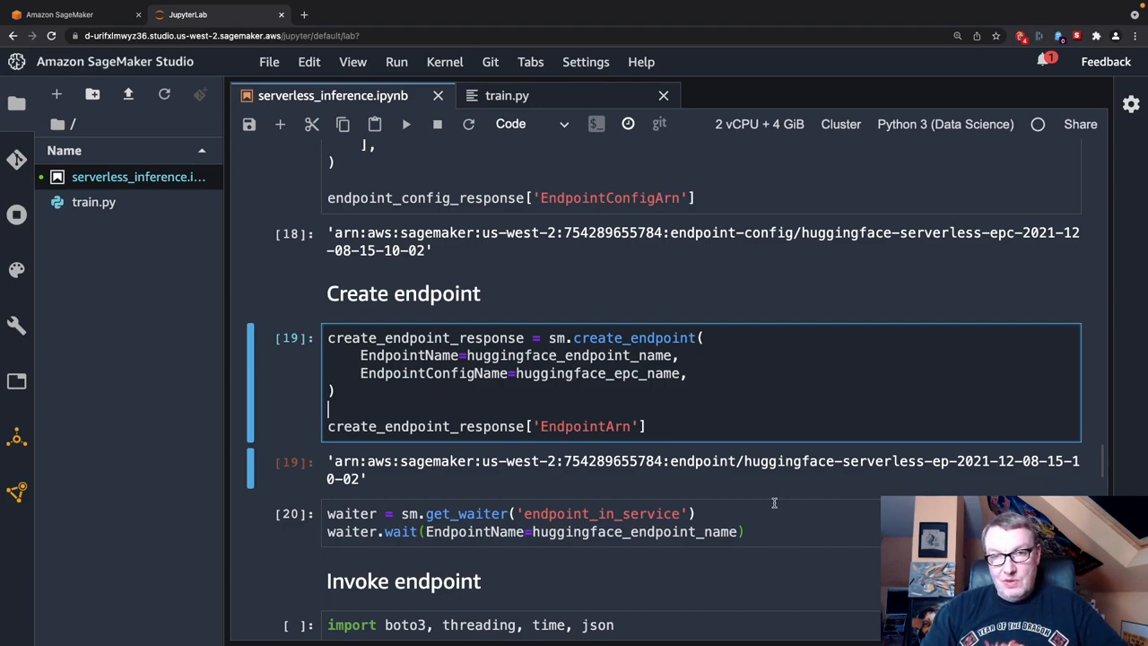
mouse_move(757, 519)
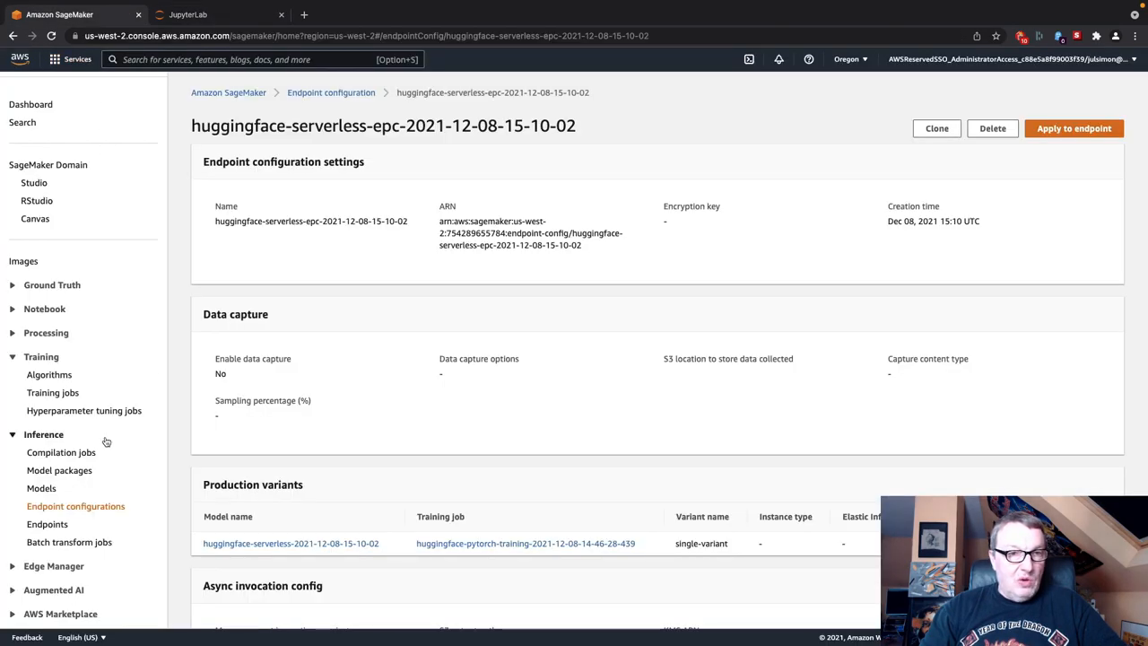
click(47, 524)
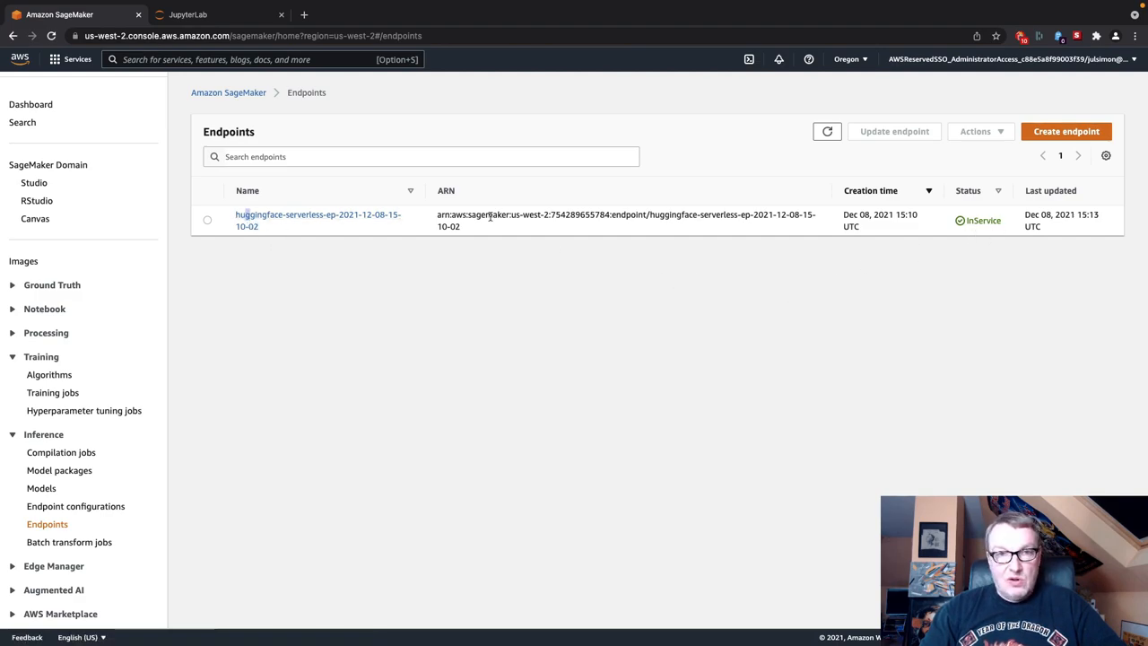
click(318, 219)
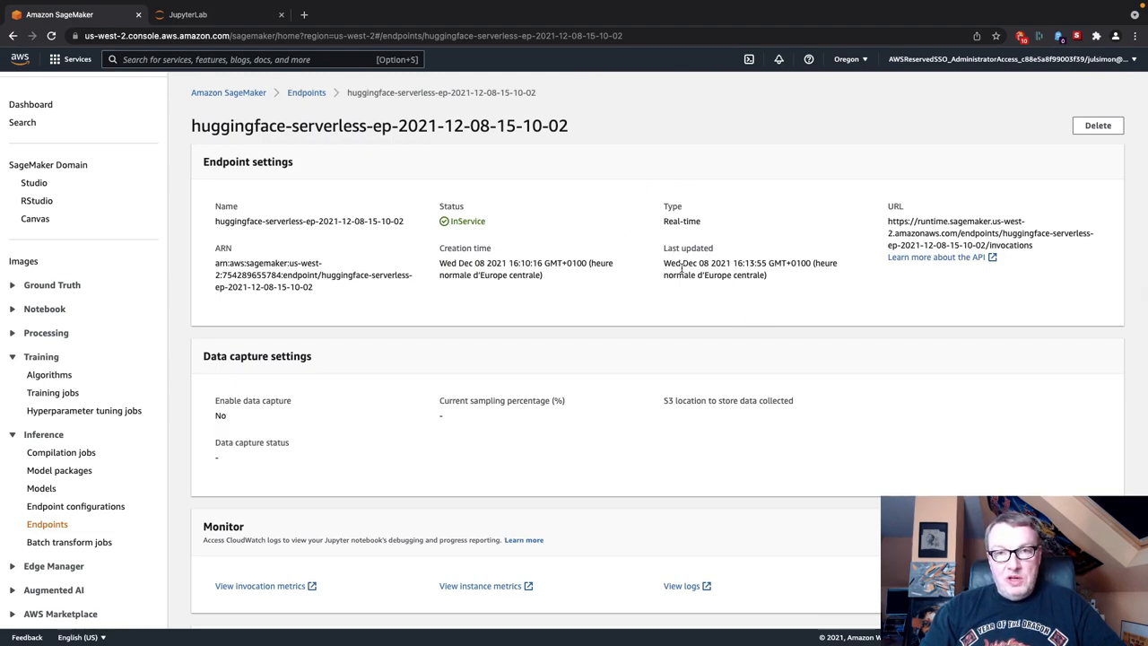
mouse_move(750, 255)
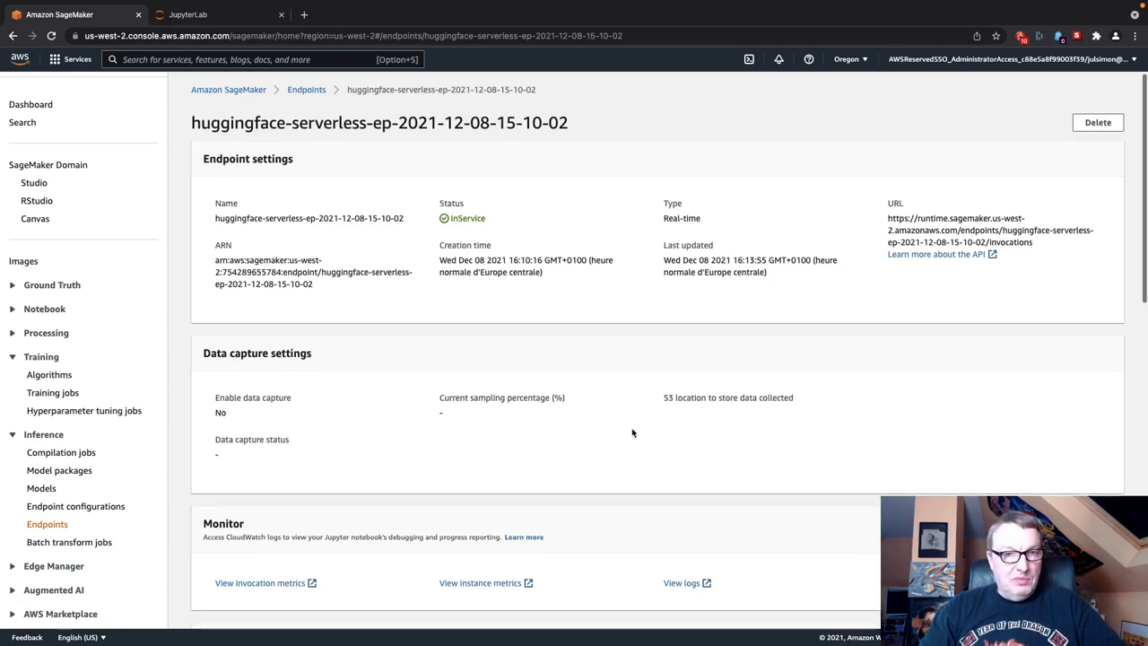
scroll(down, 3)
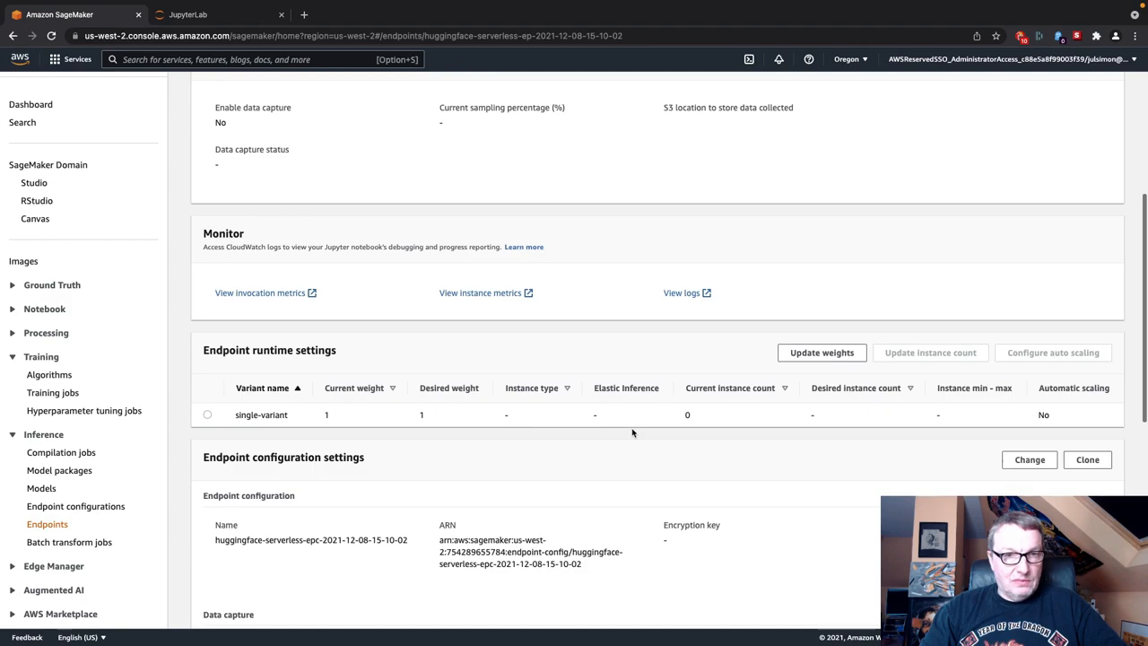
scroll(up, 3)
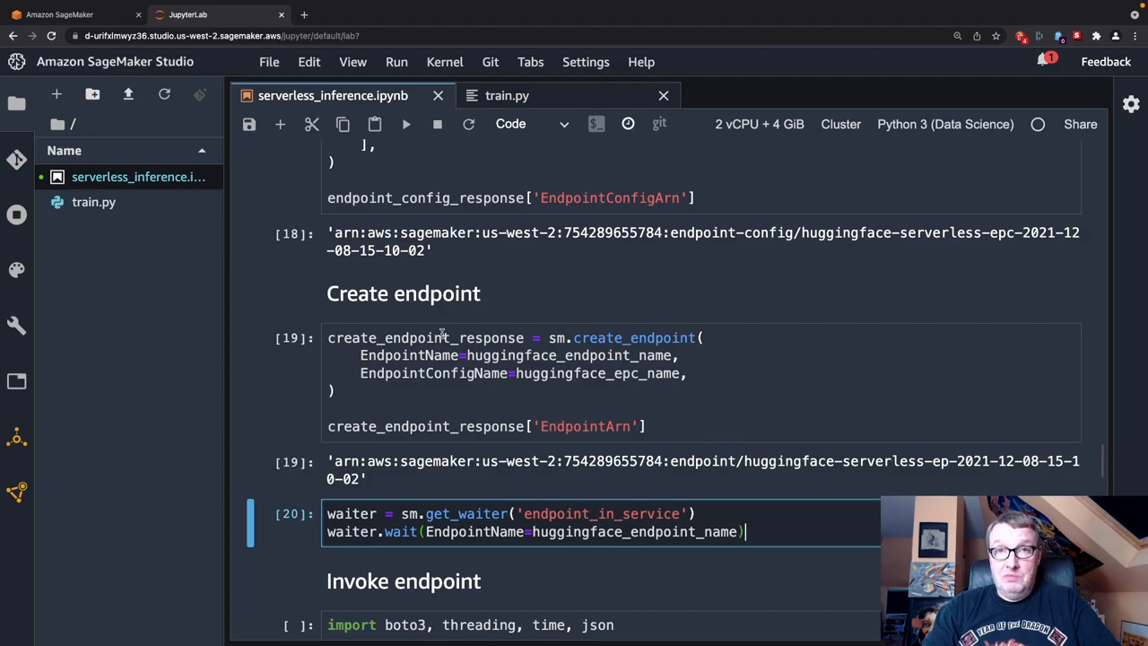
scroll(down, 3)
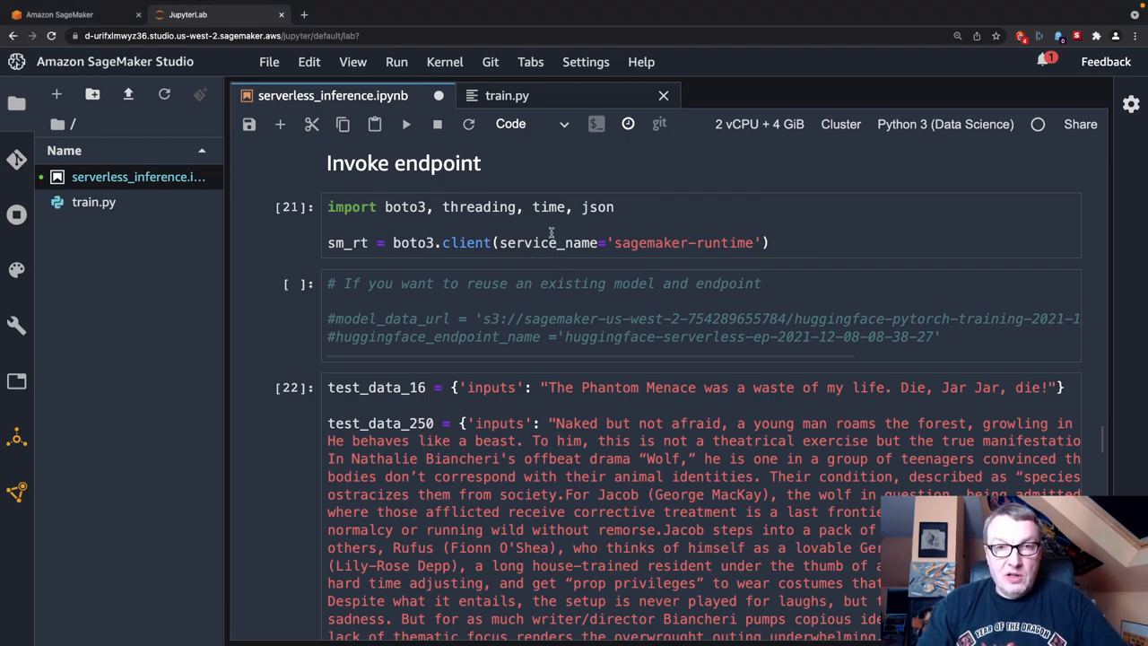
click(549, 242)
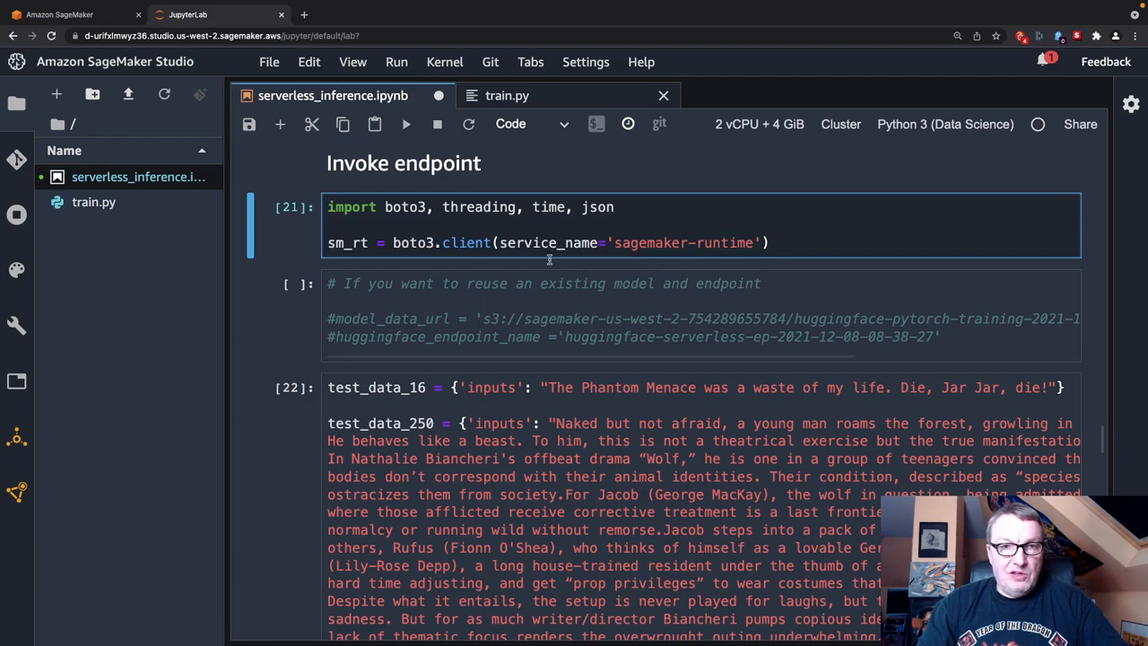
mouse_move(554, 264)
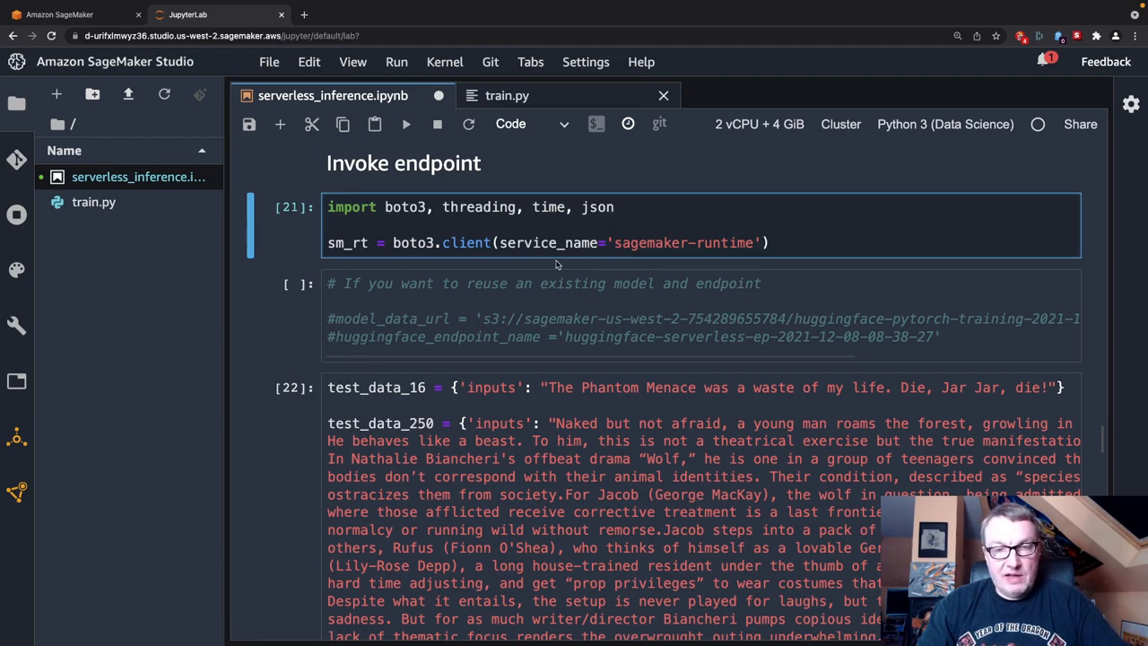
mouse_move(556, 330)
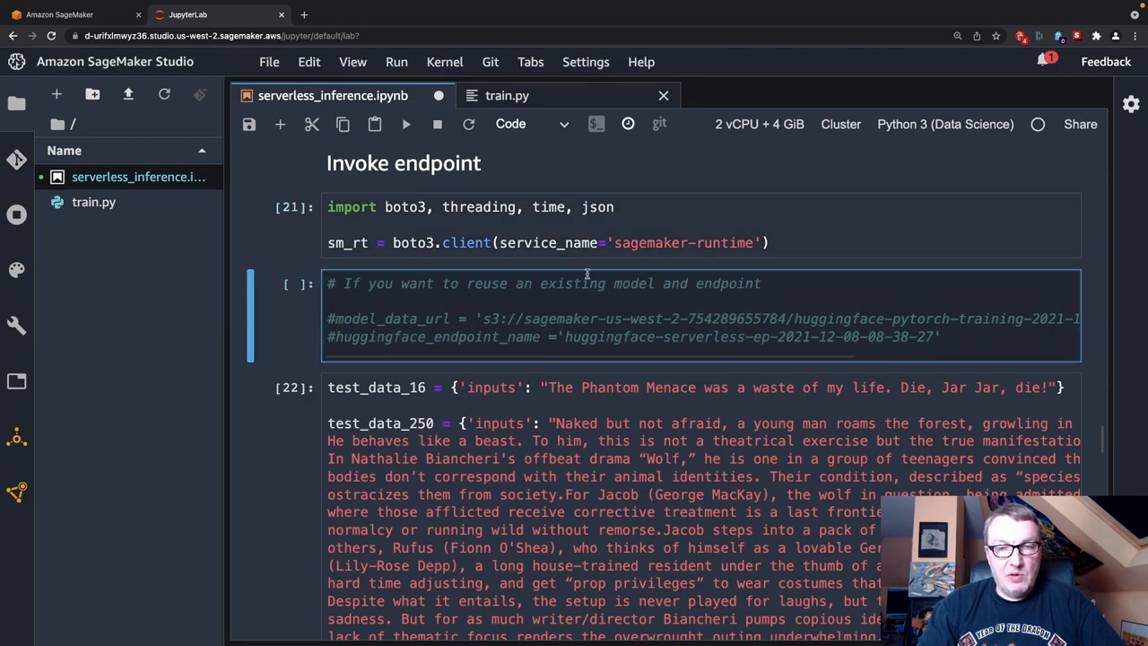
click(583, 243)
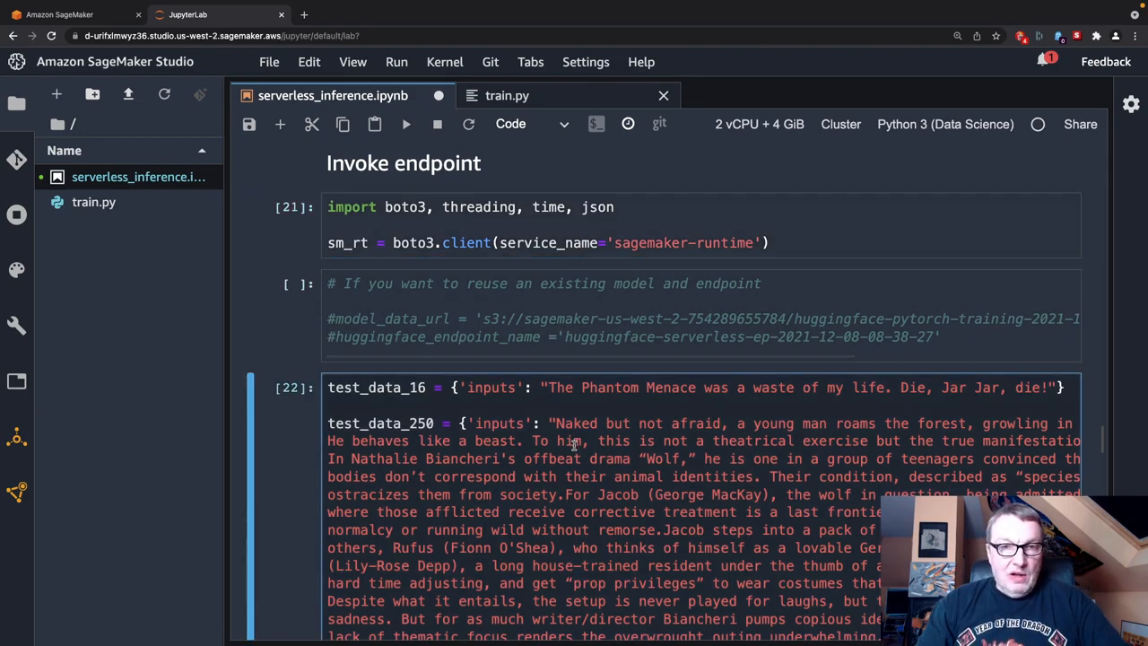
scroll(down, 3)
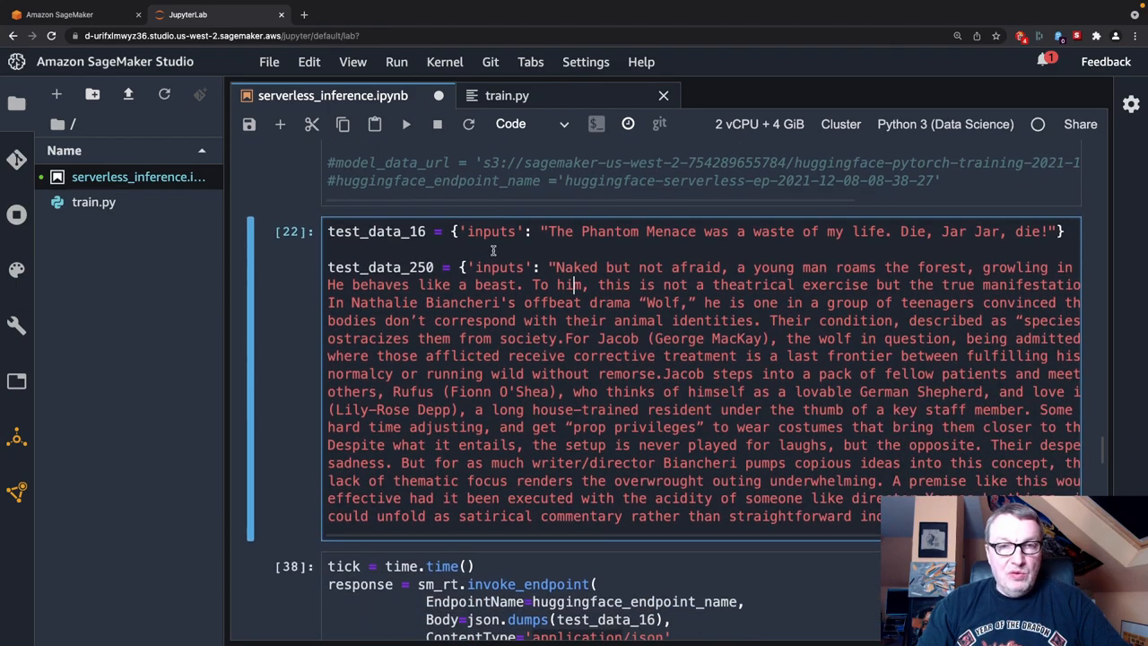
mouse_move(628, 246)
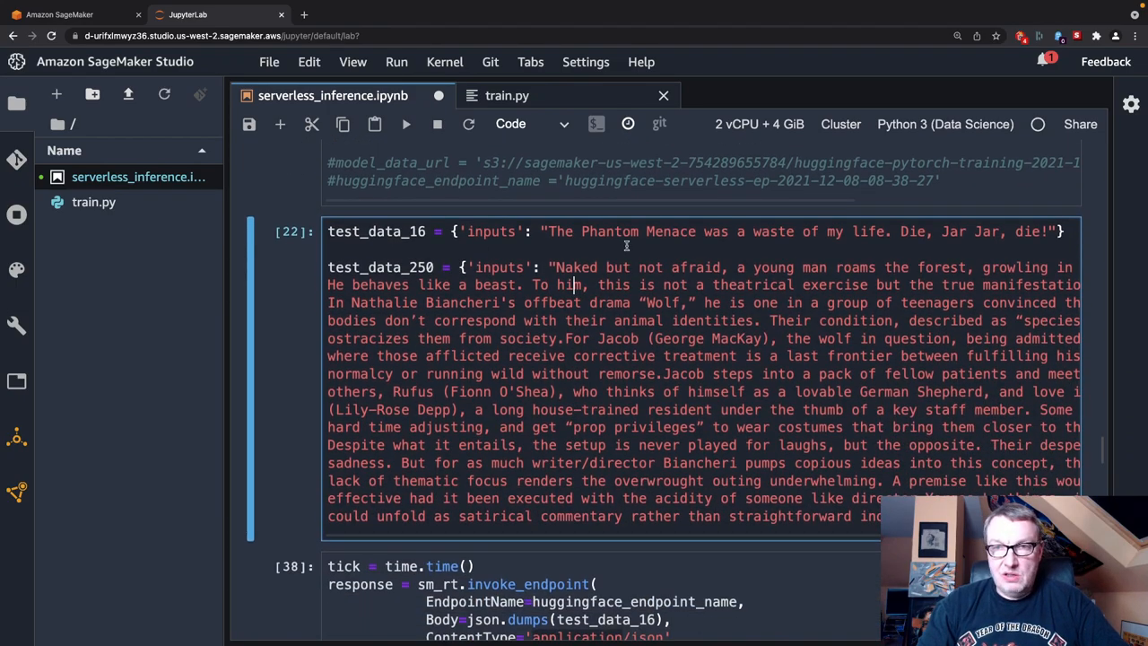
mouse_move(649, 245)
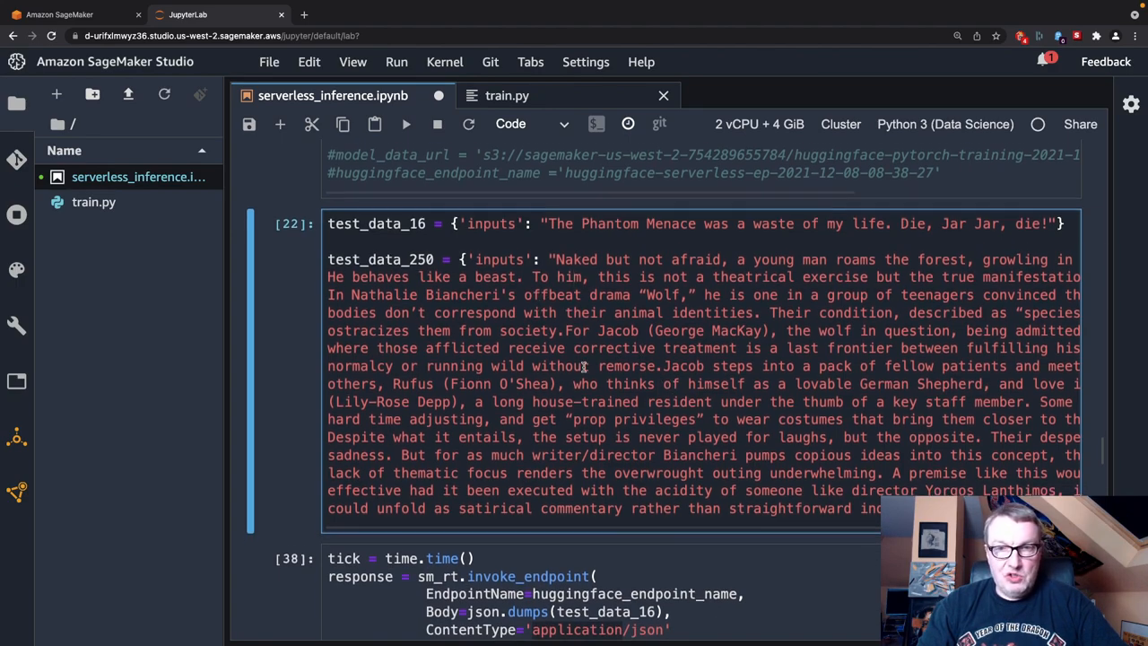
scroll(down, 3)
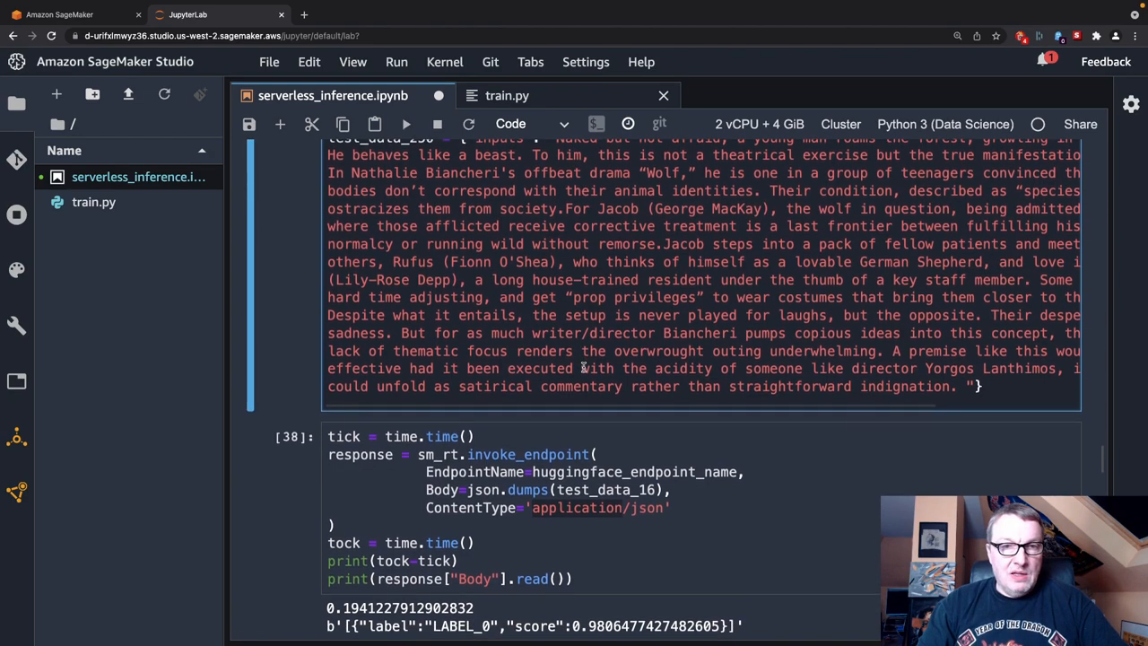
Rerun the tick/tock invoke_endpoint cell, getting LABEL_0 at 0.98 in about 0.155 seconds
scroll(down, 3)
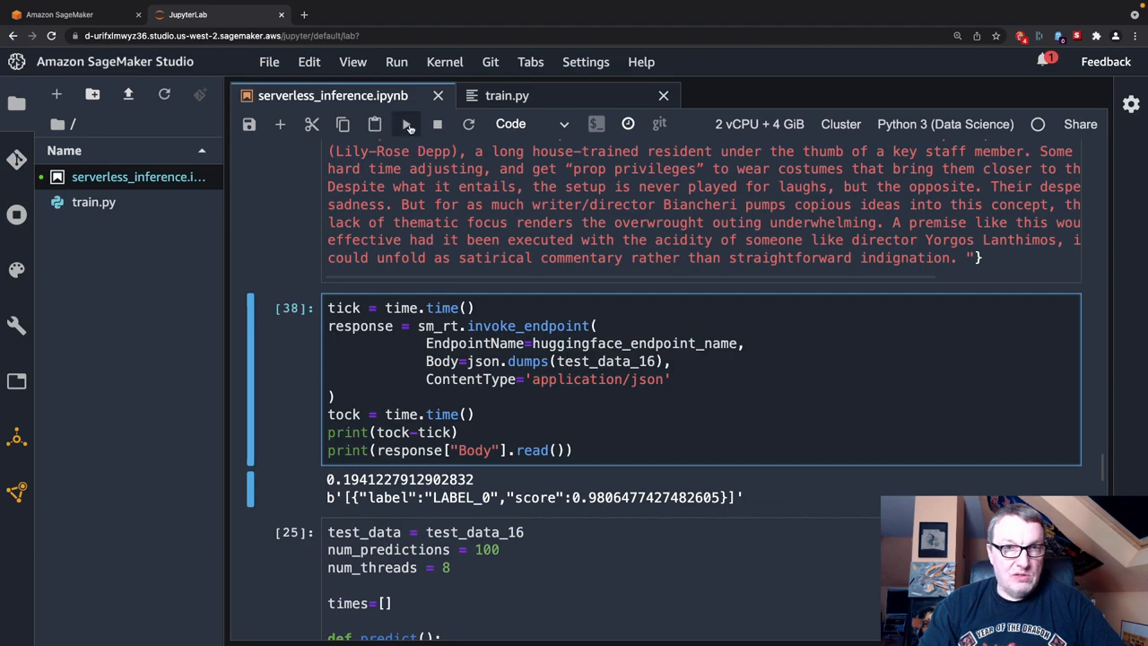
click(405, 124)
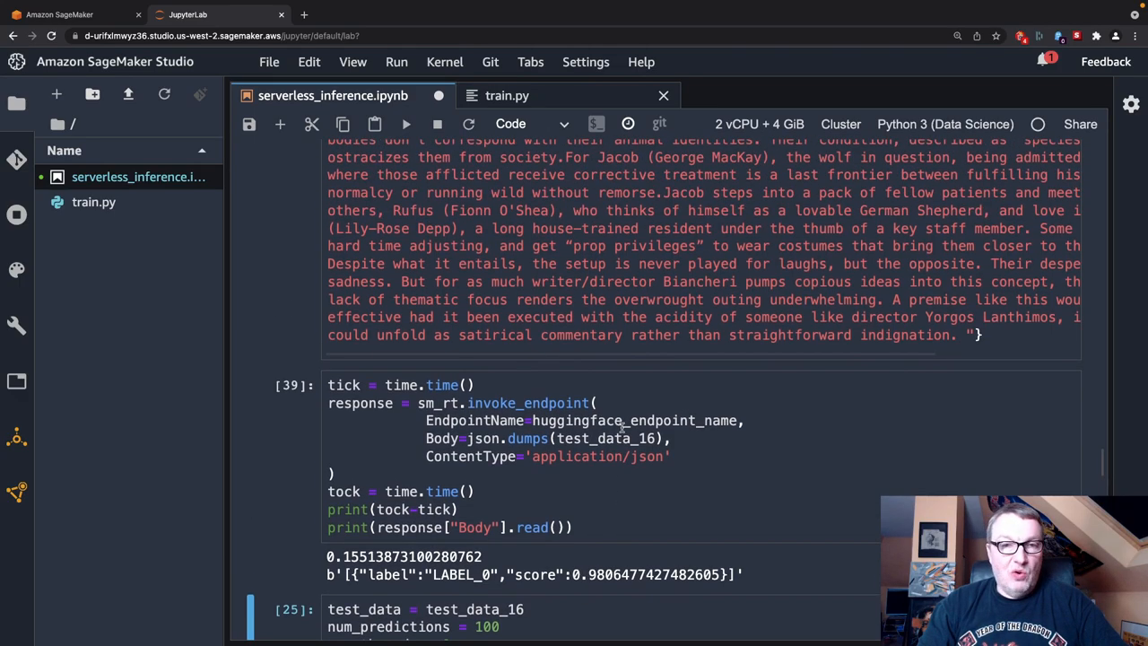
scroll(up, 3)
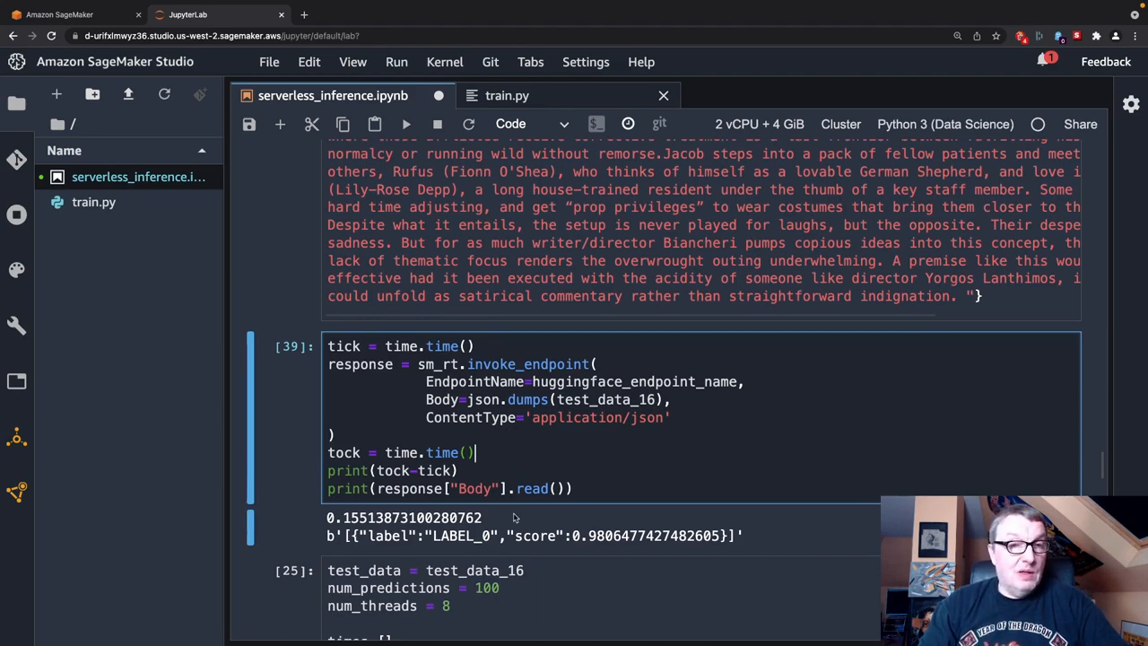
scroll(down, 3)
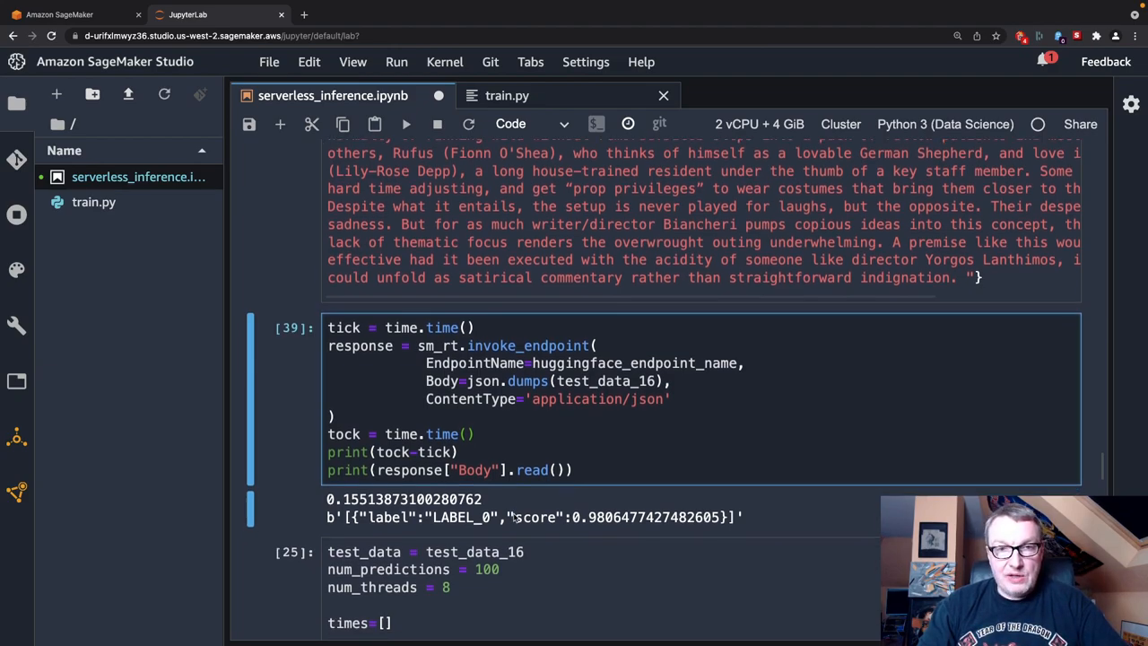
scroll(down, 3)
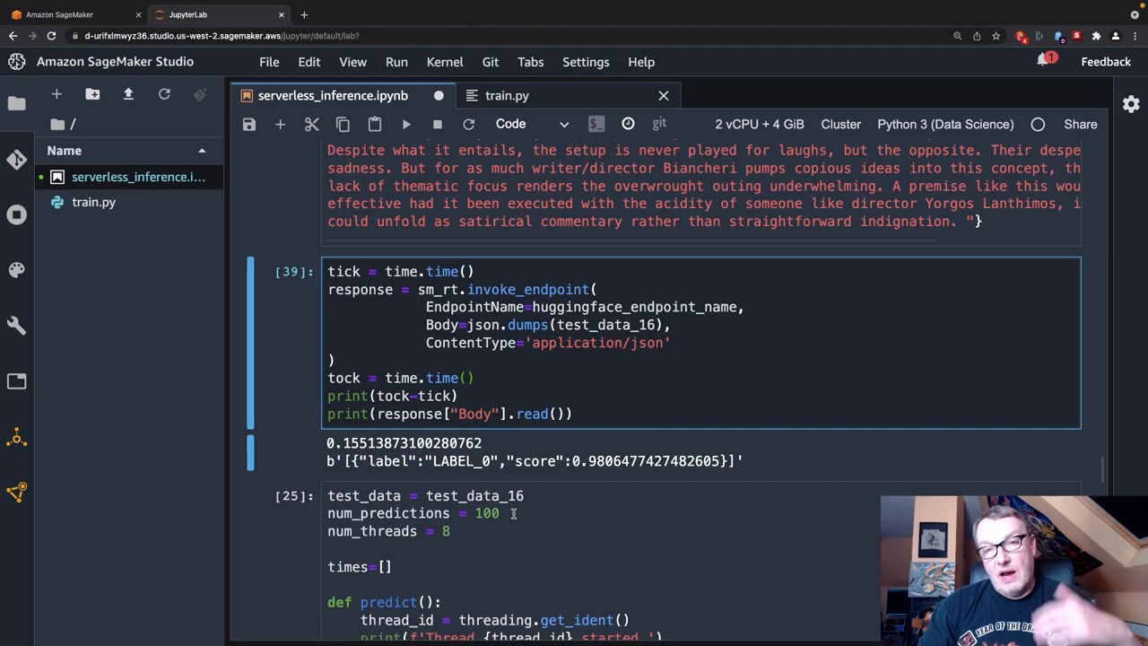
click(475, 377)
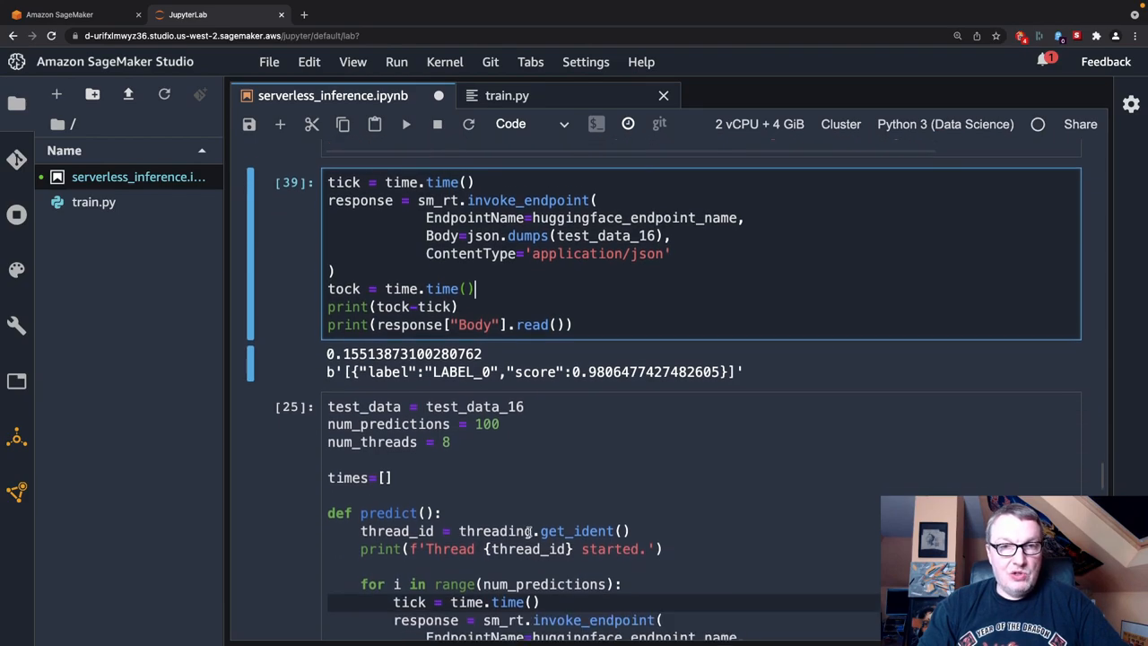
scroll(down, 3)
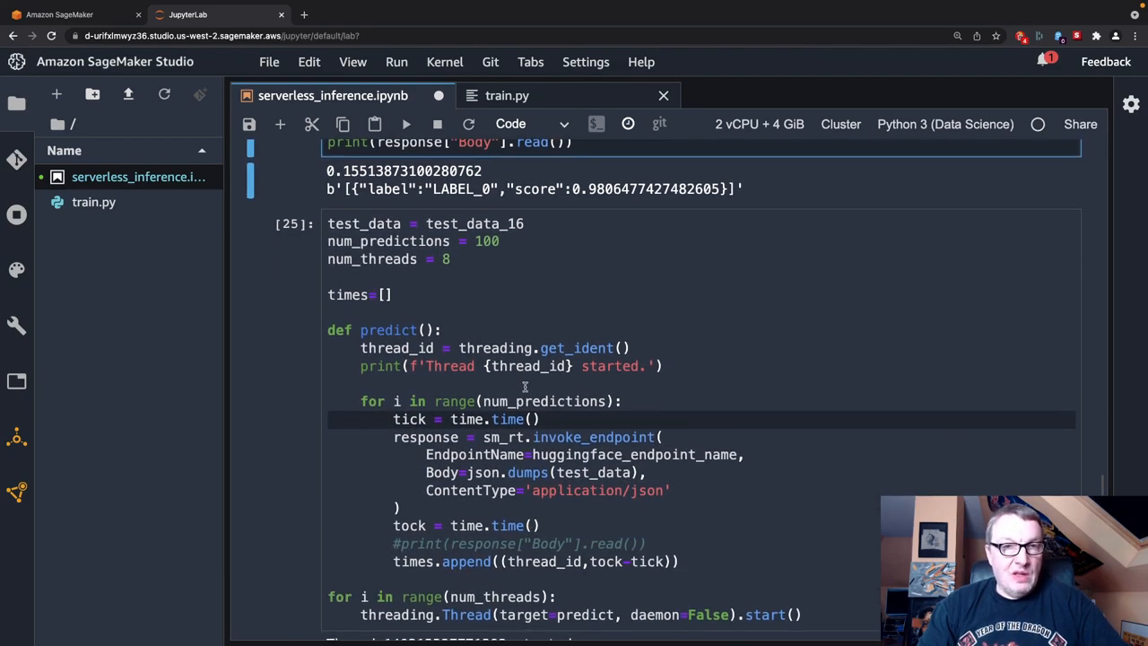
click(391, 295)
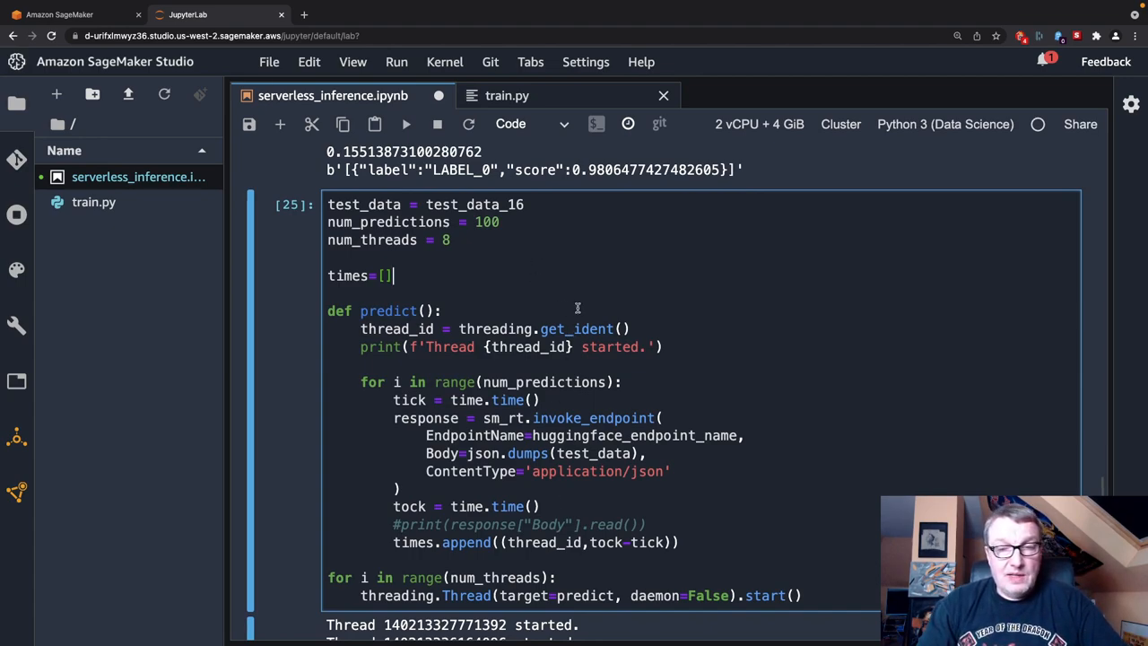
mouse_move(672, 347)
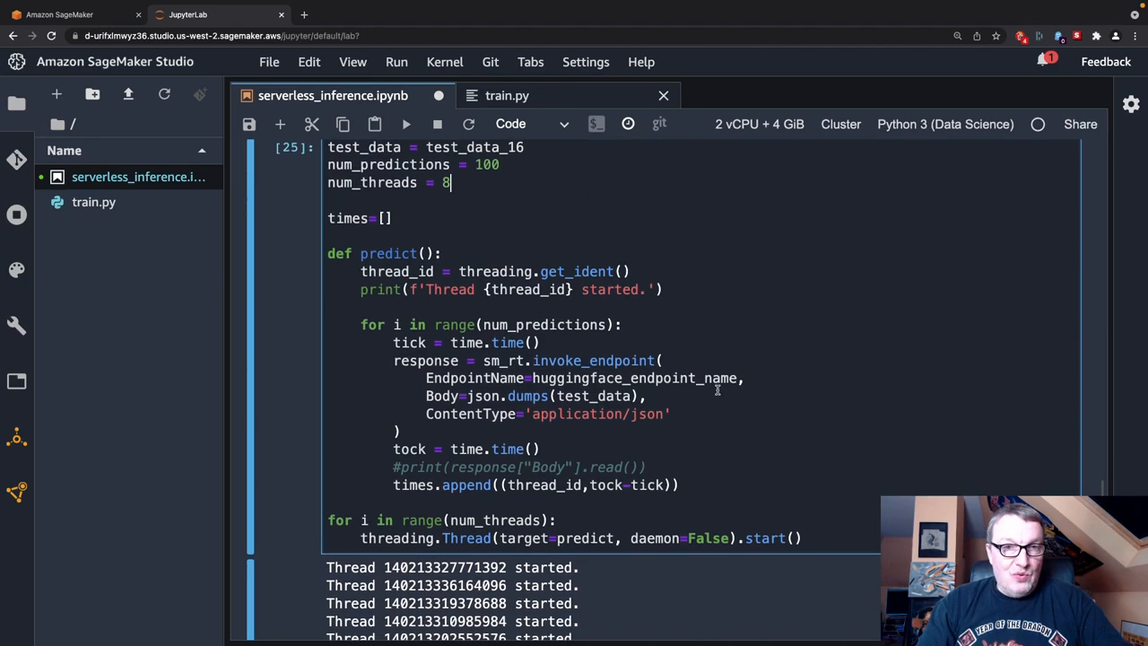
mouse_move(637, 391)
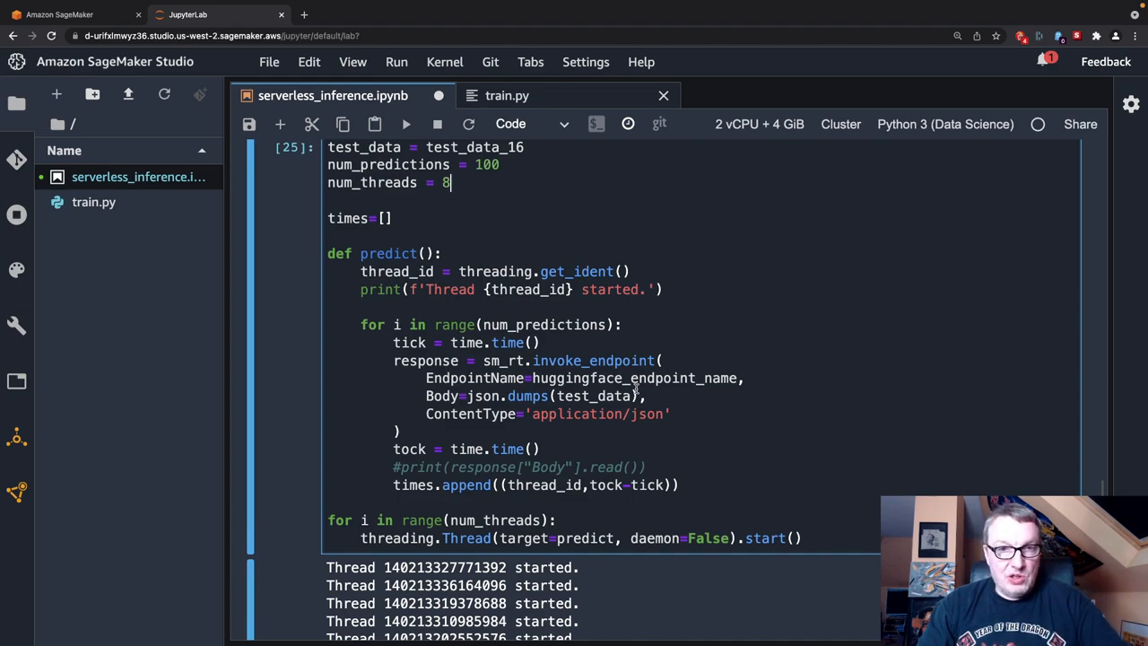
mouse_move(552, 481)
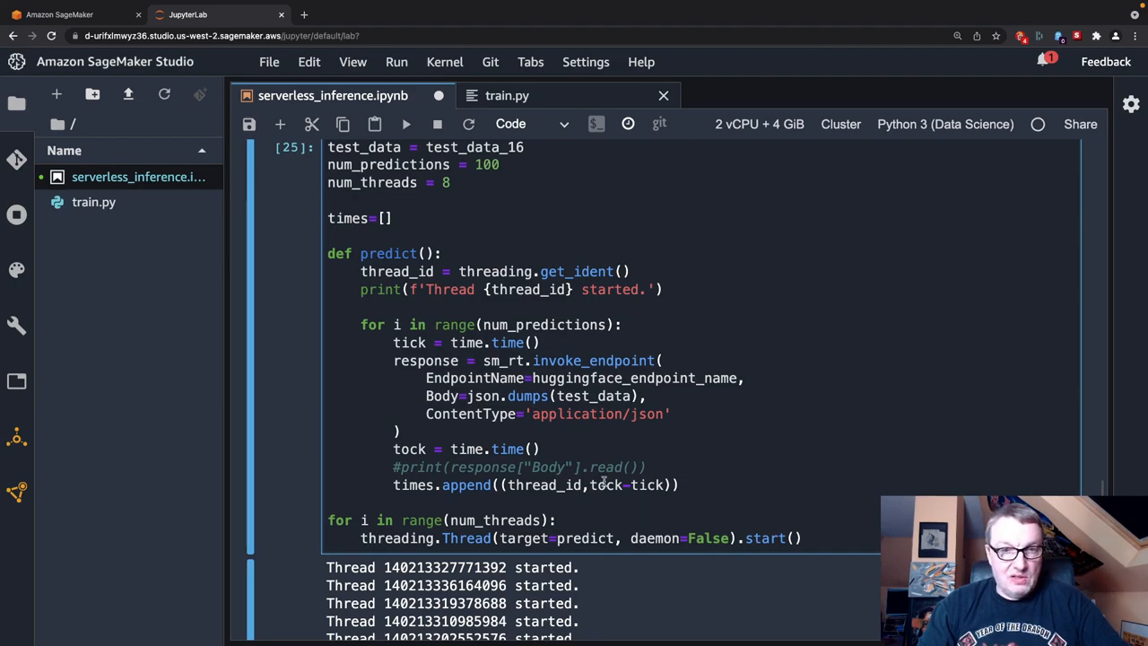
scroll(down, 3)
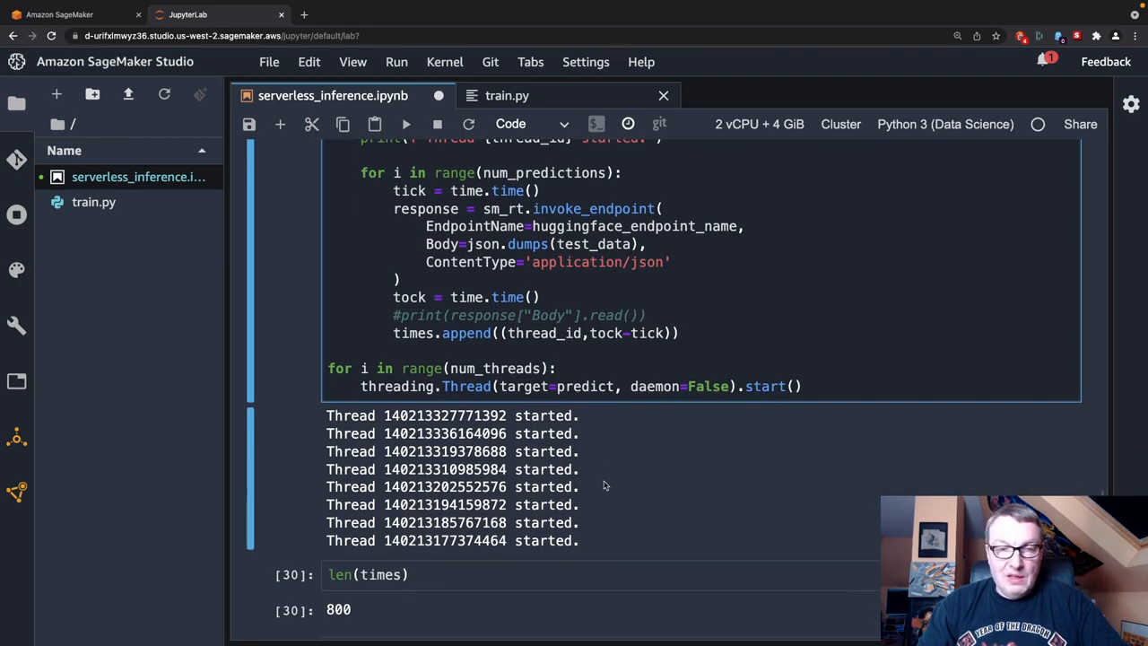
scroll(down, 3)
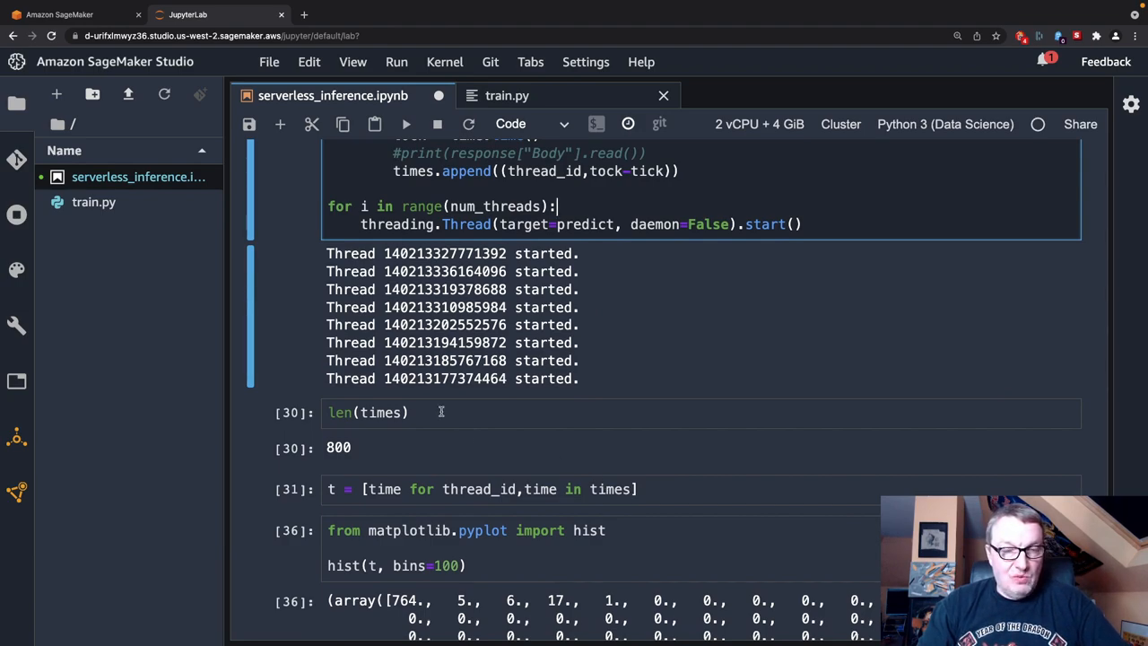
Run hist(t, bins=100), showing 764 of 800 timings in the first bin near 0.094 seconds
click(456, 412)
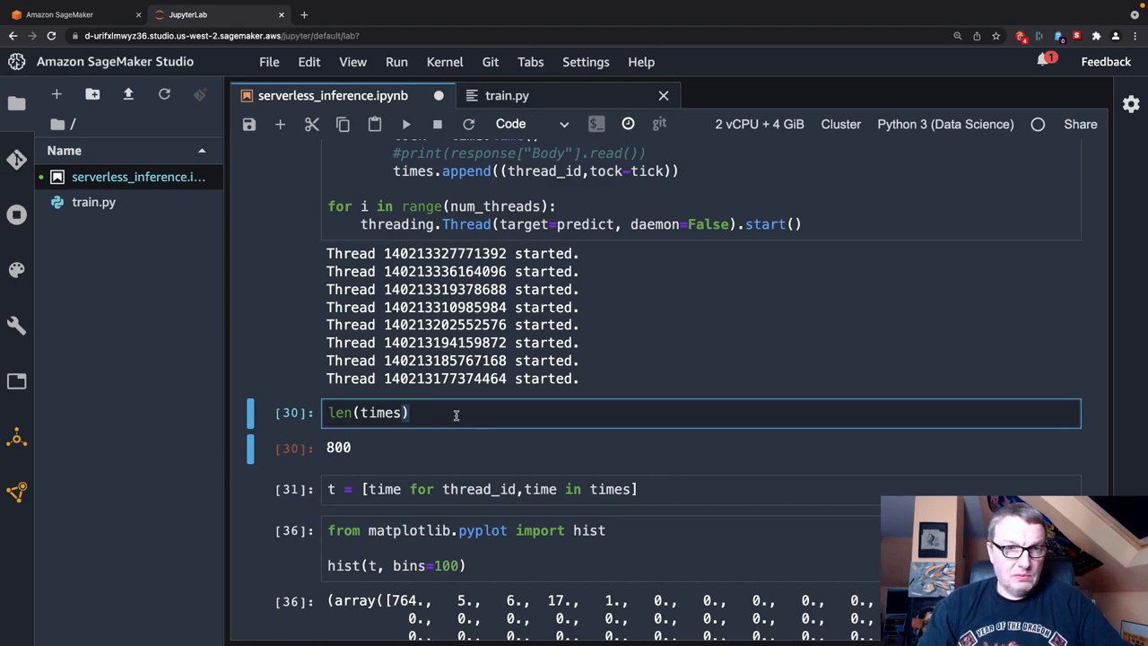
mouse_move(473, 461)
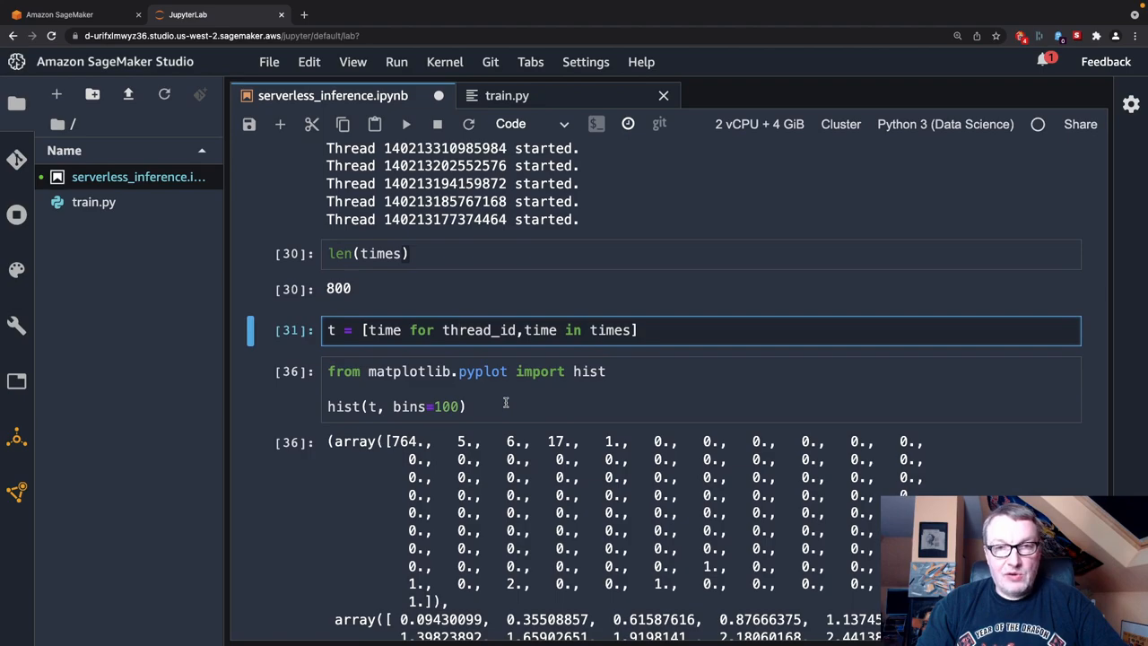
scroll(down, 3)
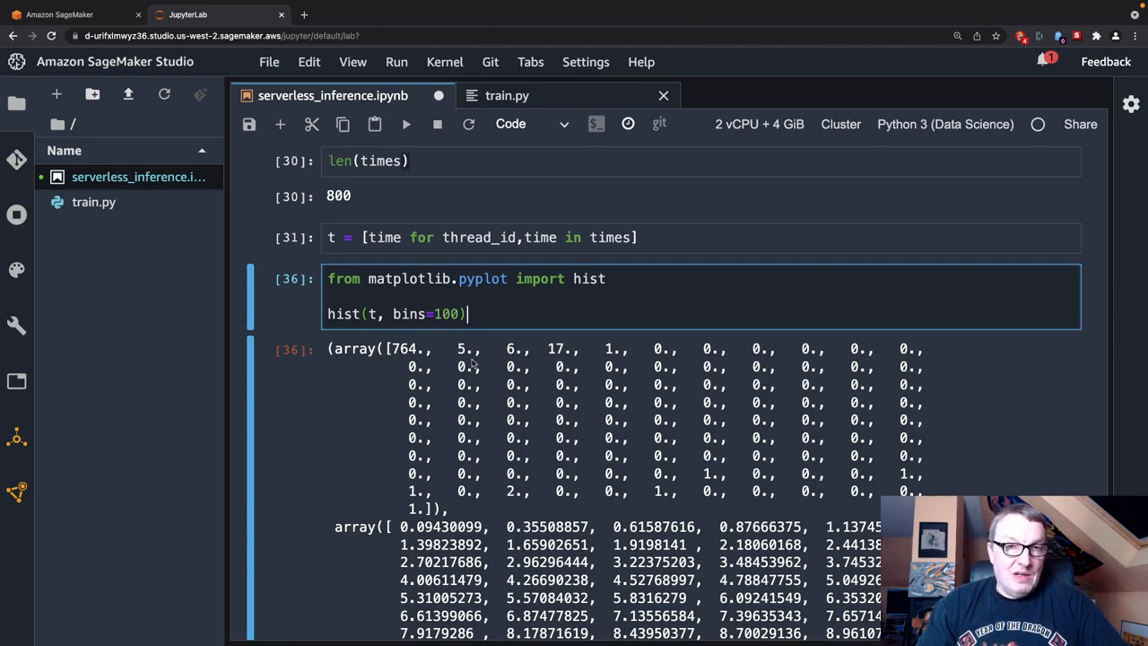
scroll(down, 3)
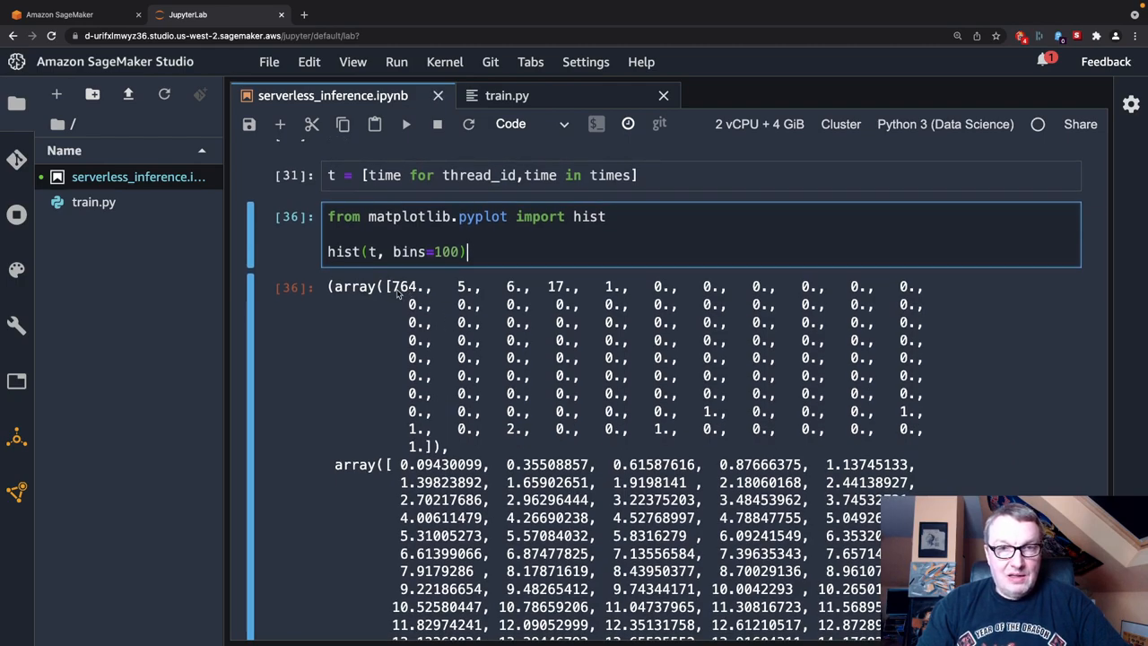
mouse_move(498, 314)
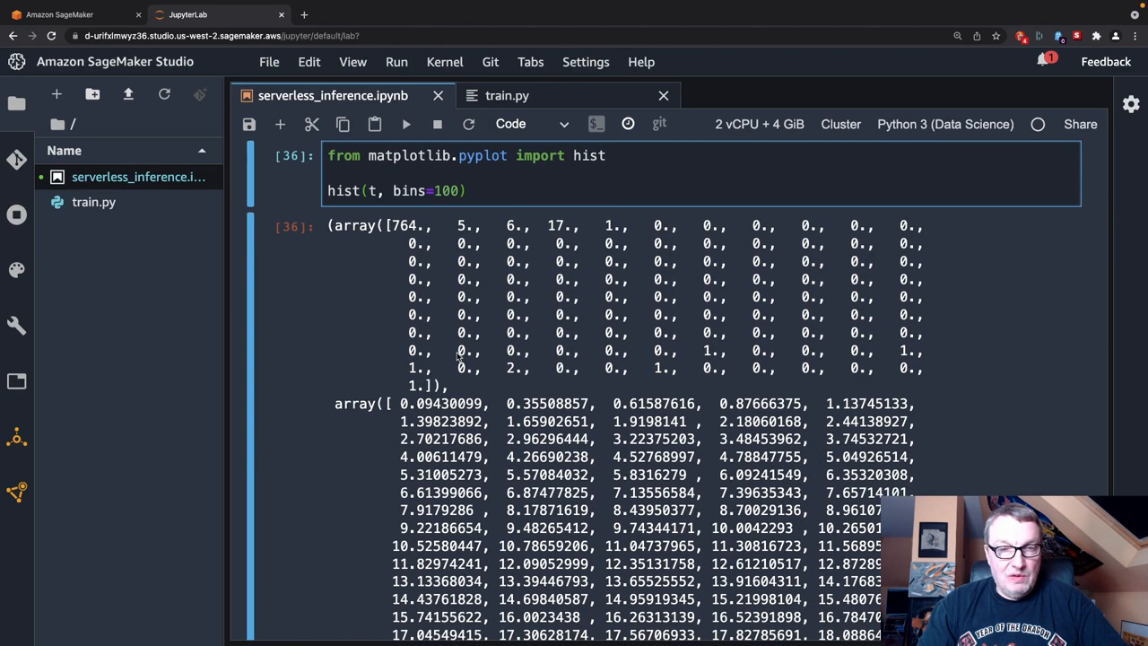
Run np.percentile(t, q=[50,90,95,99]), reporting about 0.129, 0.197, 0.283 and 1.138 seconds
scroll(down, 3)
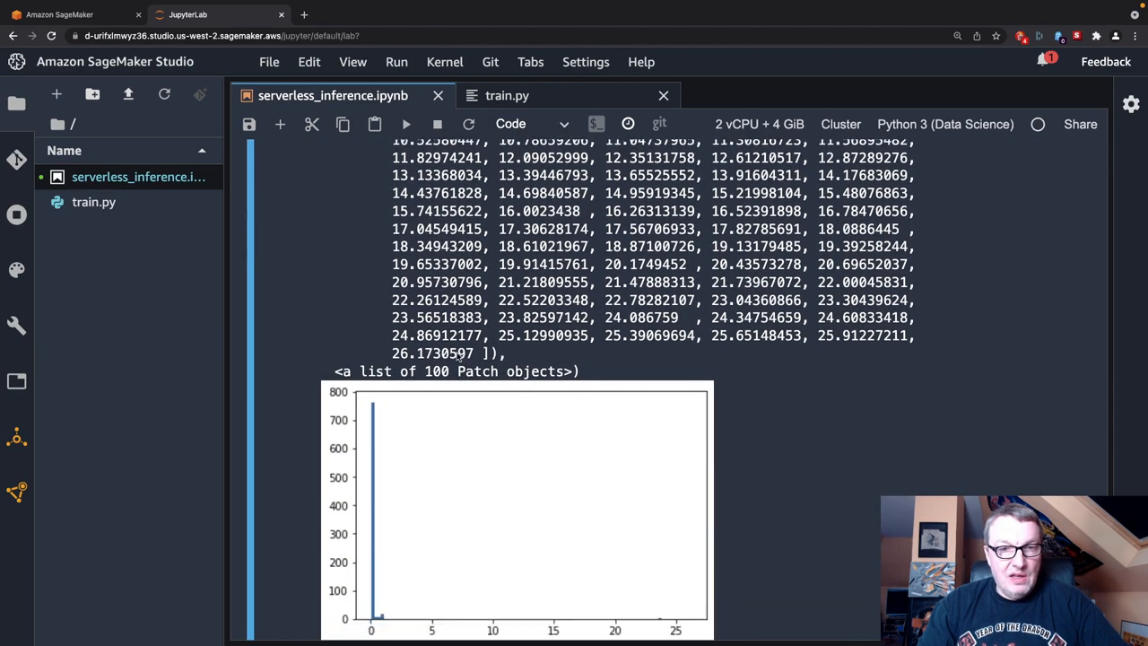
scroll(down, 3)
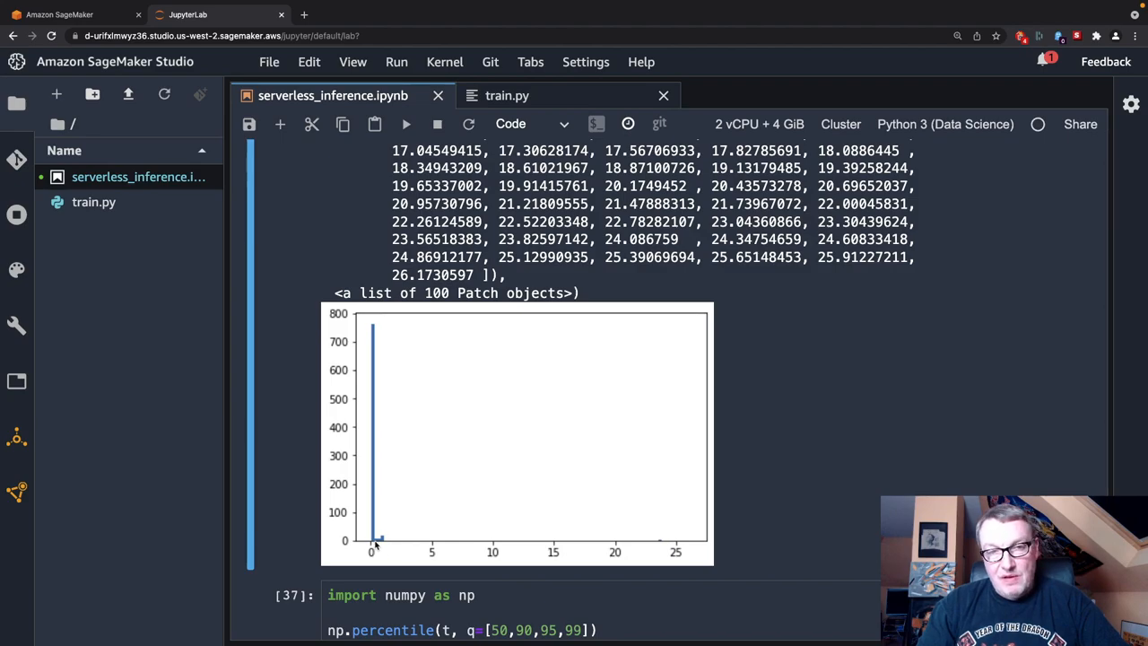
scroll(down, 3)
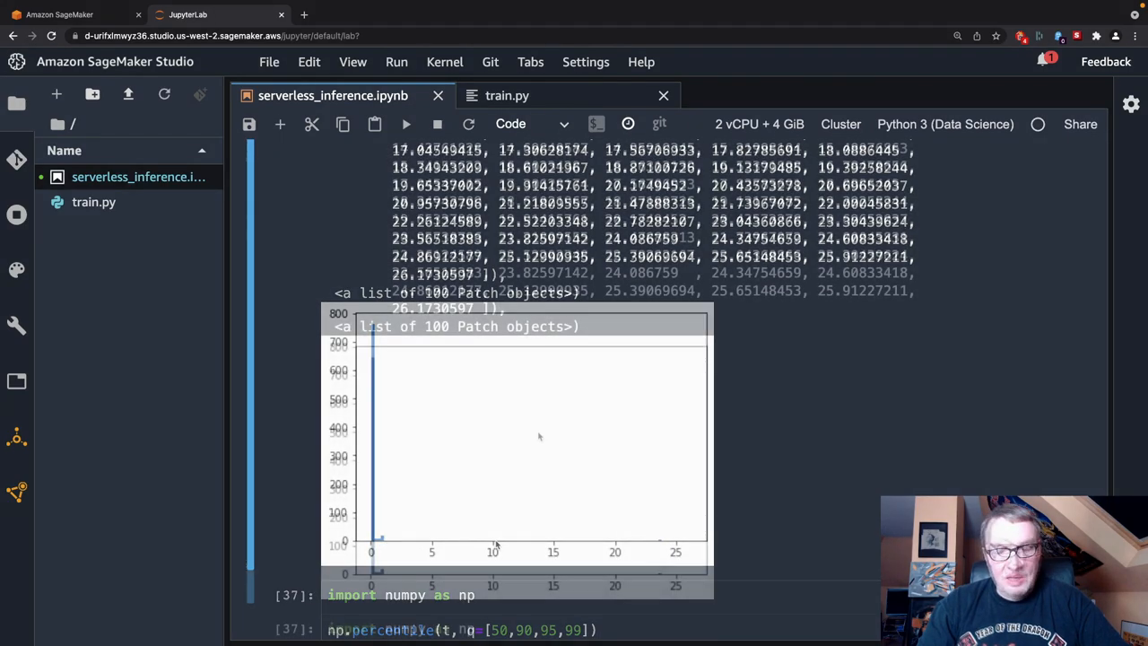
scroll(down, 3)
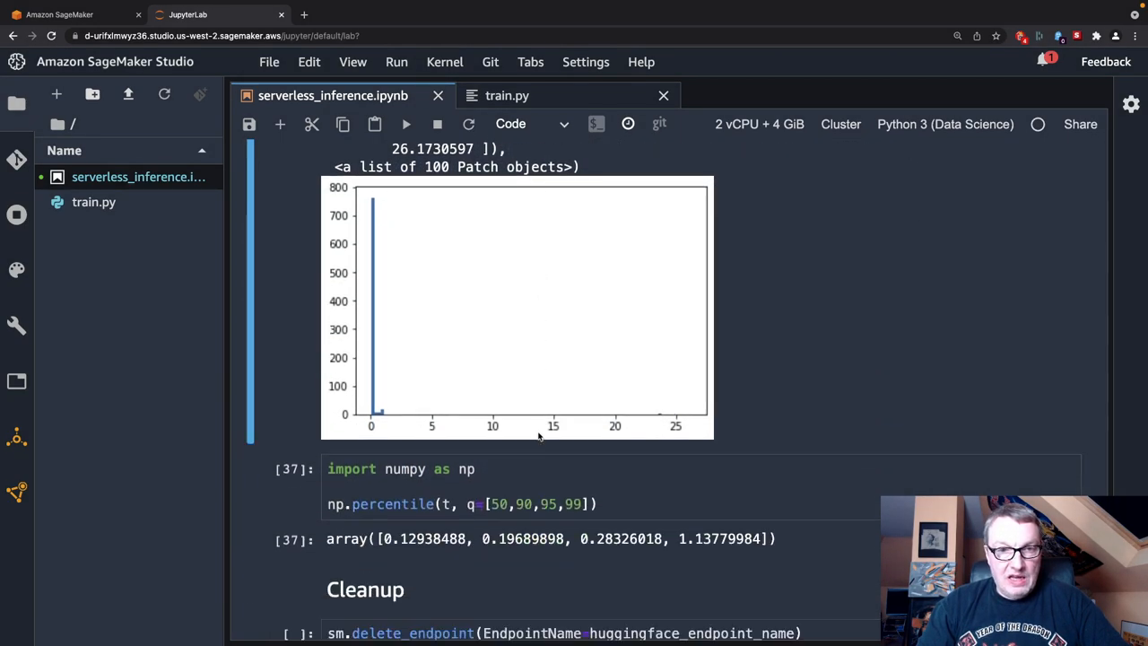
scroll(down, 3)
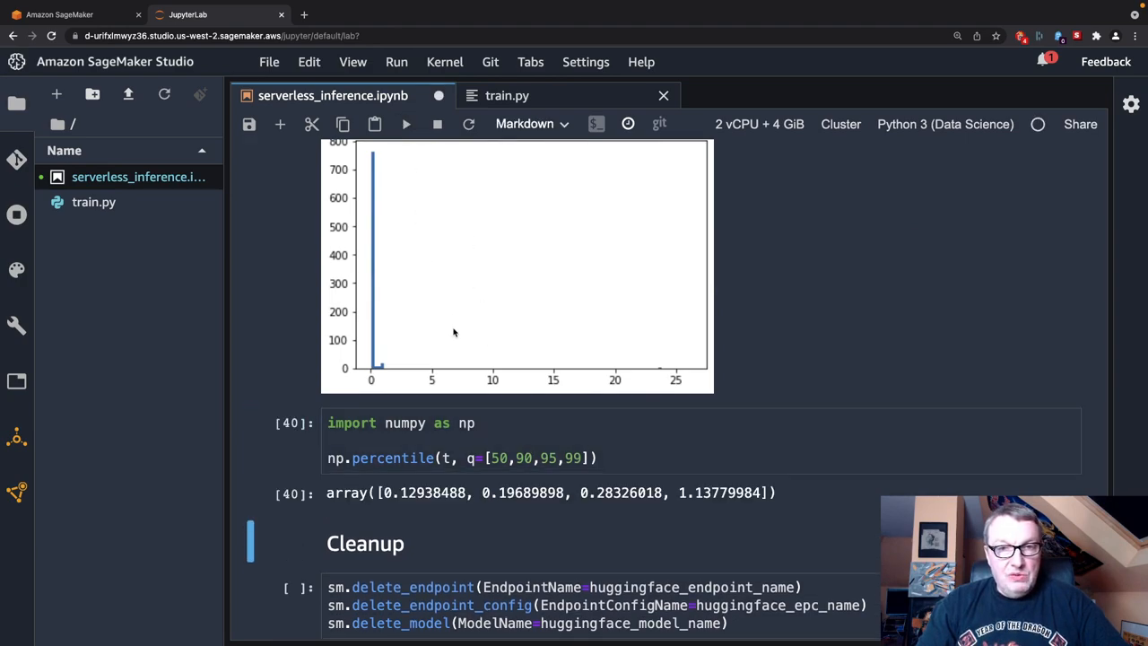
mouse_move(502, 502)
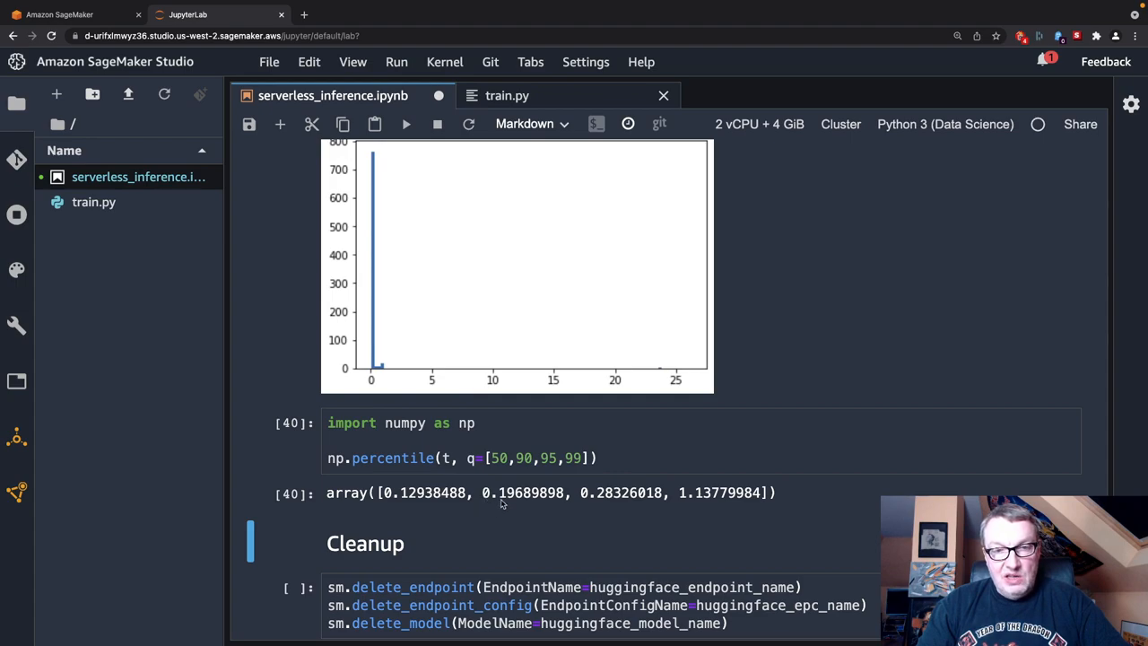
mouse_move(559, 502)
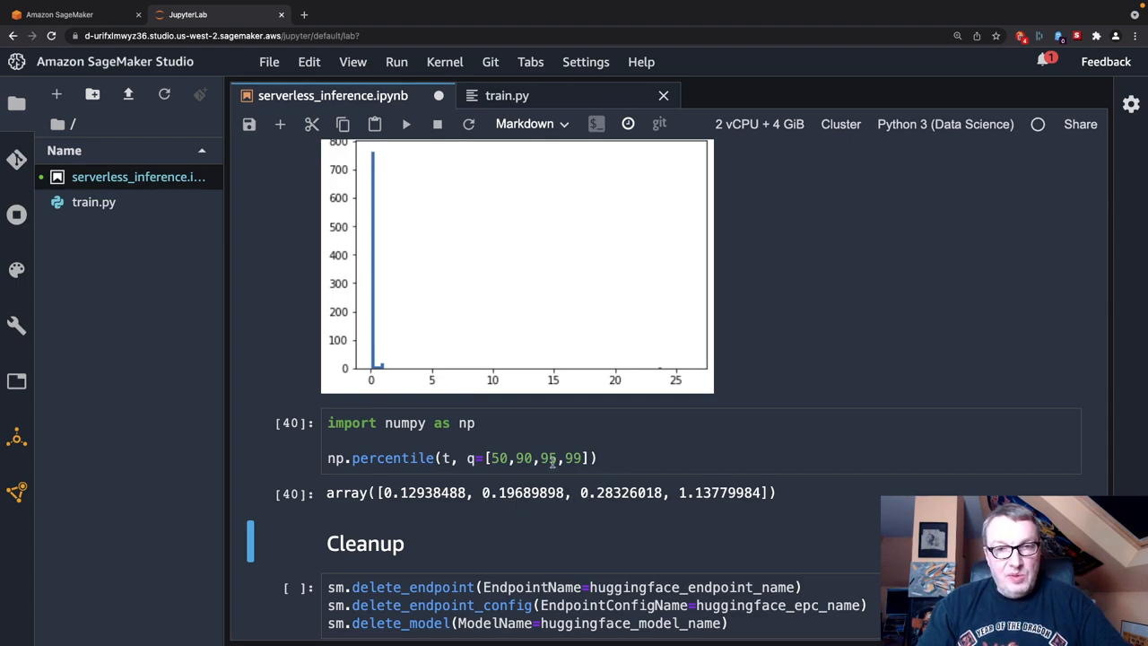
mouse_move(607, 506)
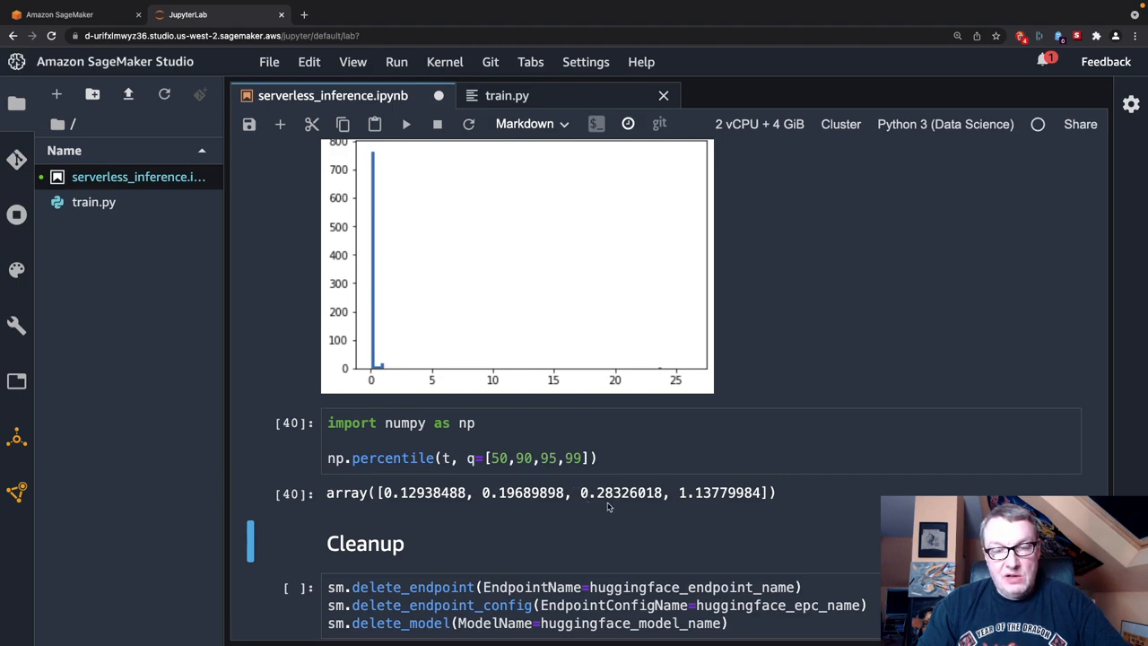
mouse_move(650, 510)
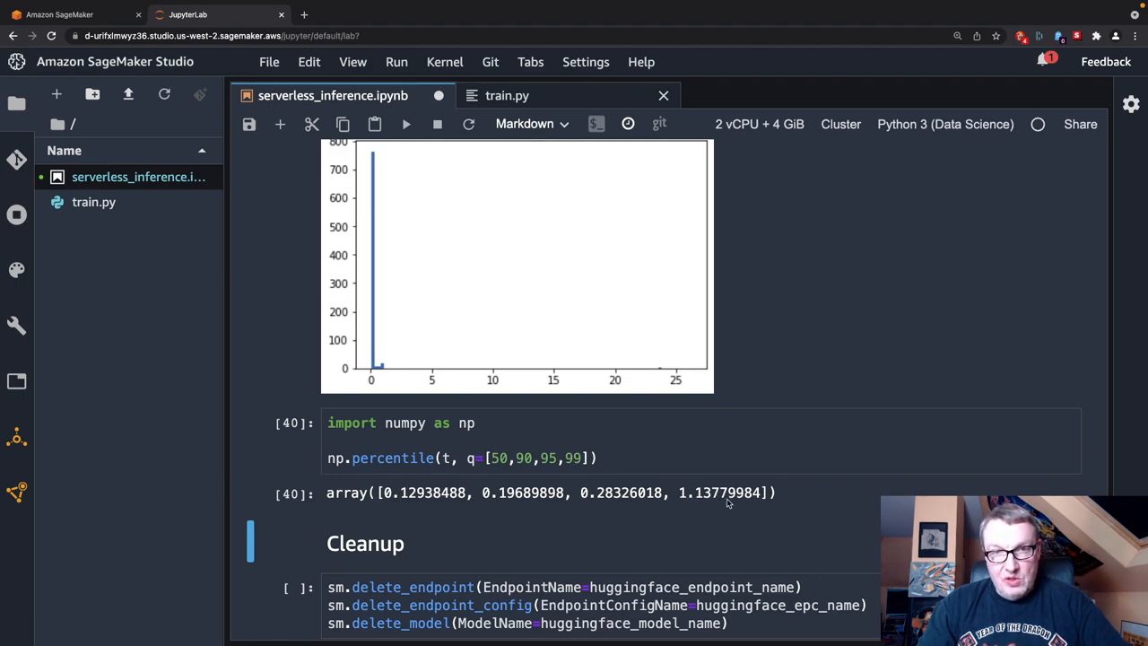
mouse_move(793, 500)
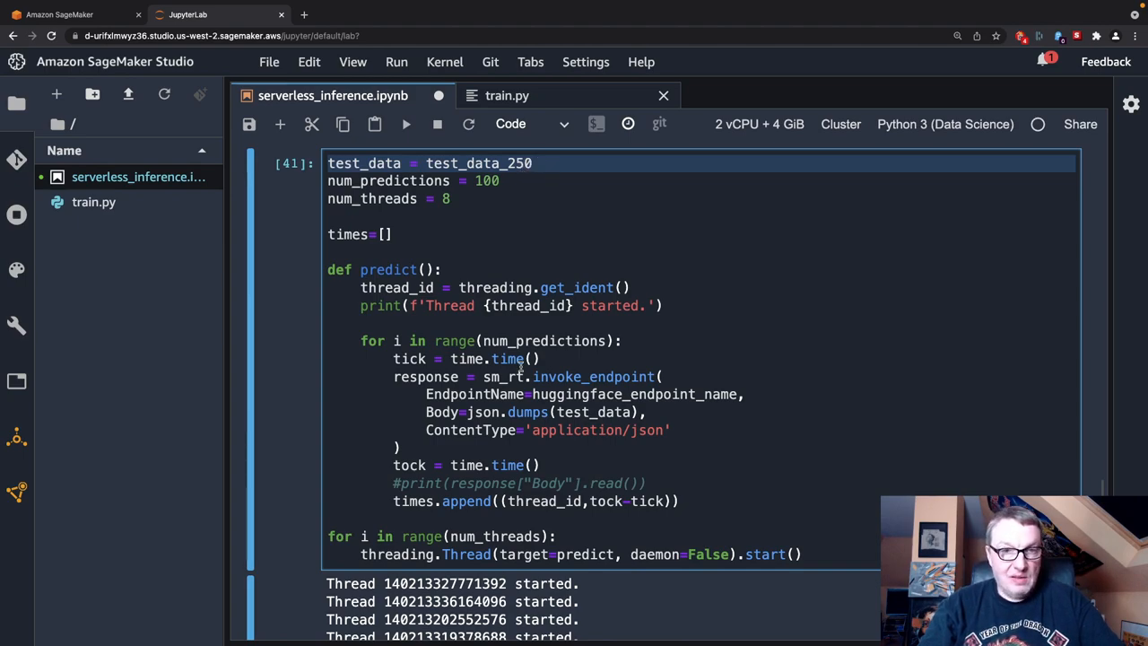
Scroll to the rerun 8-thread benchmark showing 800 timings and the redrawn histogram
scroll(down, 3)
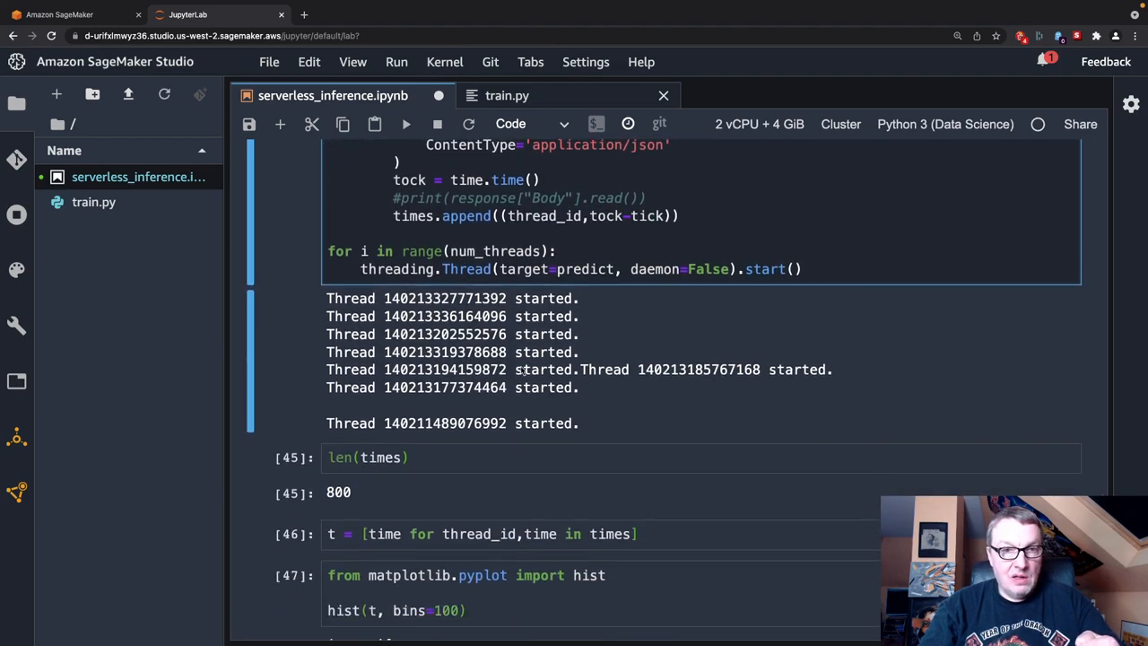
scroll(down, 3)
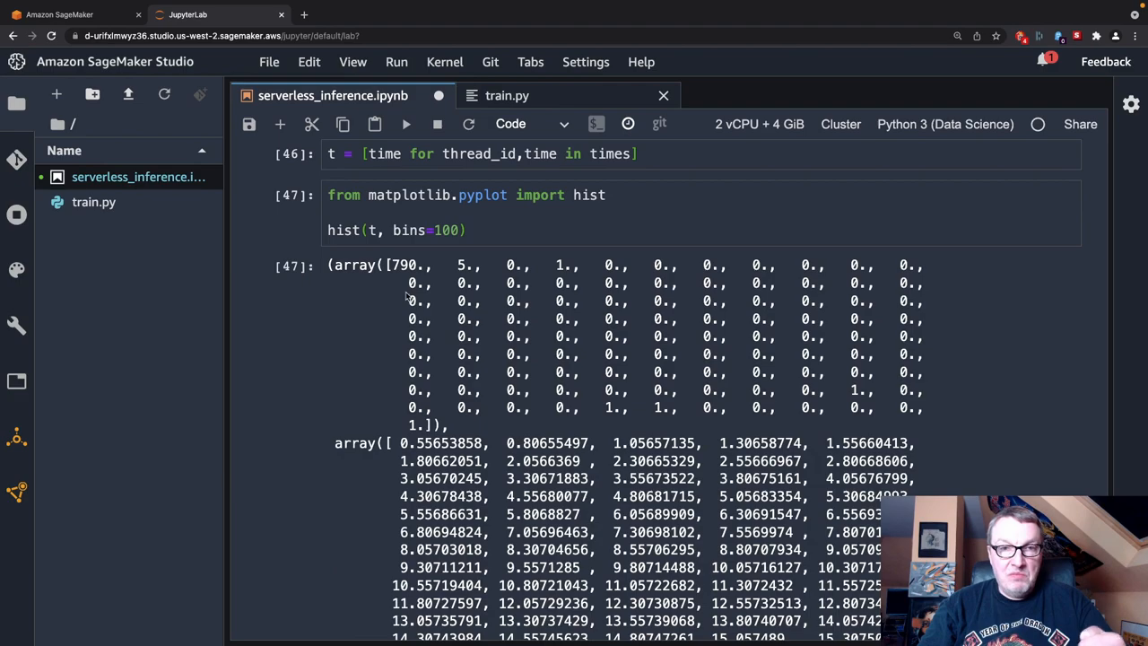
mouse_move(402, 272)
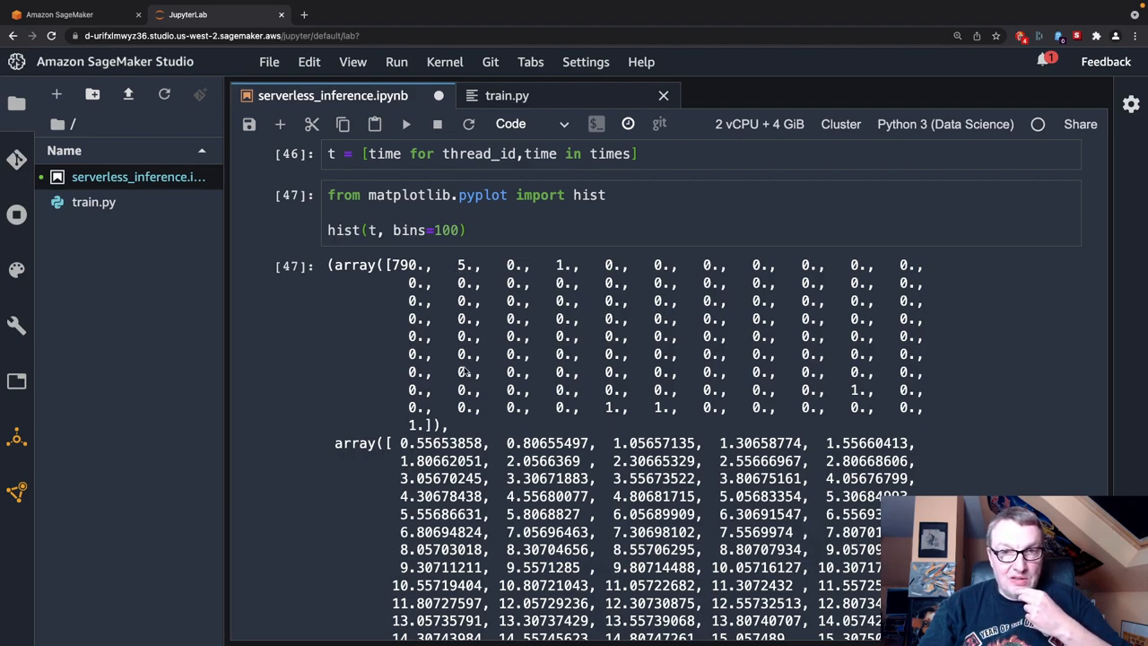
mouse_move(484, 427)
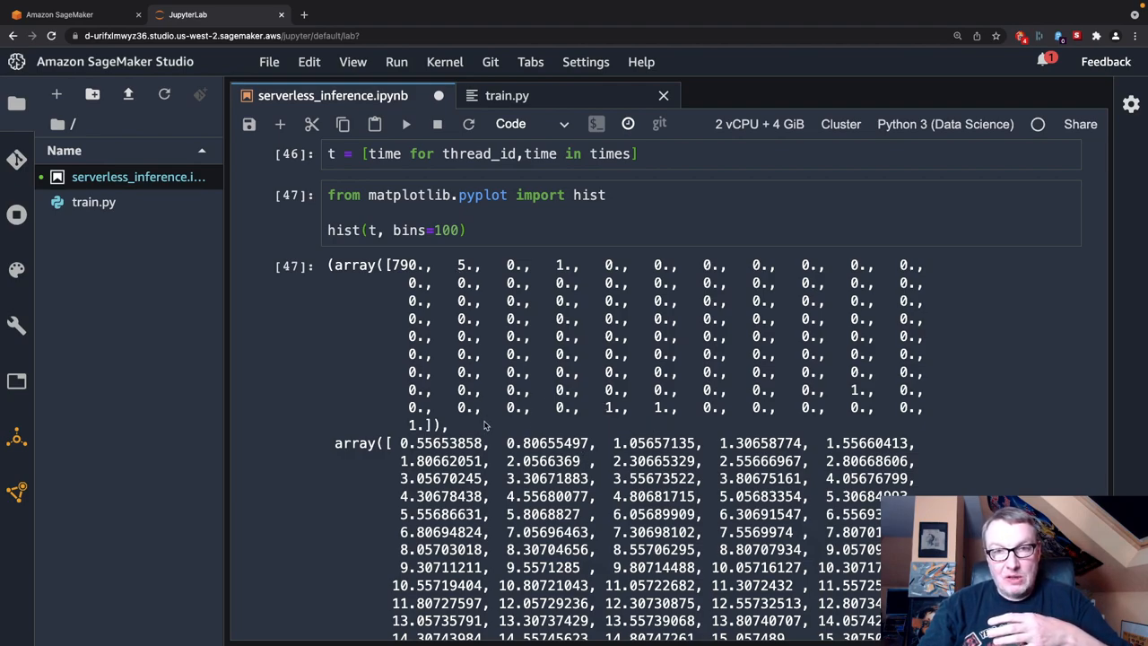
mouse_move(618, 416)
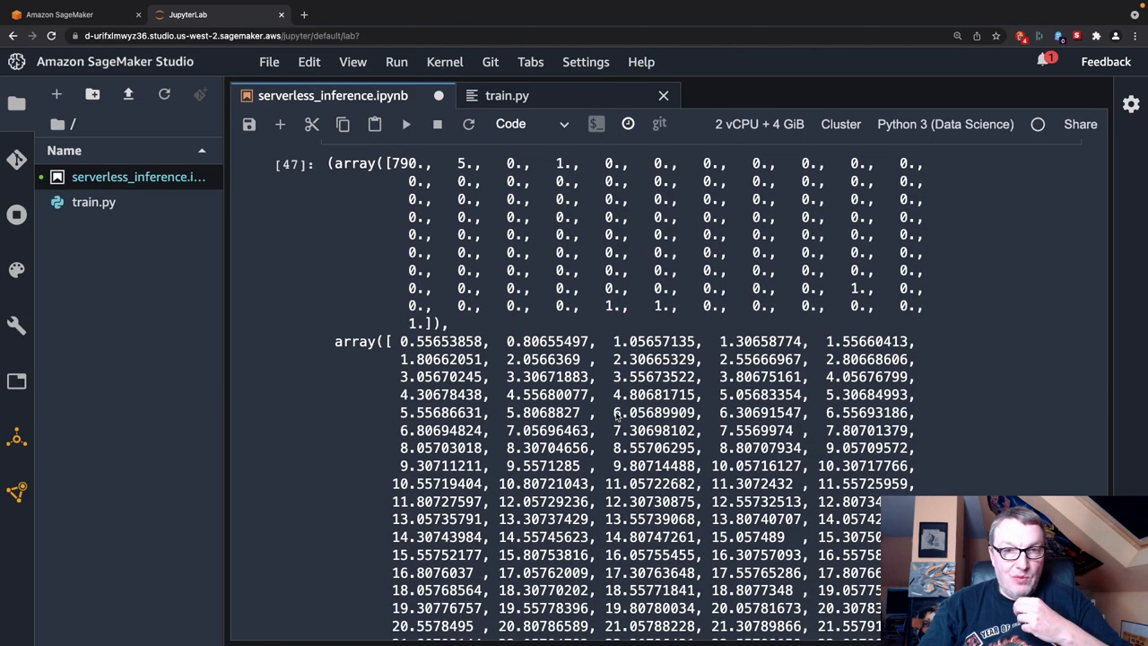
Scroll to the rerun percentile cell reporting ~0.630, 0.687, 0.716, 0.836 s at p50/p90/p95/p99
scroll(down, 3)
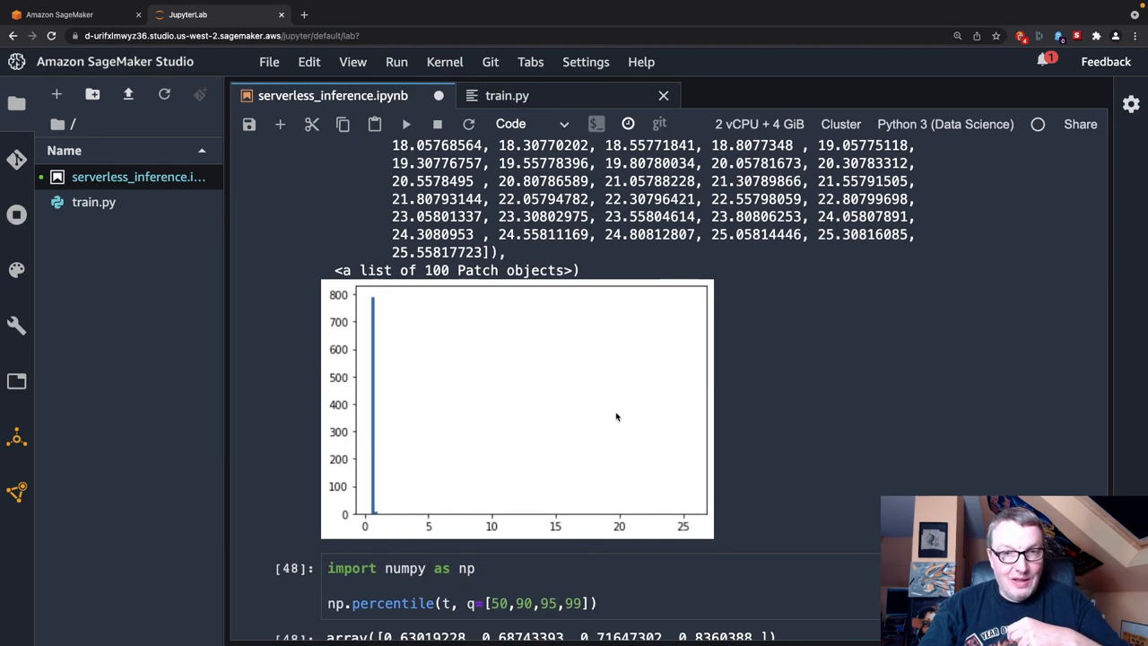
scroll(down, 3)
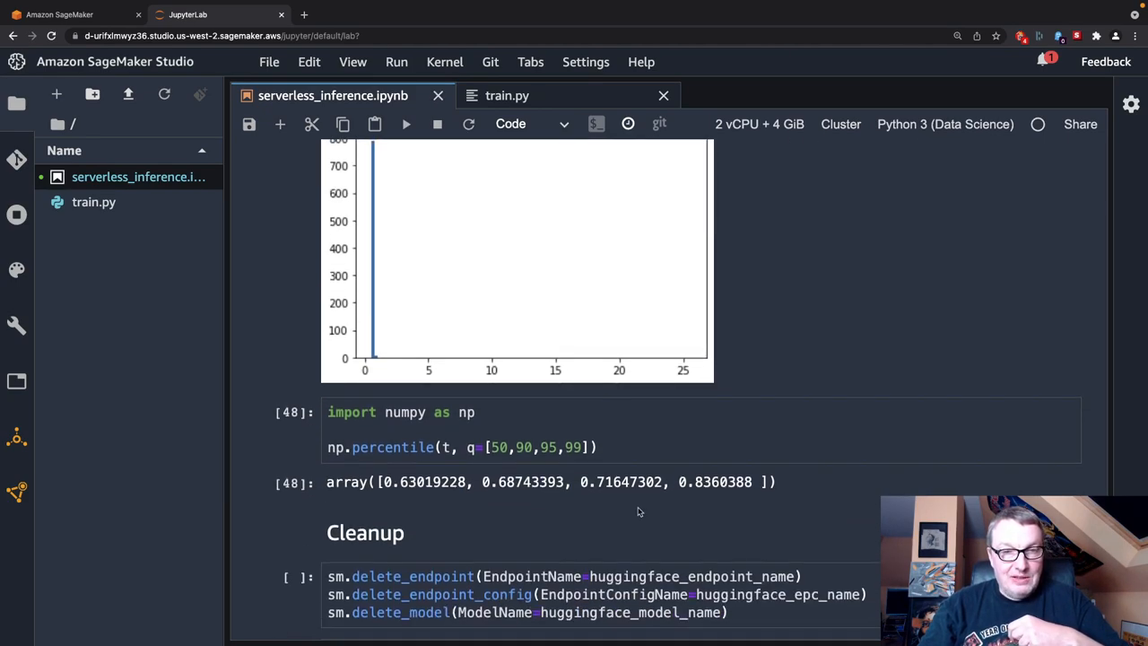
mouse_move(512, 489)
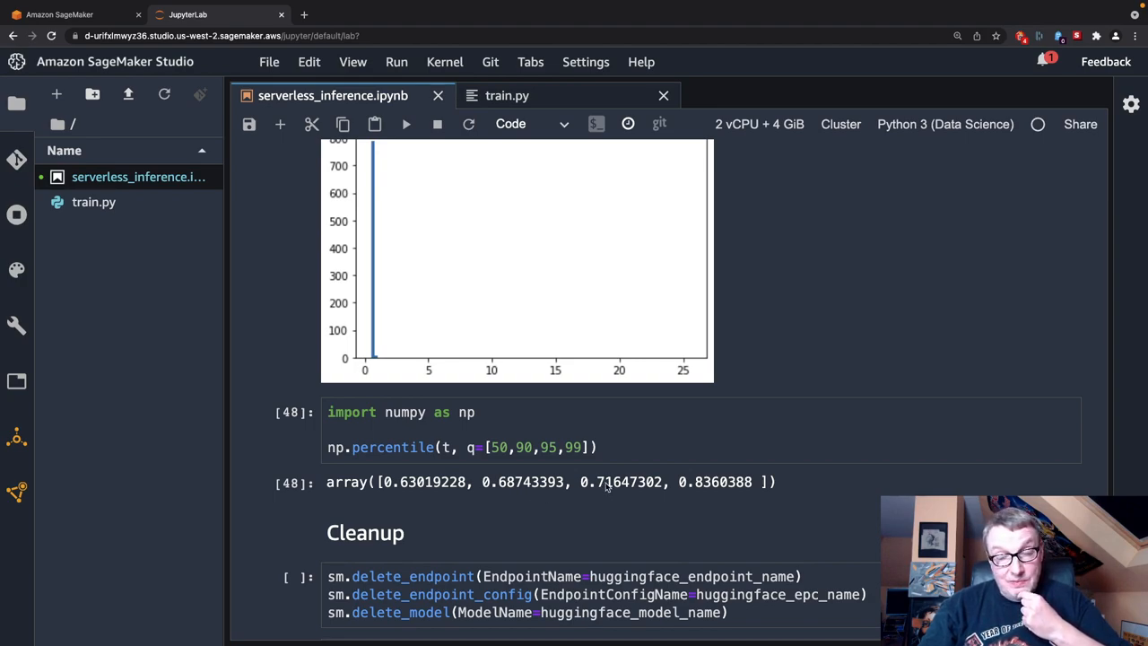
mouse_move(703, 492)
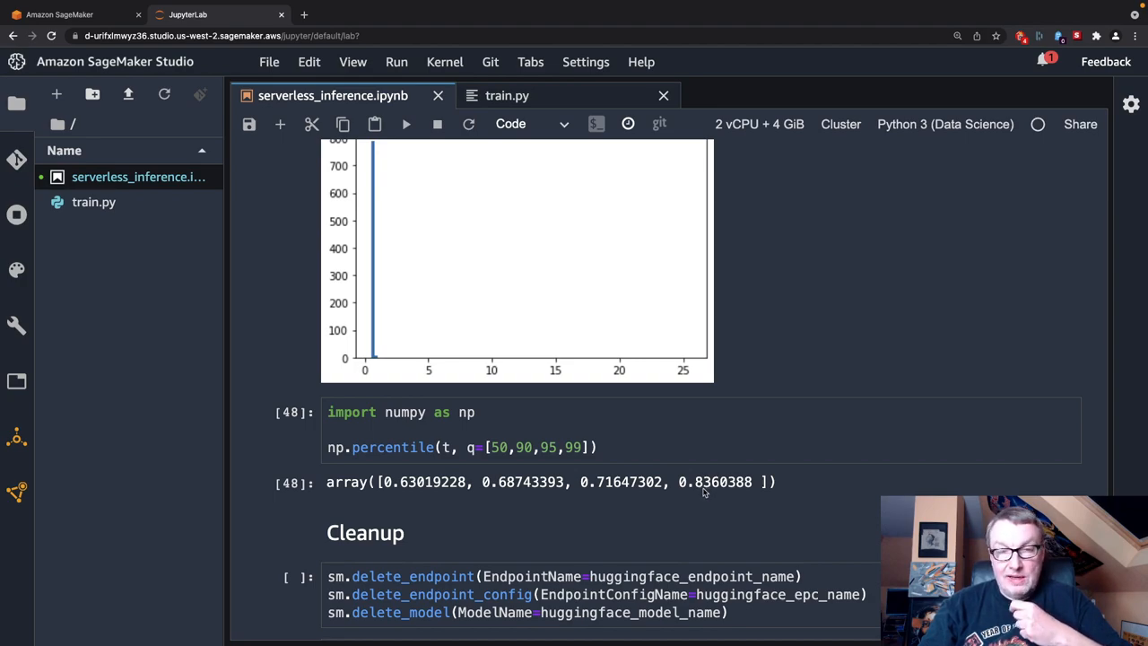
mouse_move(703, 503)
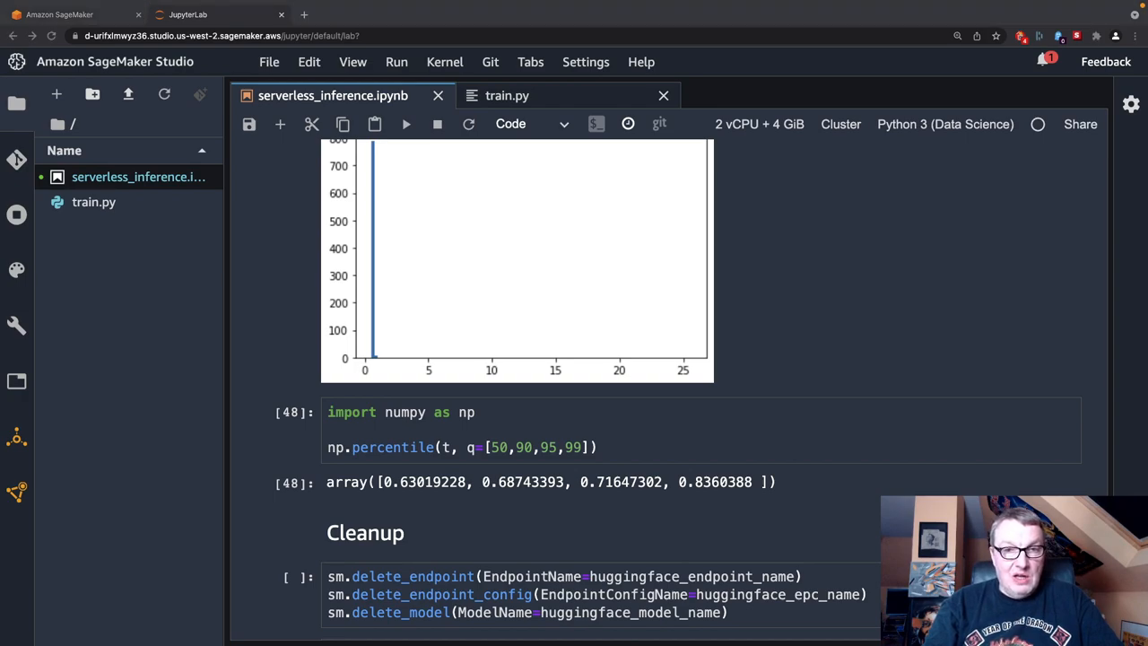
mouse_move(467, 3)
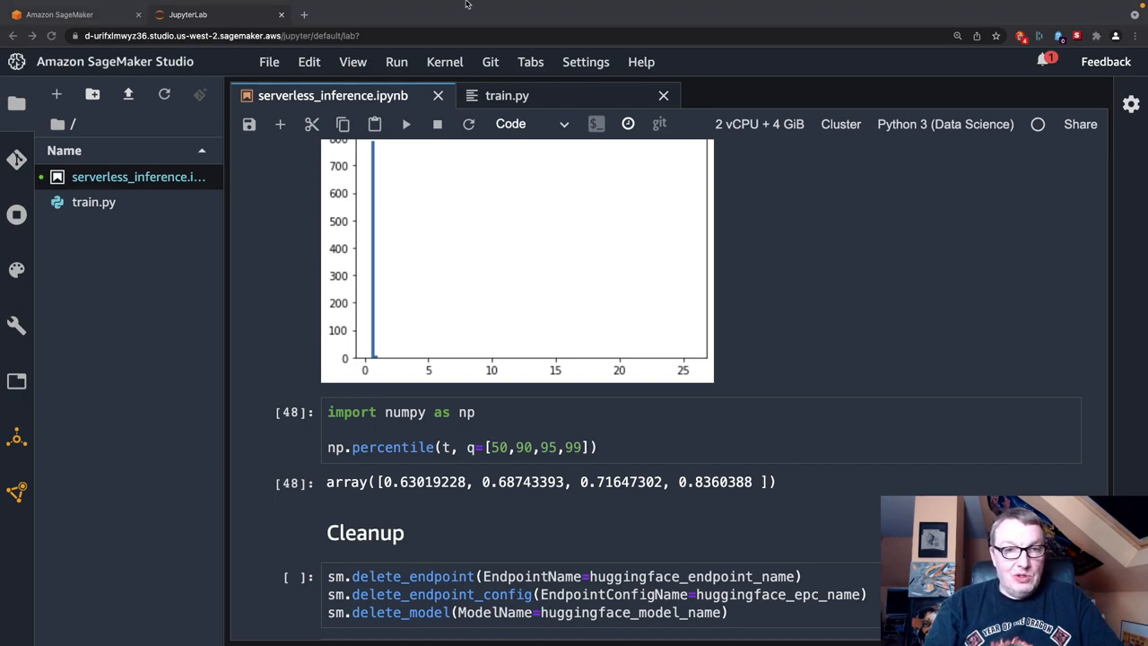
scroll(down, 3)
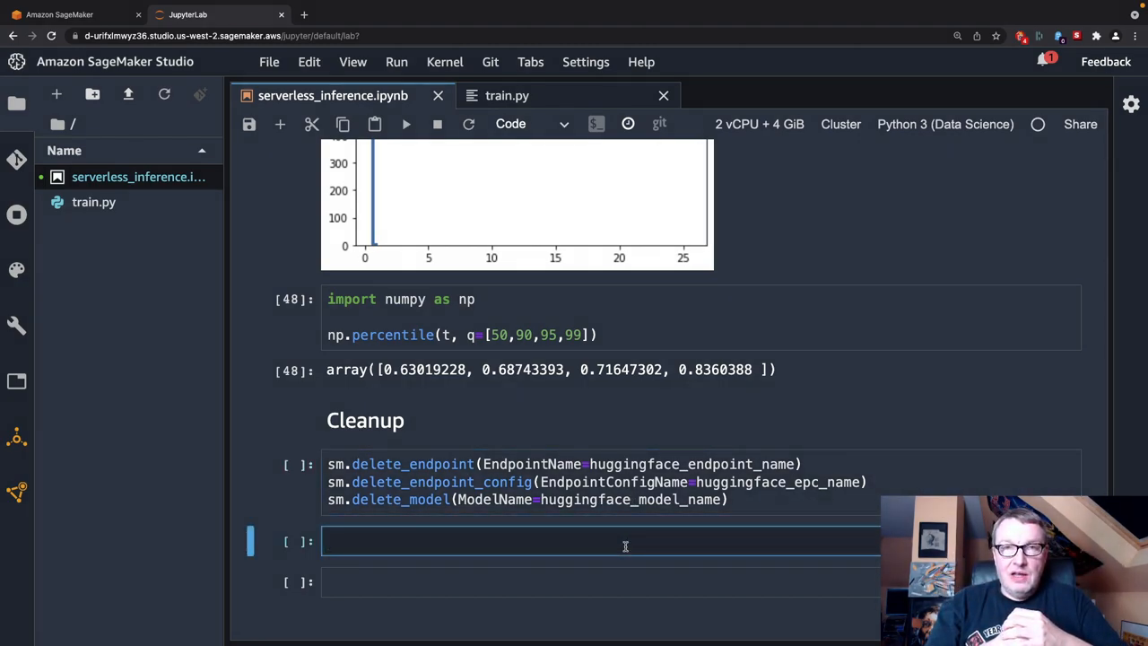
click(624, 542)
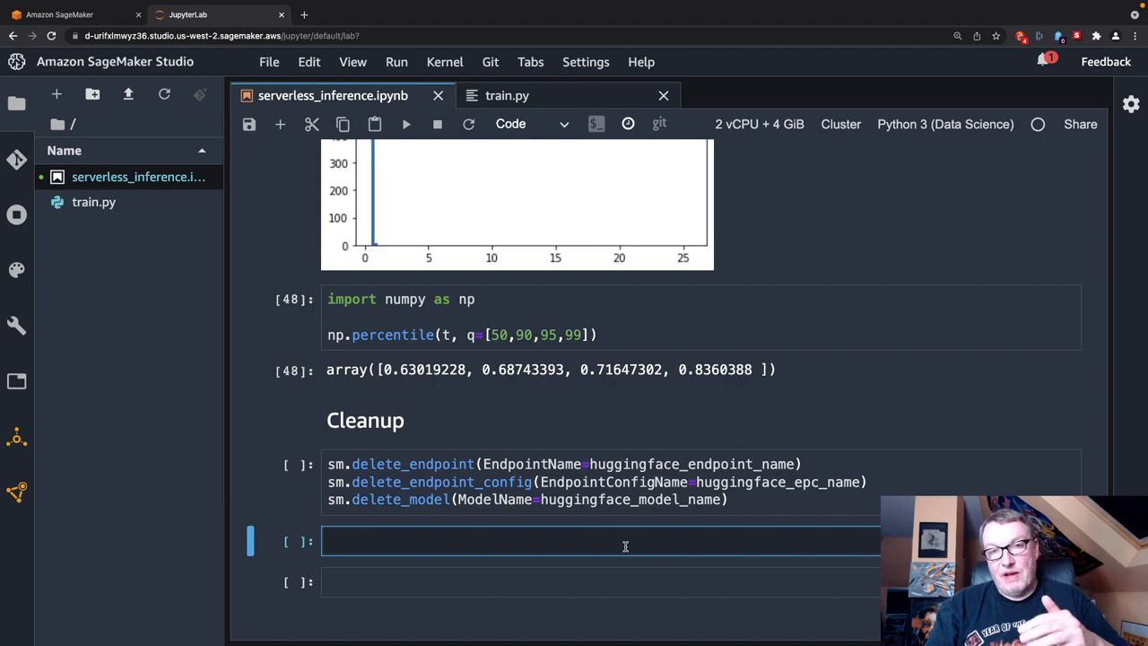
click(601, 542)
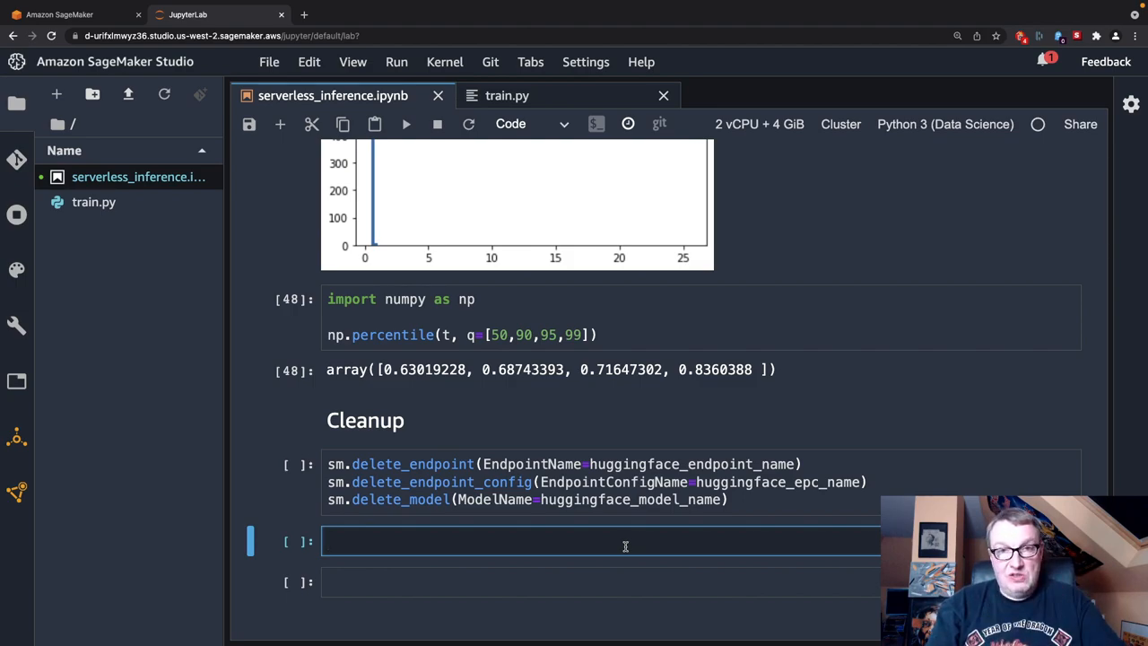
click(600, 540)
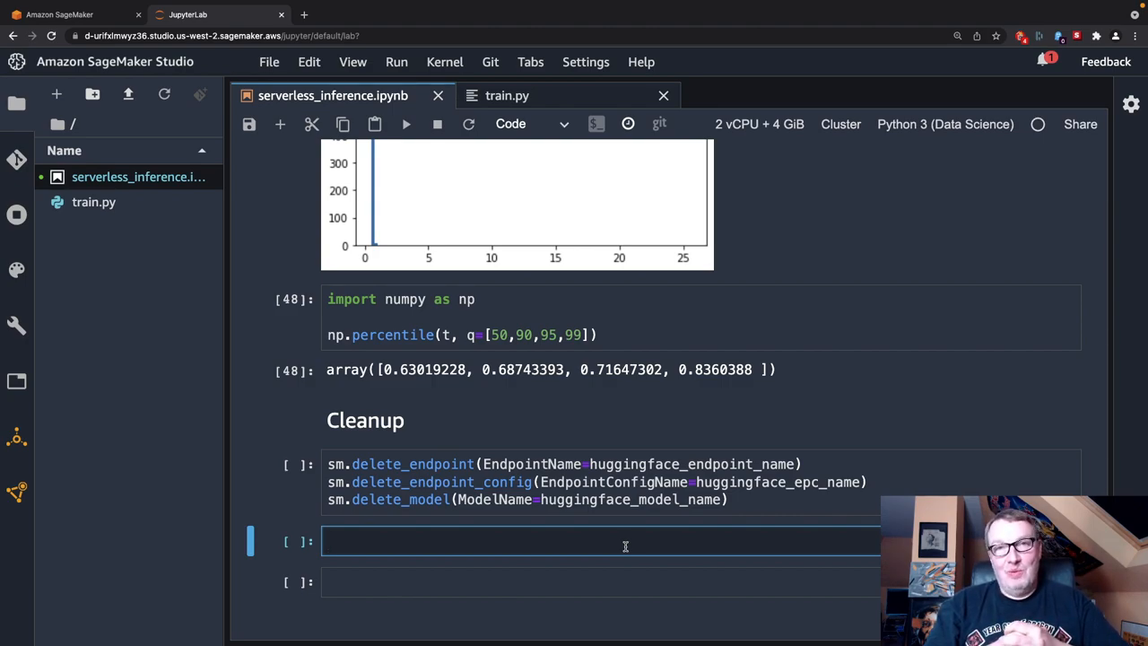
click(624, 542)
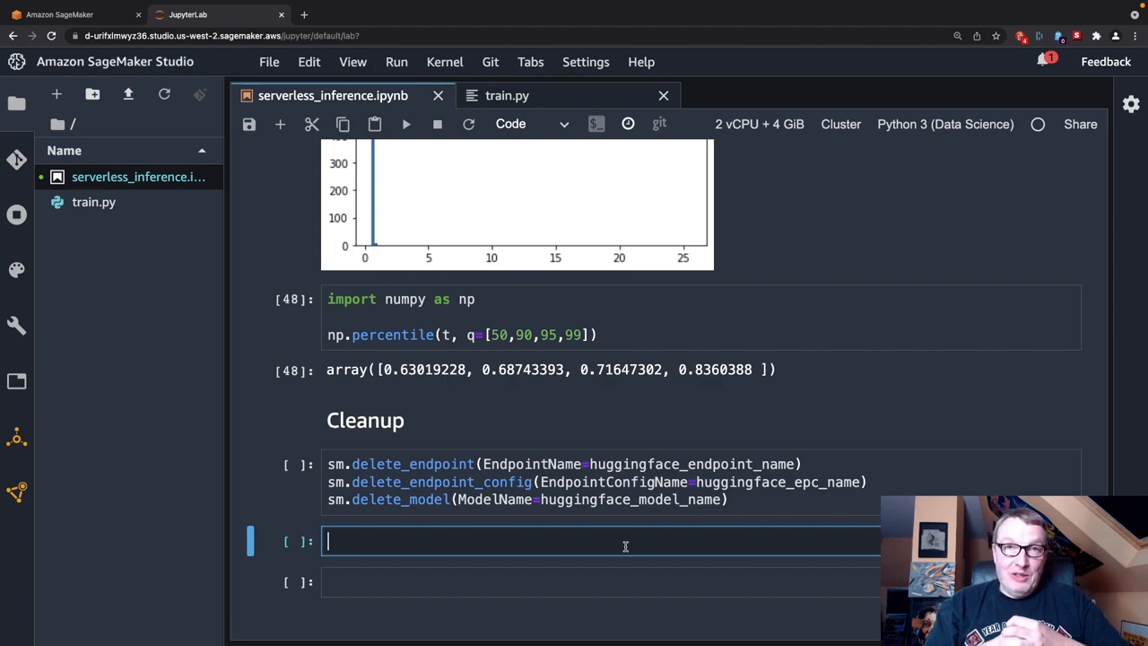